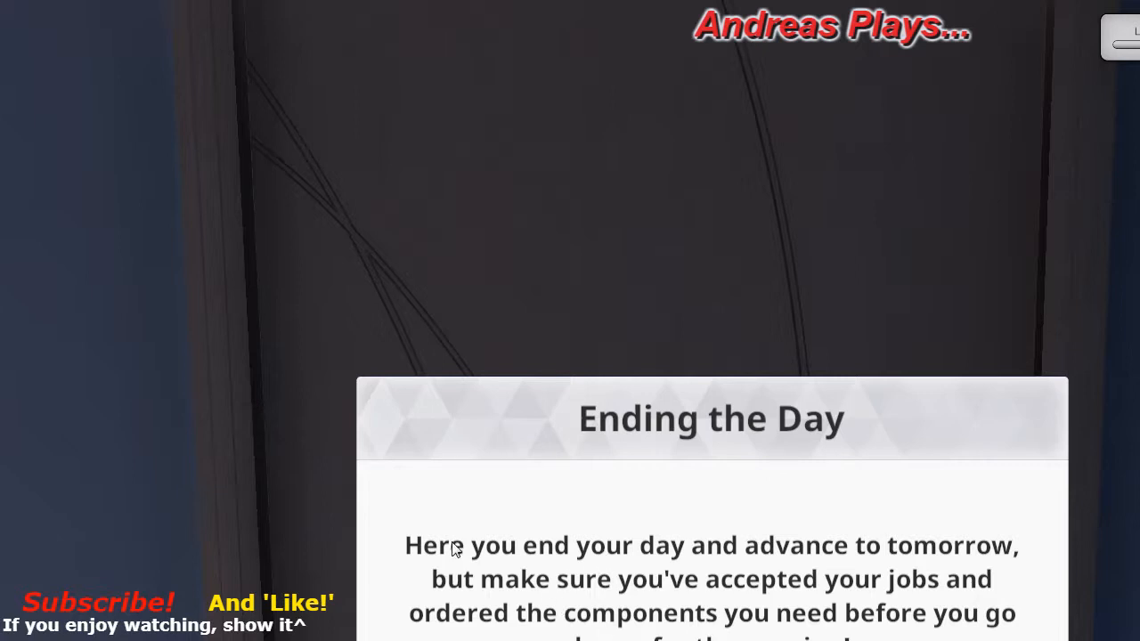
pyautogui.moveTo(823, 567)
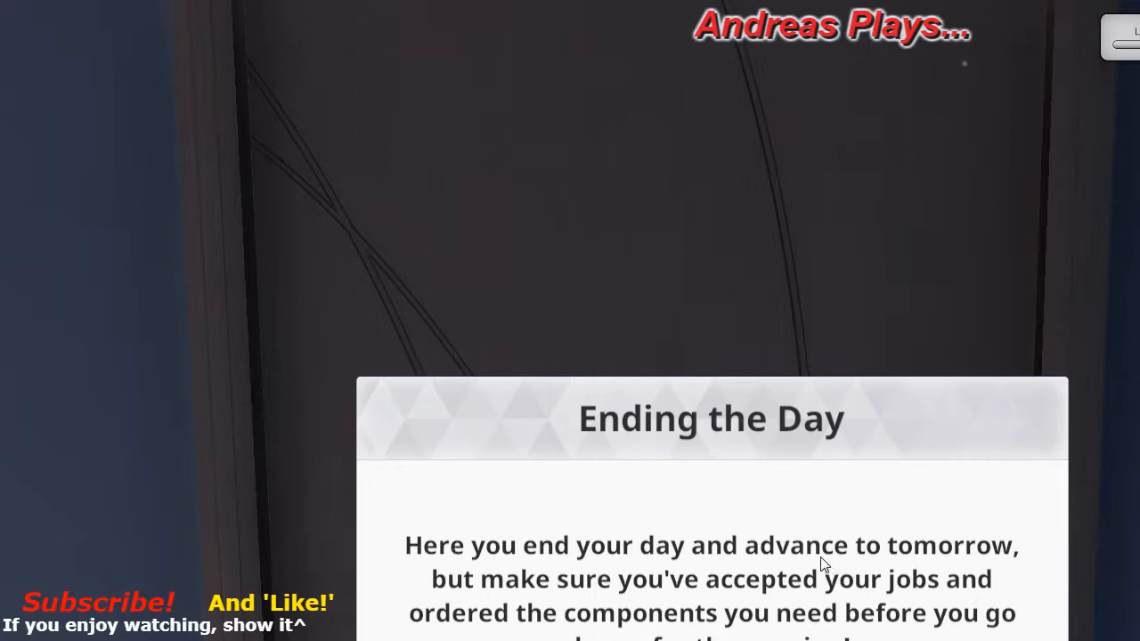
pyautogui.moveTo(844, 605)
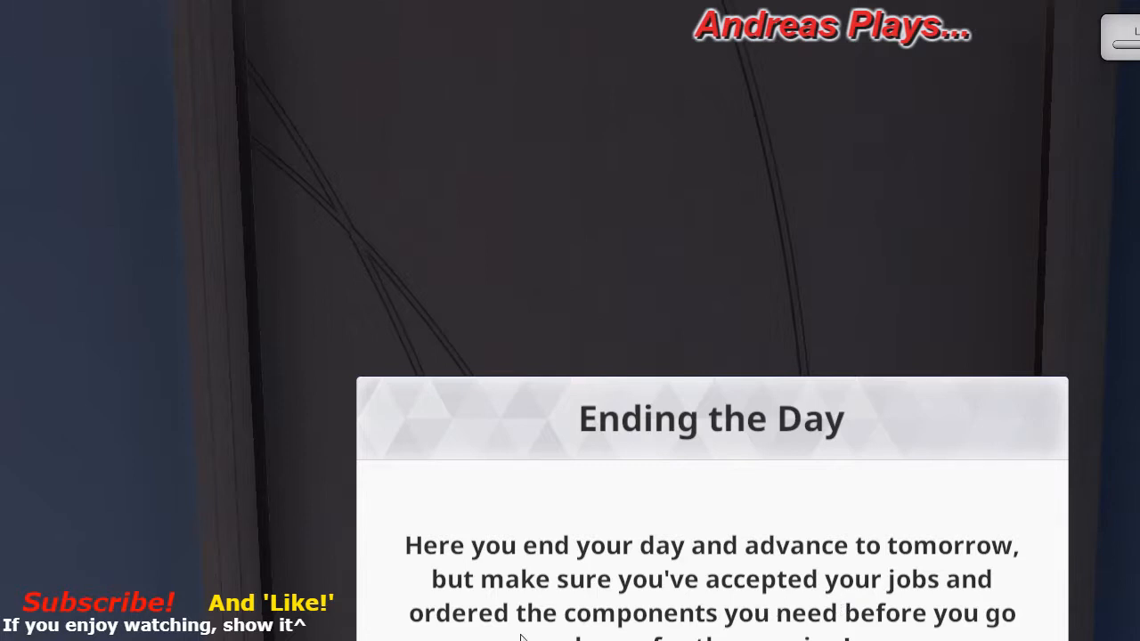
pyautogui.moveTo(748, 627)
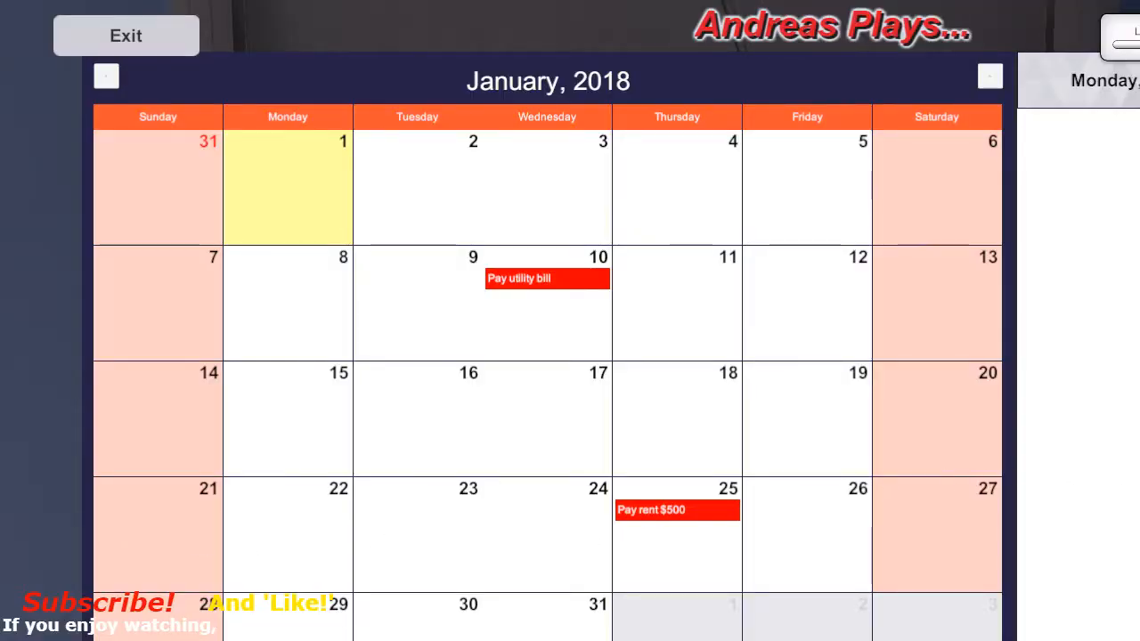
pyautogui.moveTo(614, 114)
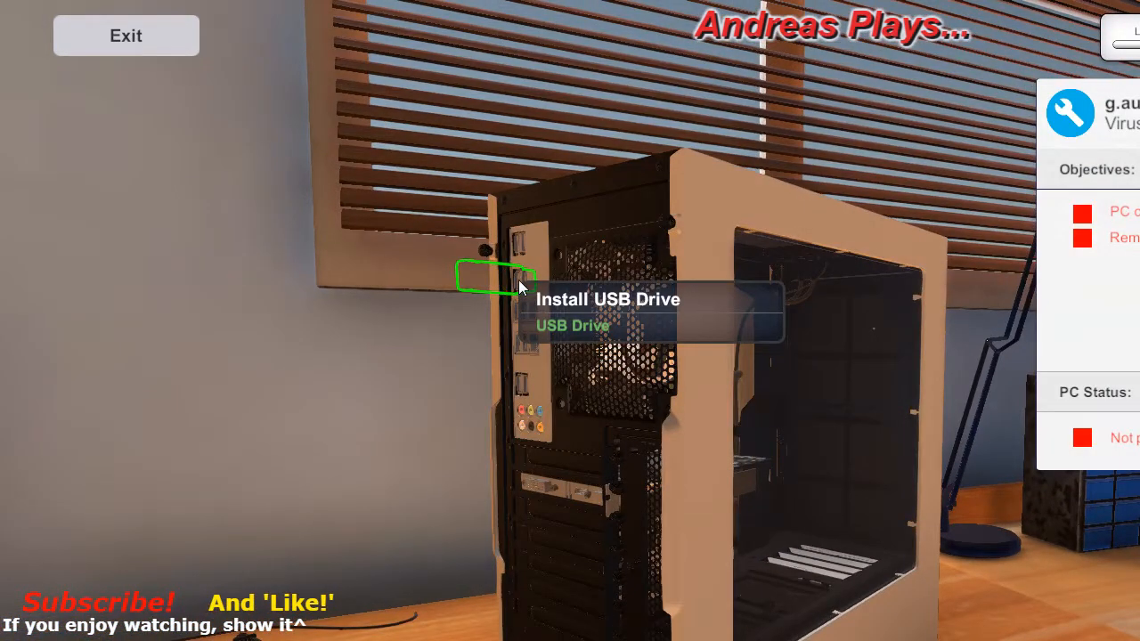
# - Plug the USB drive into the front port and power the customer's PC on into Omega OS
pyautogui.click(495, 275)
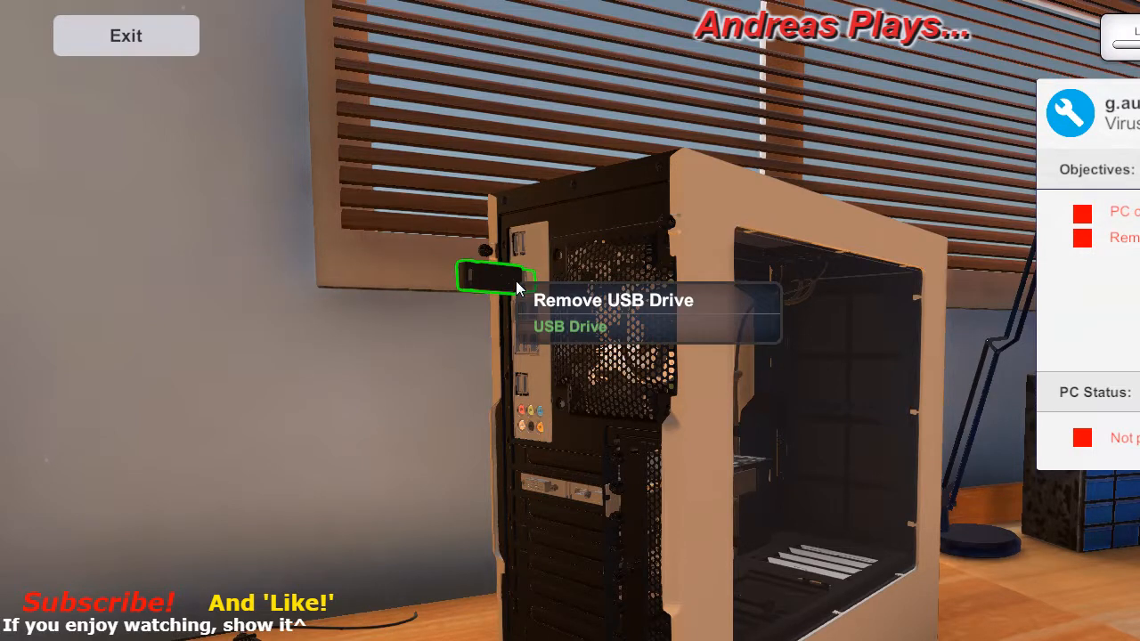
pyautogui.click(498, 276)
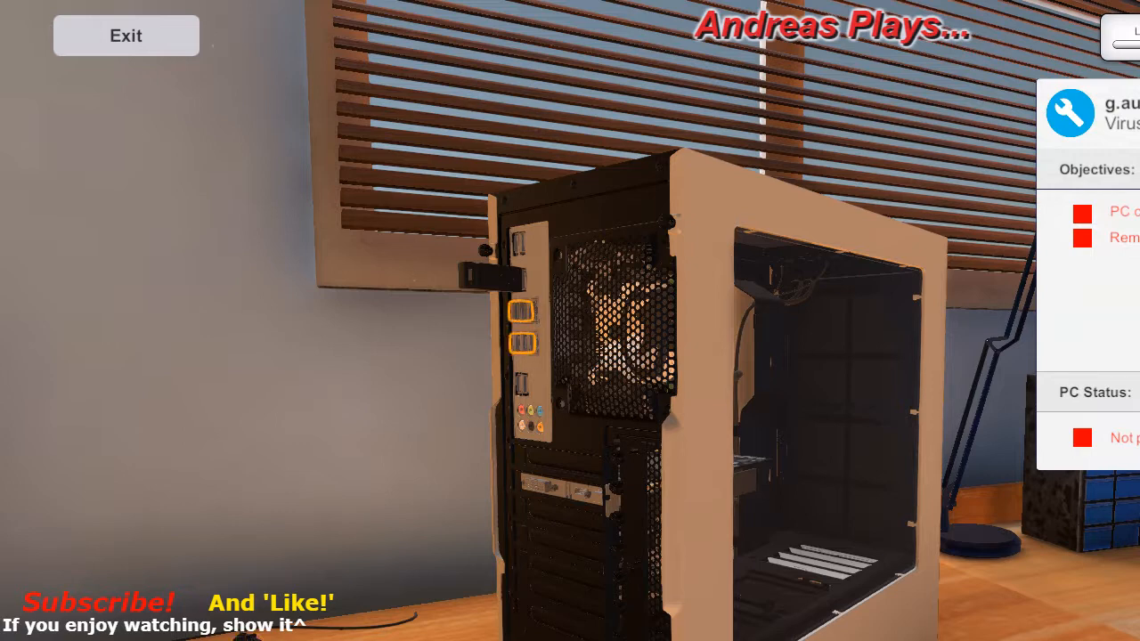
pyautogui.click(520, 311)
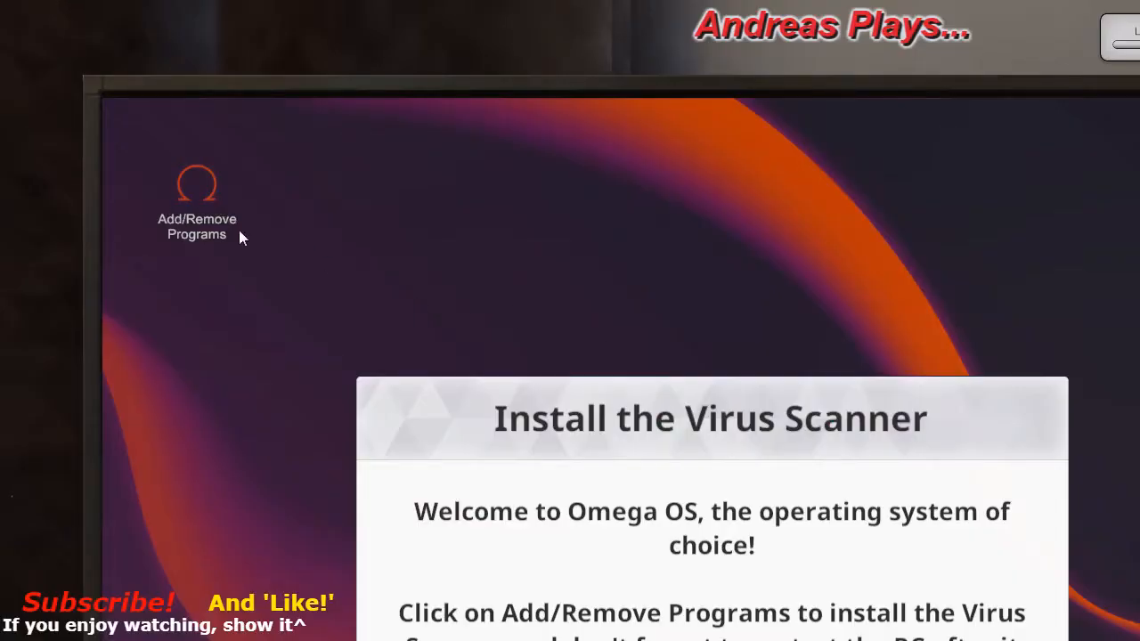
# - Install the Virus Scanner, restart, launch it and scan the computer for infected files
pyautogui.click(196, 184)
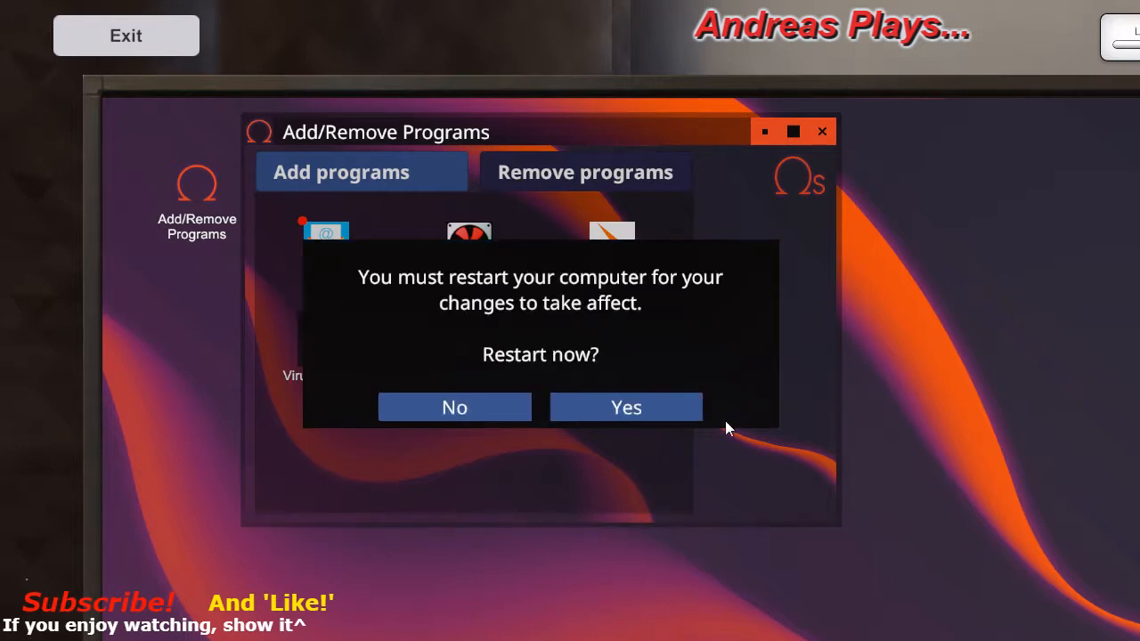
pyautogui.click(627, 406)
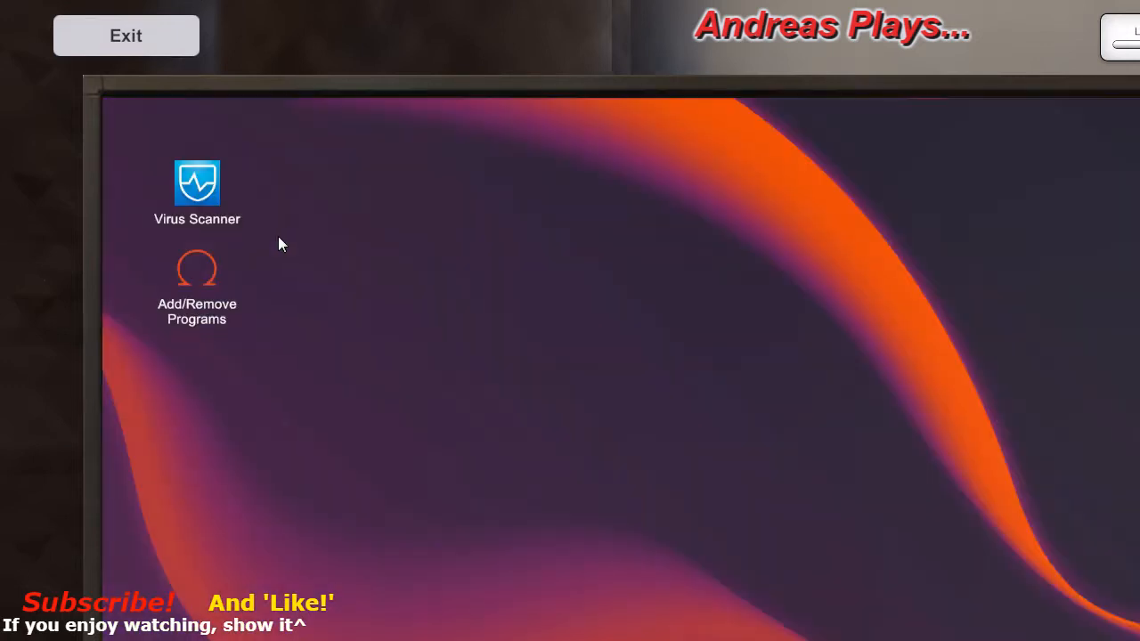
pyautogui.doubleClick(196, 182)
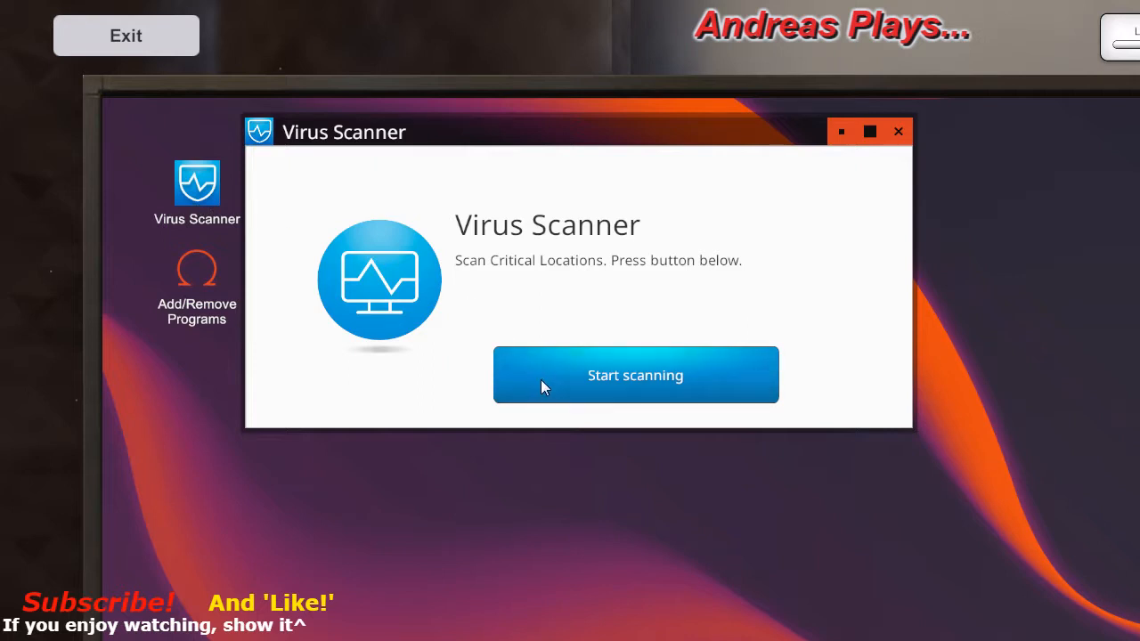
pyautogui.click(634, 374)
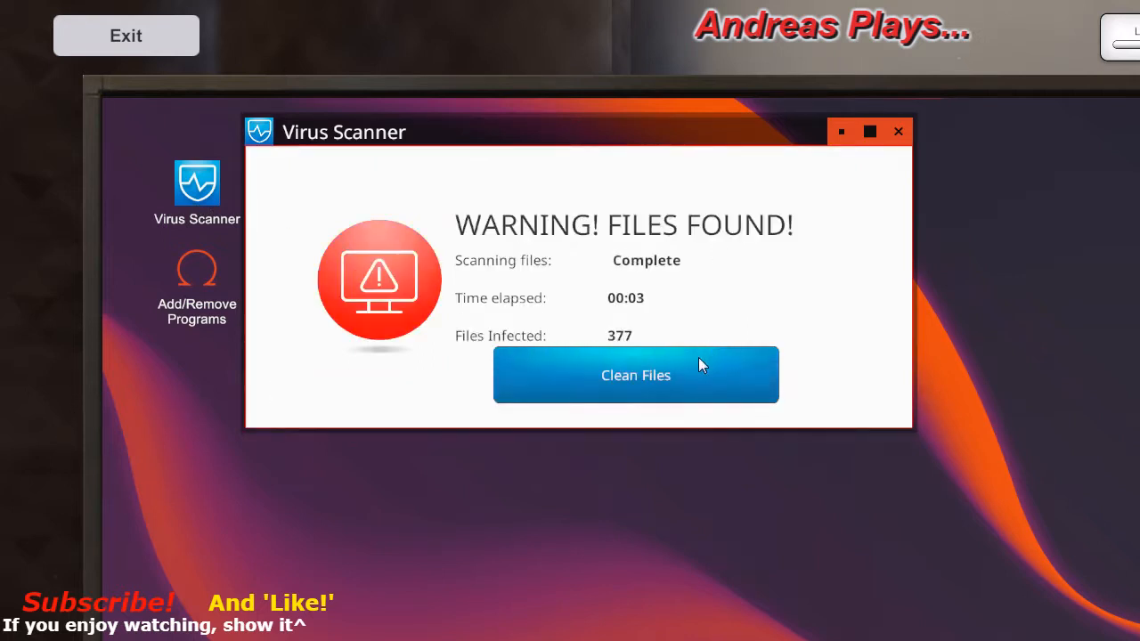
# - Clean the 377 infected files, then remove the scanner via Add/Remove Programs and restart
pyautogui.click(634, 374)
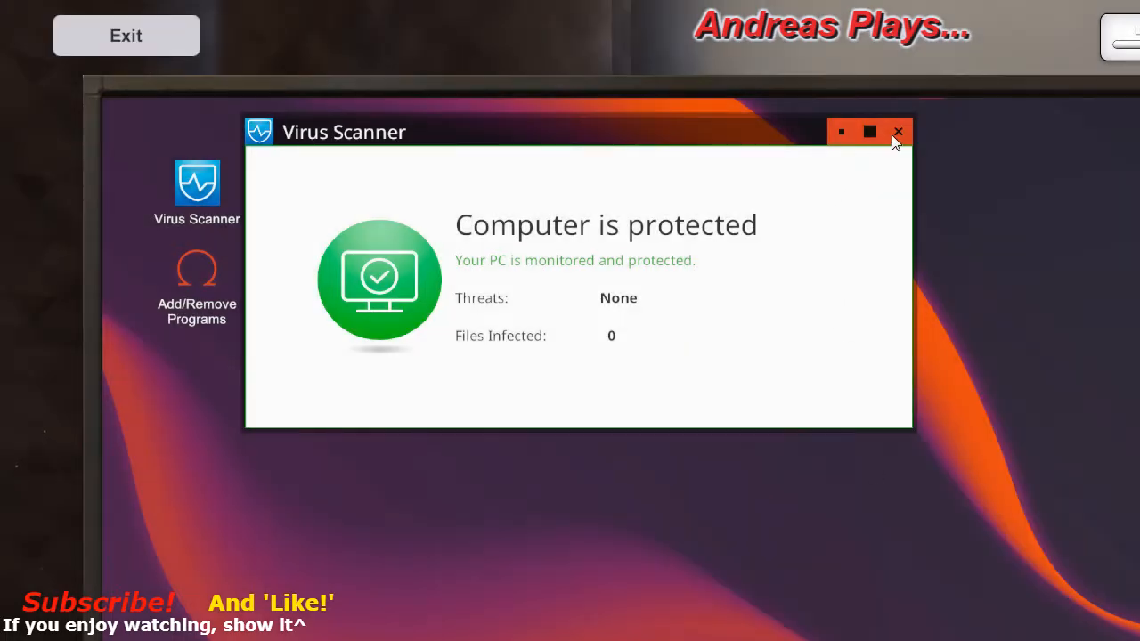
pyautogui.click(898, 132)
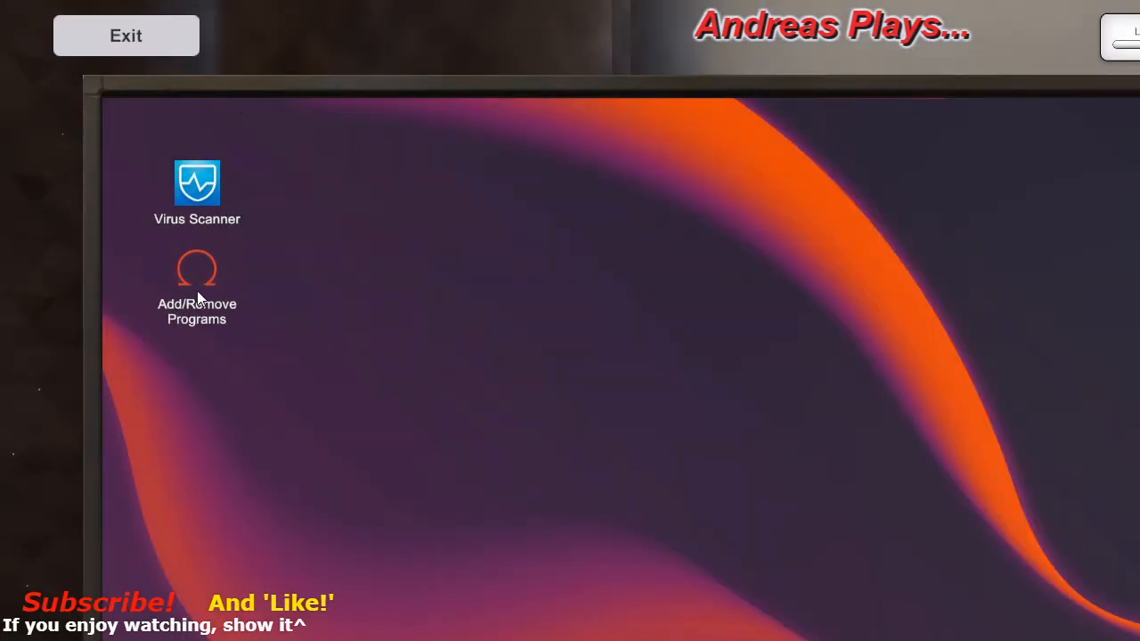
pyautogui.moveTo(192, 306)
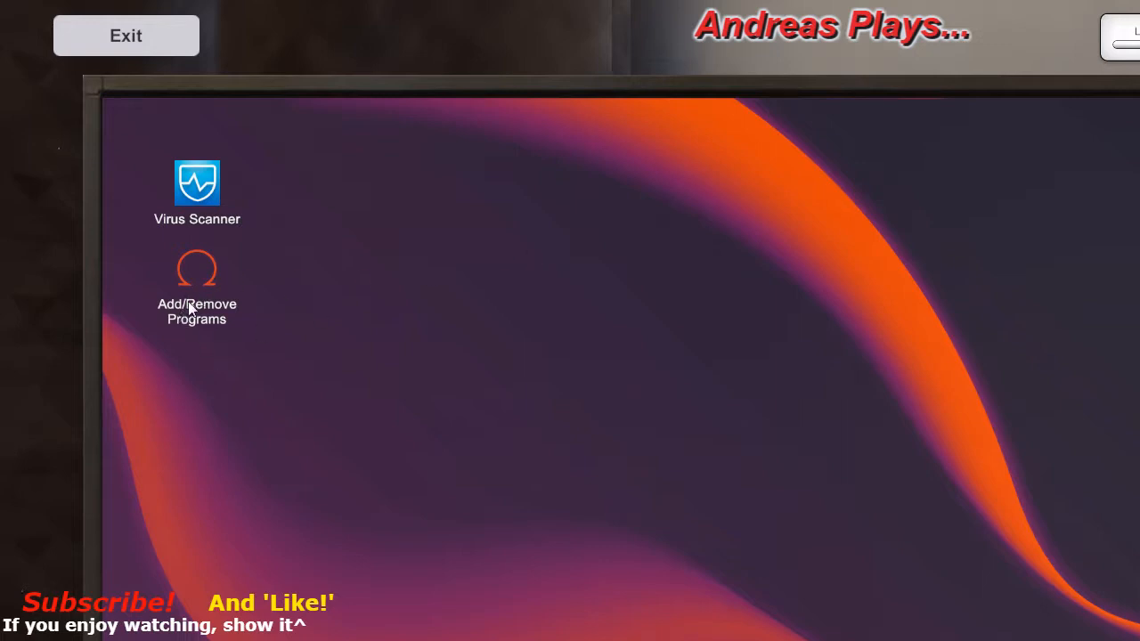
pyautogui.doubleClick(196, 267)
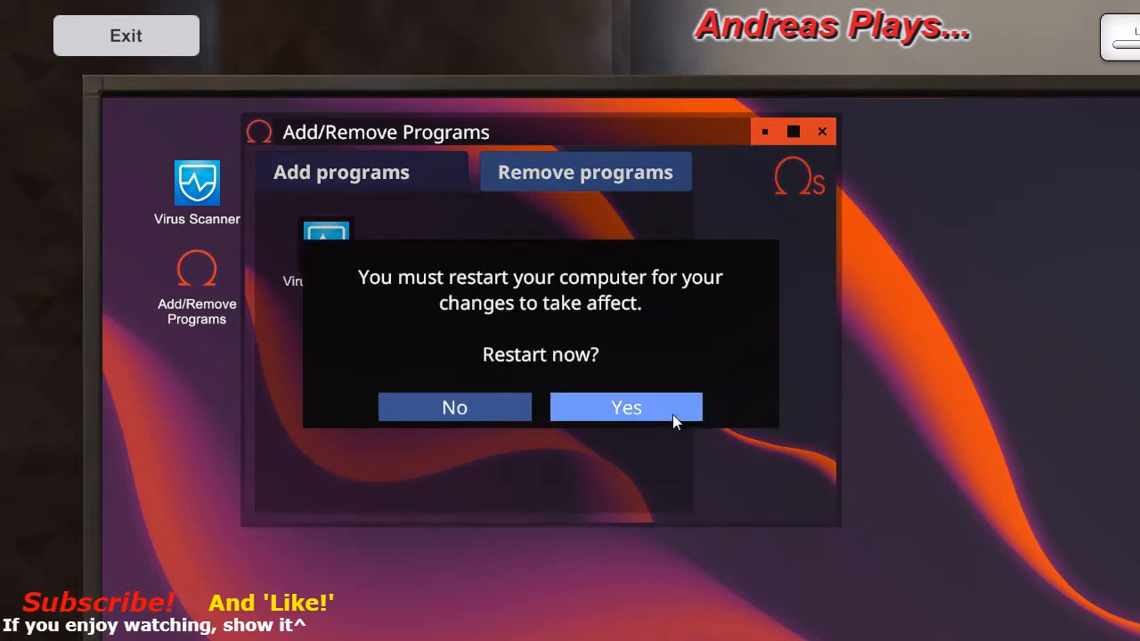
pyautogui.click(626, 406)
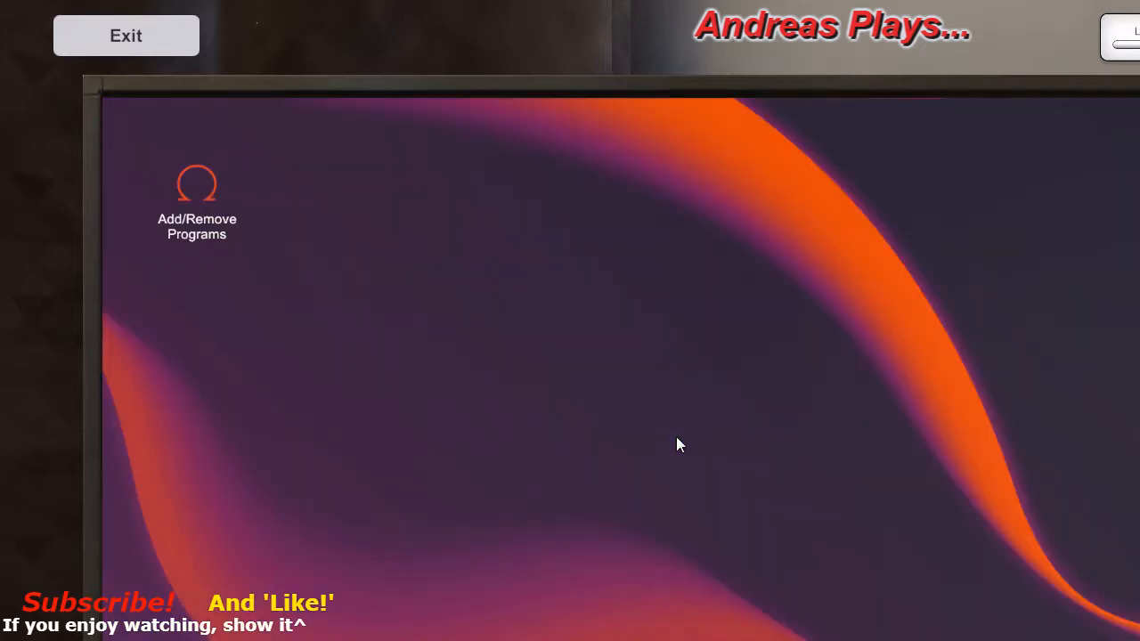
pyautogui.moveTo(680, 446)
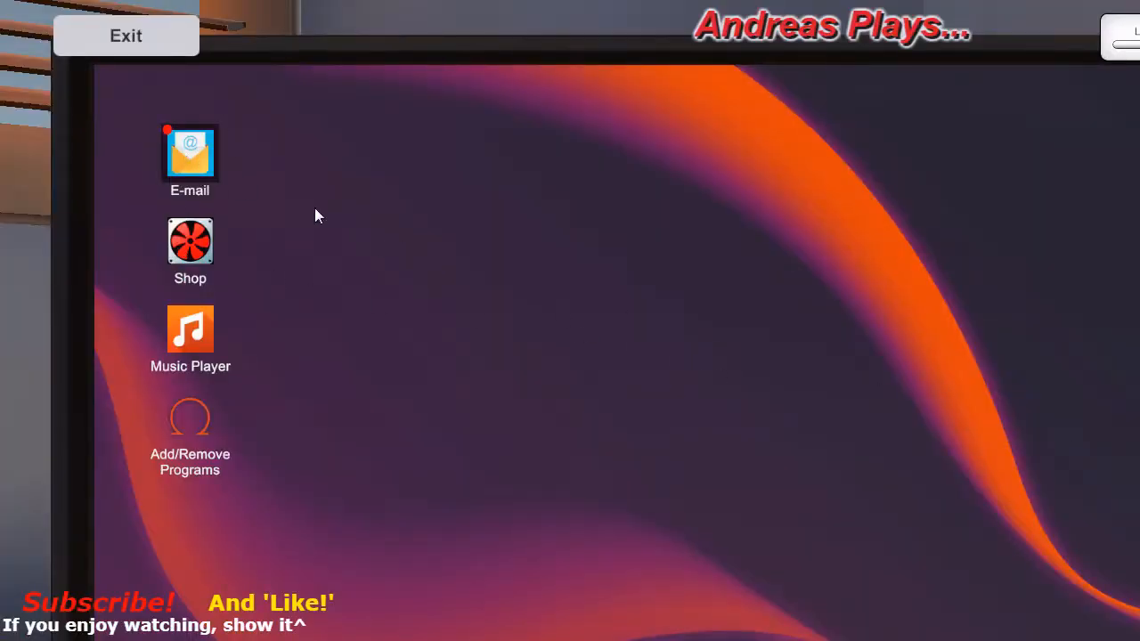
# - Read the inbox email down to its sign-off covering the shop's finances and tips
pyautogui.doubleClick(189, 151)
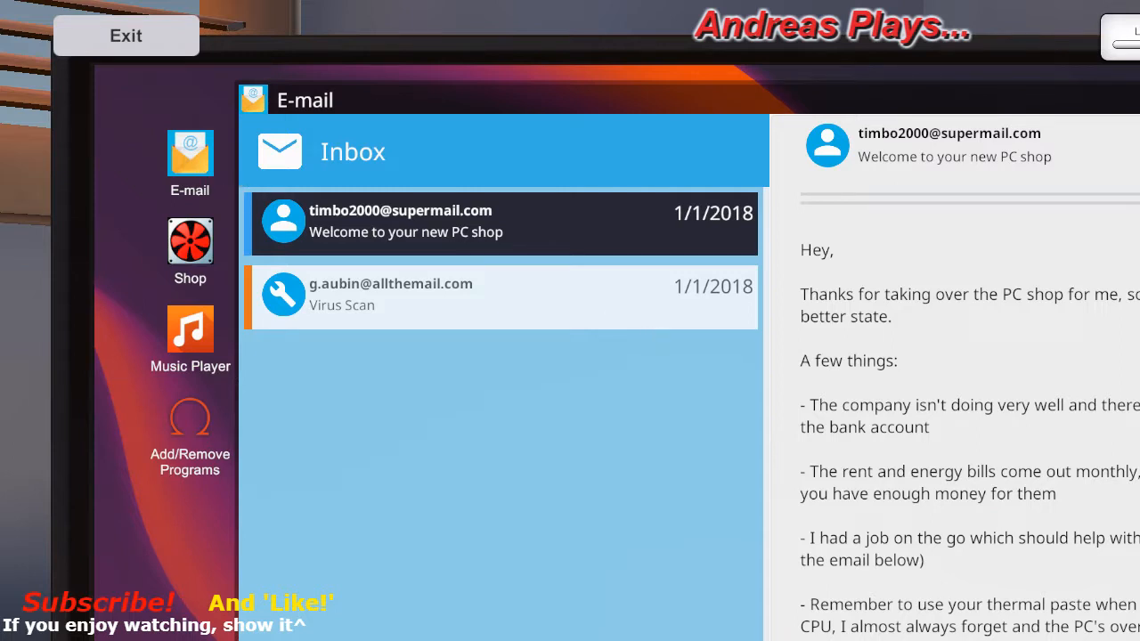
pyautogui.moveTo(887, 340)
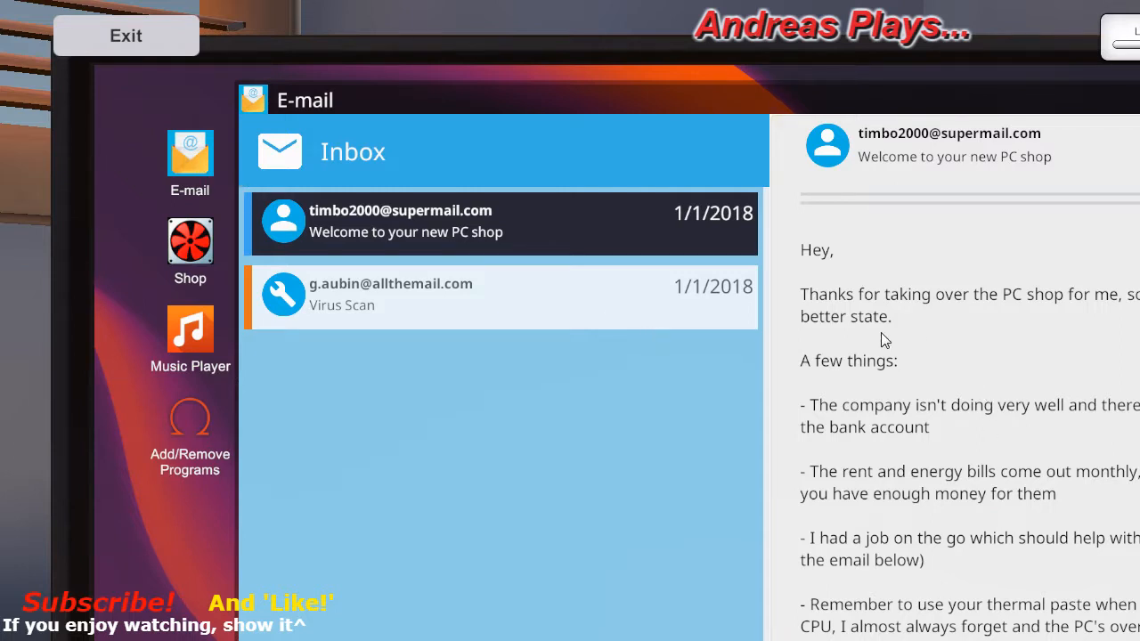
pyautogui.scroll(-3)
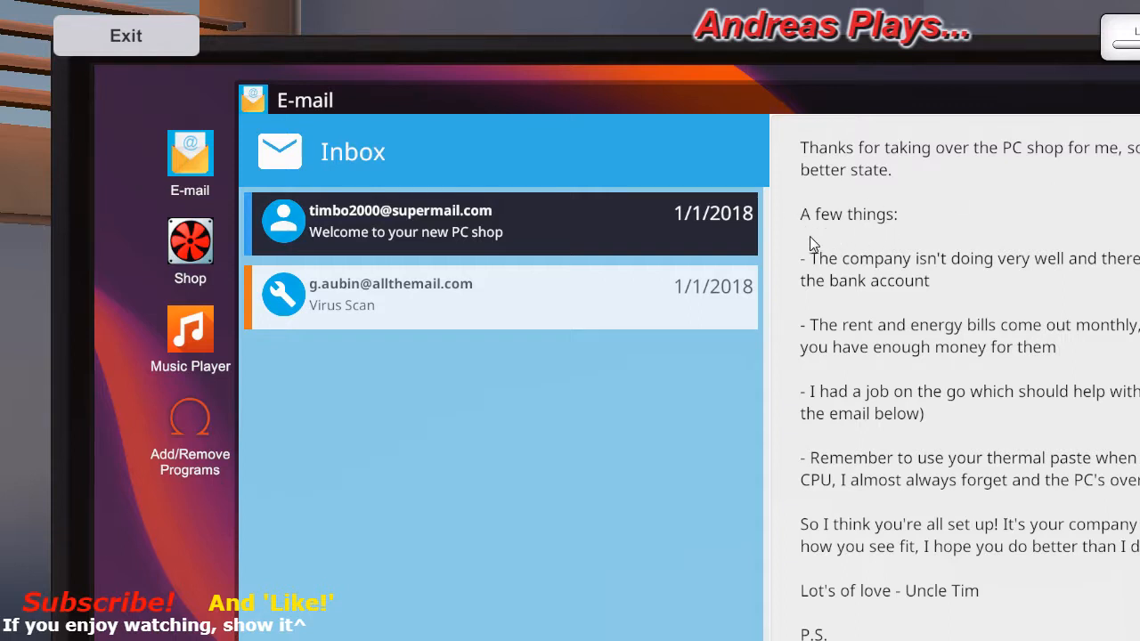
pyautogui.moveTo(918, 317)
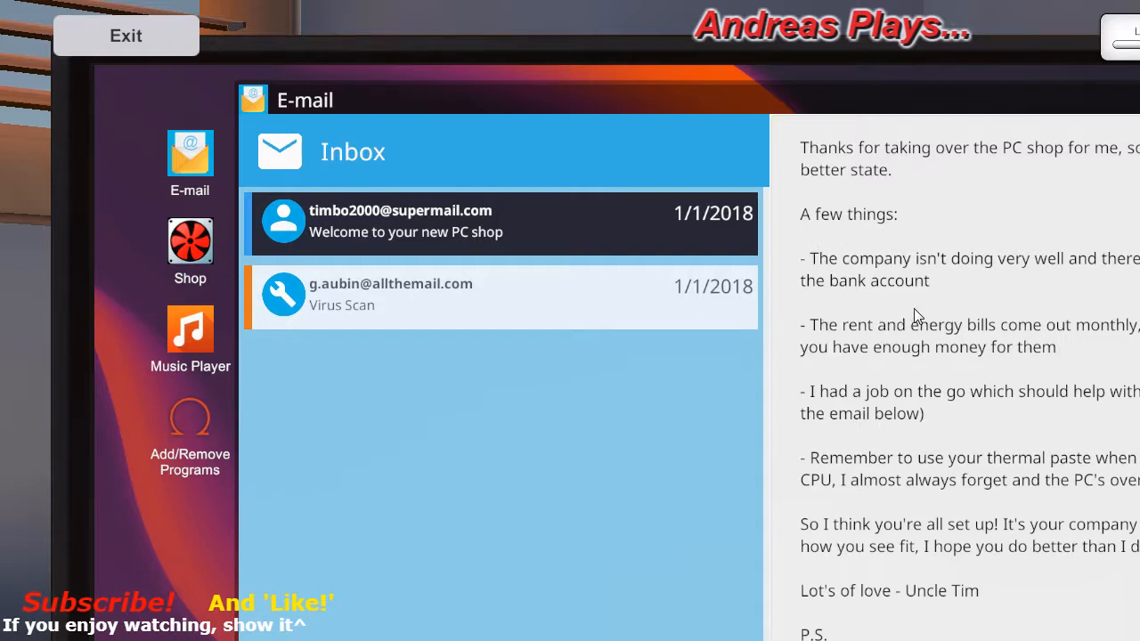
pyautogui.moveTo(846, 360)
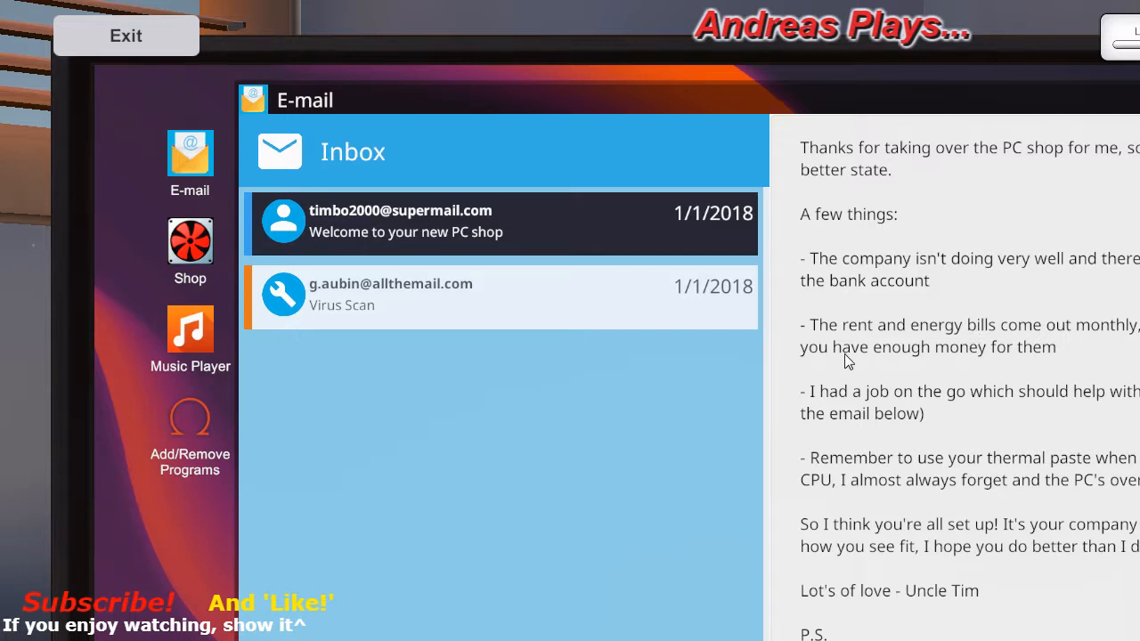
pyautogui.moveTo(1108, 360)
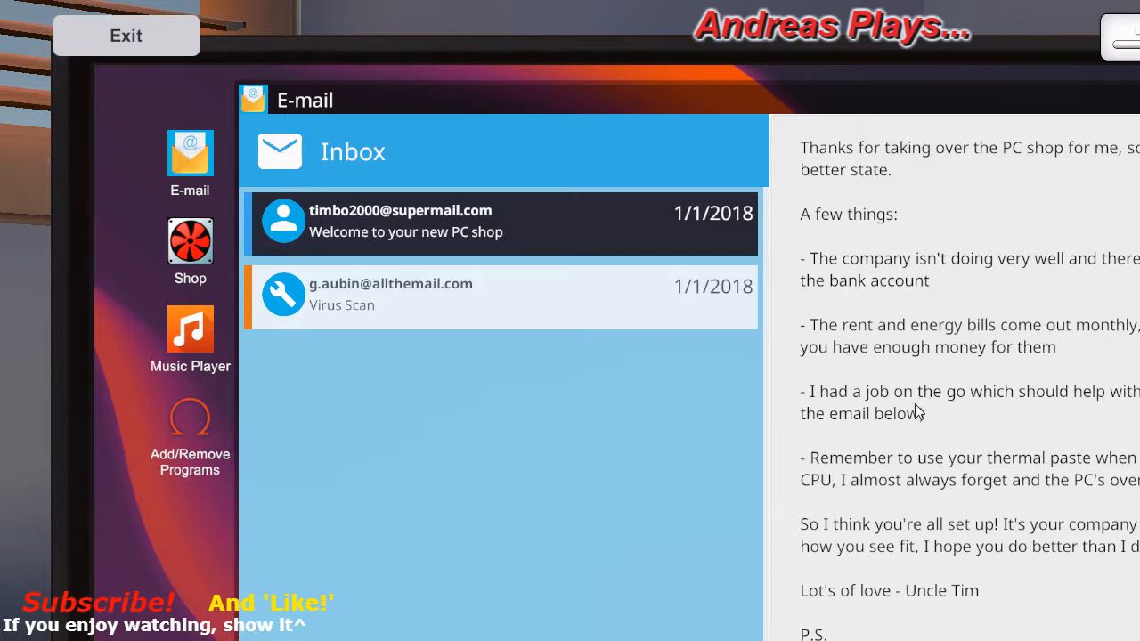
pyautogui.moveTo(948, 413)
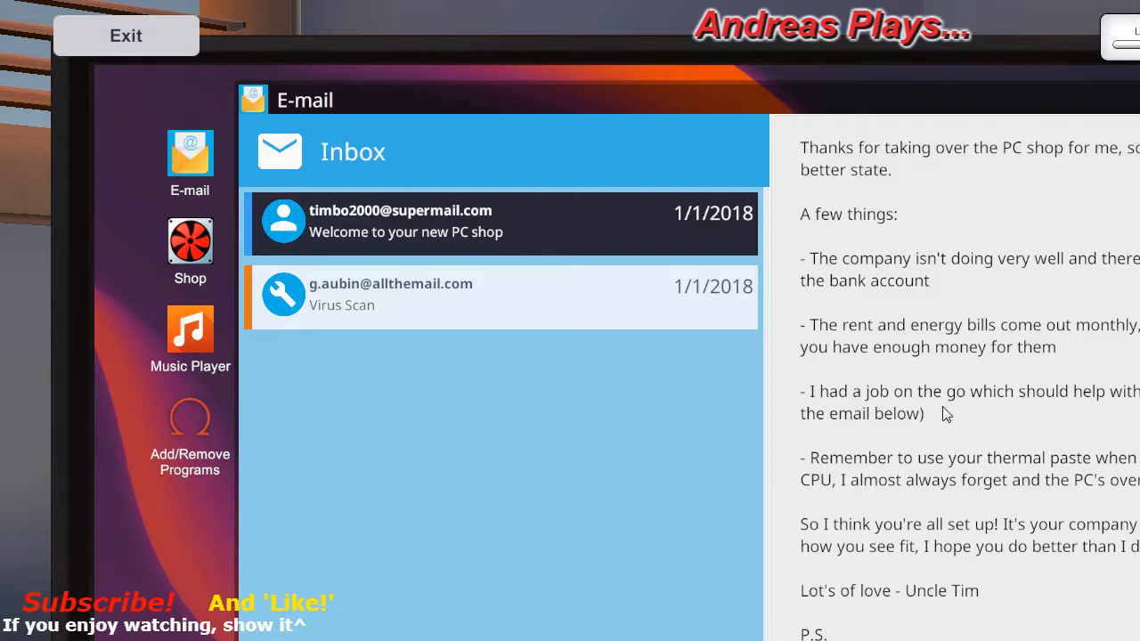
pyautogui.moveTo(1101, 427)
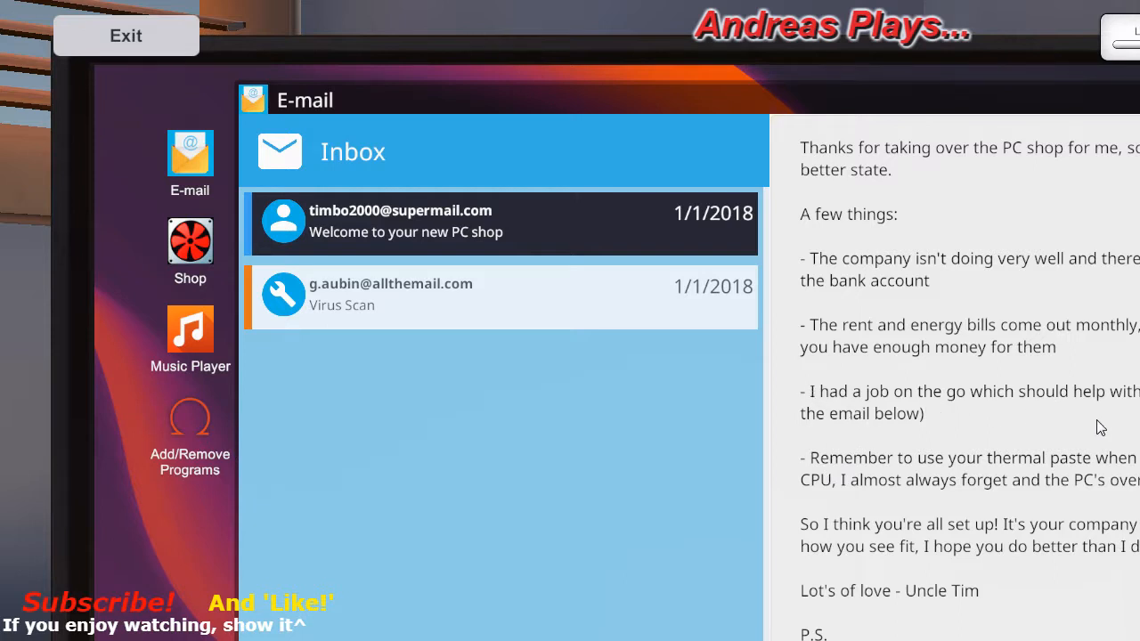
pyautogui.moveTo(883, 492)
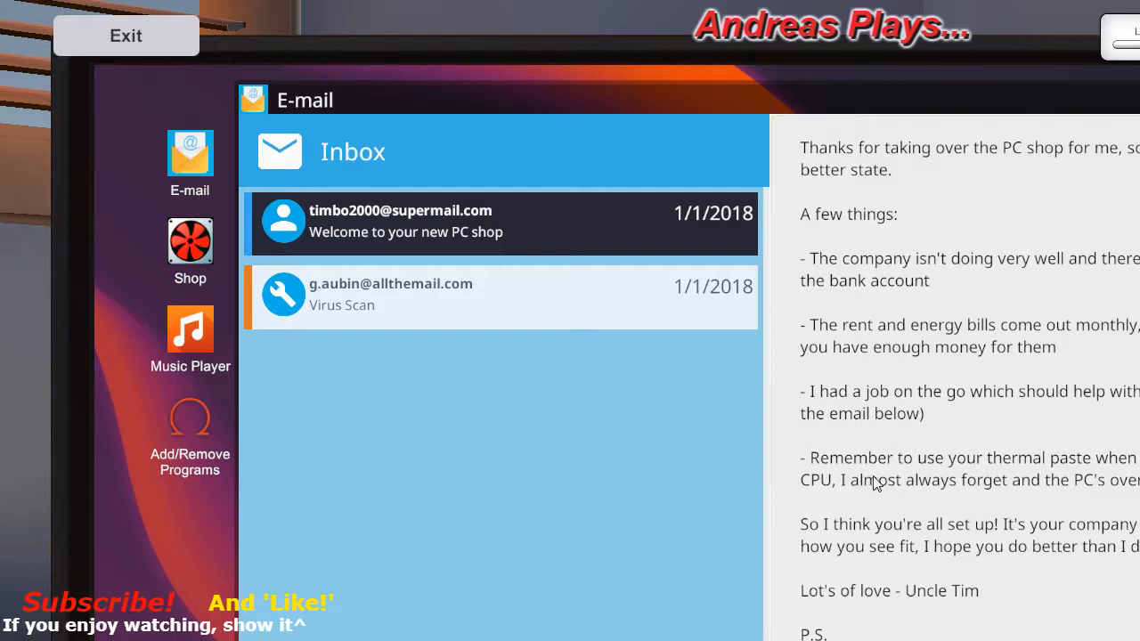
pyautogui.moveTo(906, 518)
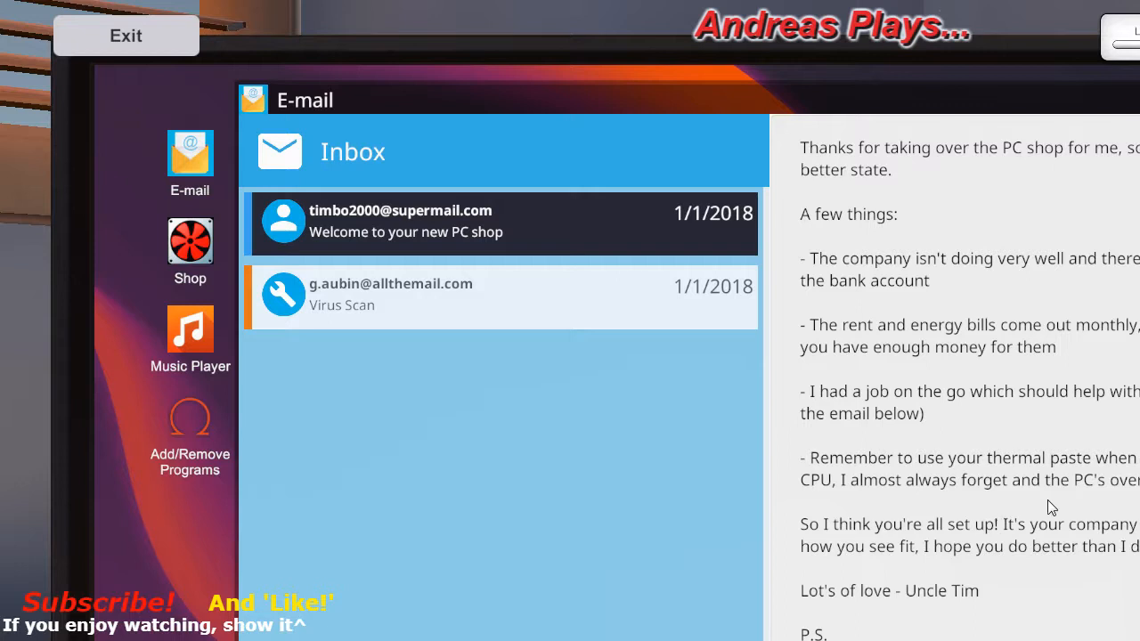
pyautogui.moveTo(1125, 543)
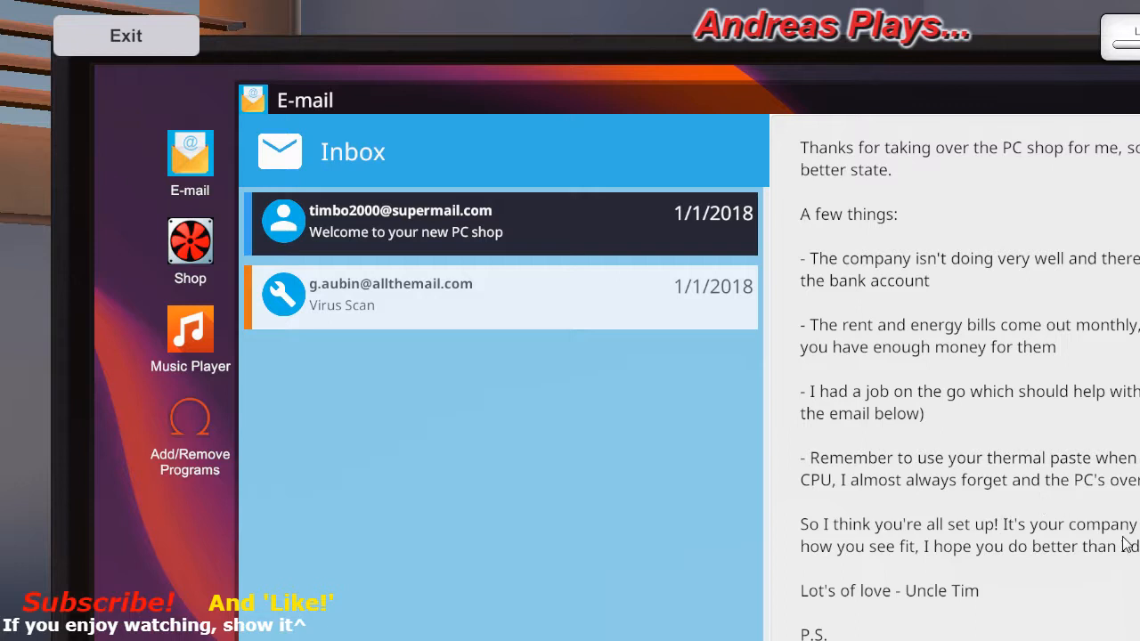
pyautogui.moveTo(819, 549)
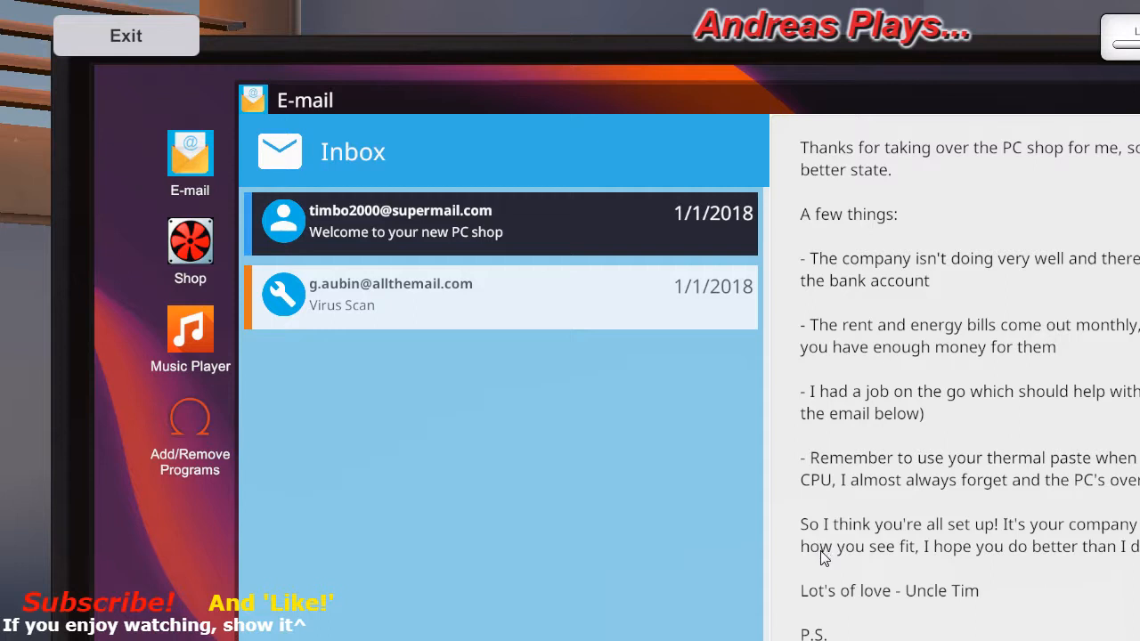
pyautogui.moveTo(861, 572)
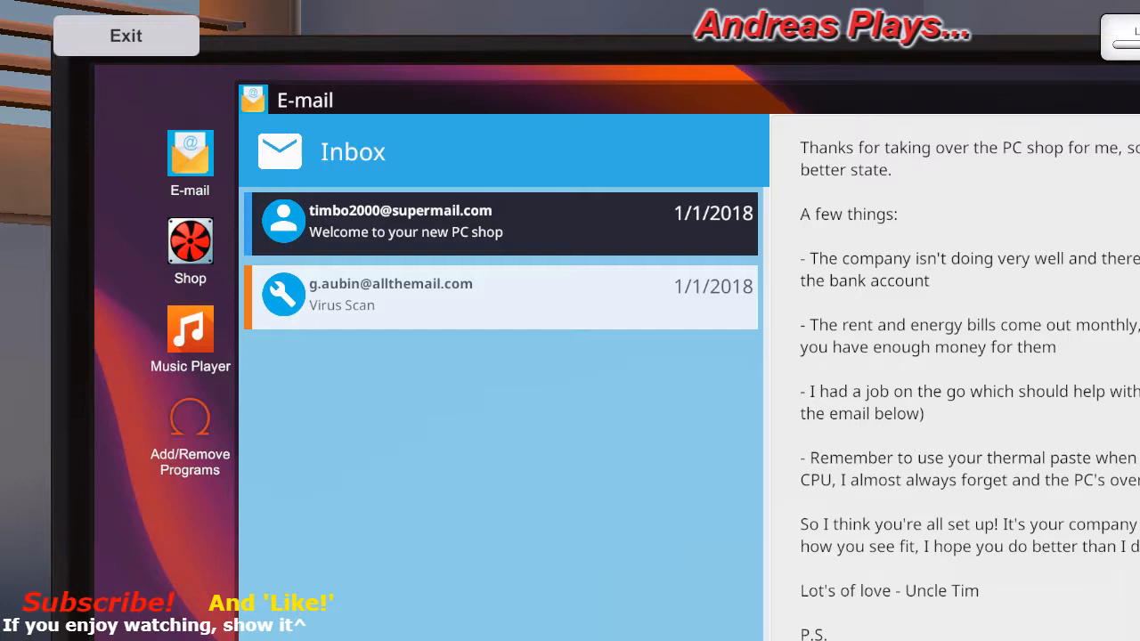
pyautogui.moveTo(828, 563)
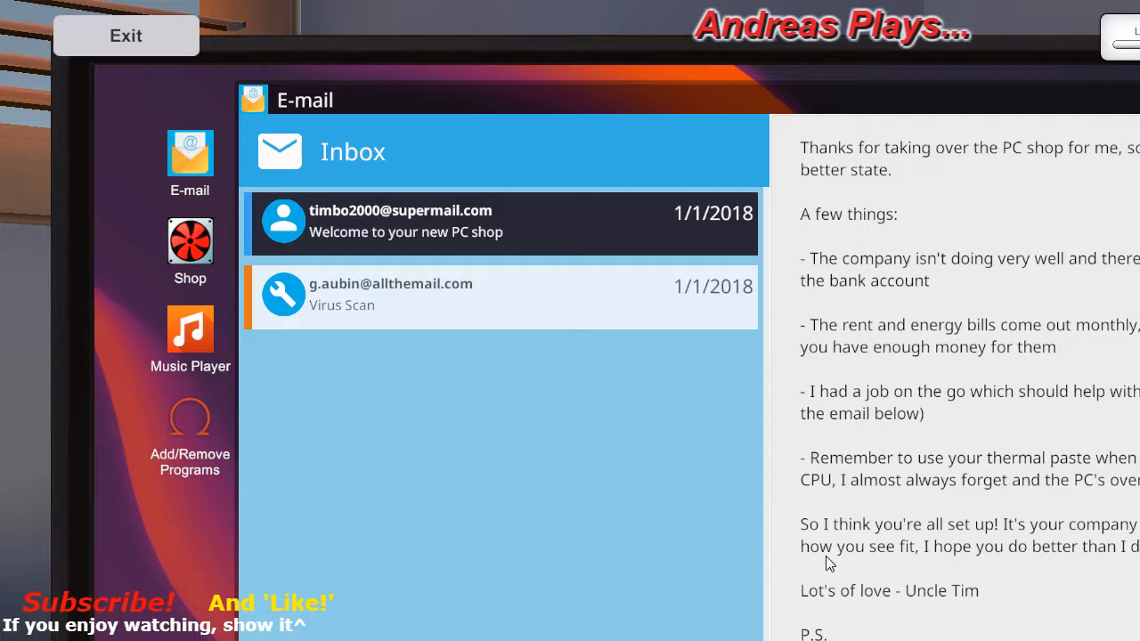
pyautogui.moveTo(829, 620)
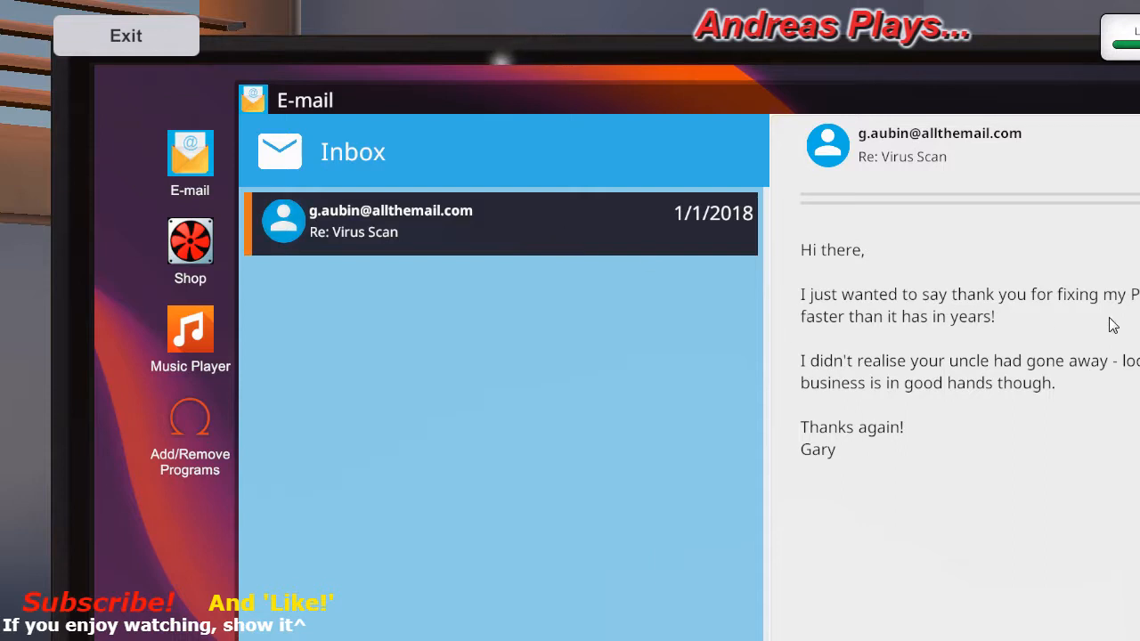
pyautogui.moveTo(837, 346)
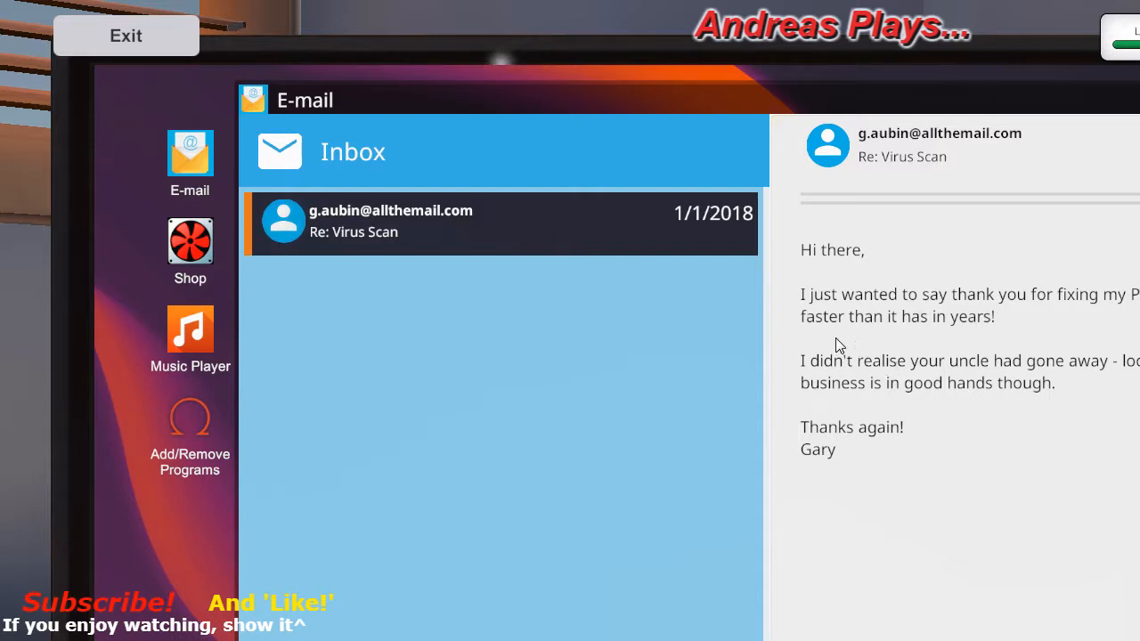
pyautogui.moveTo(833, 381)
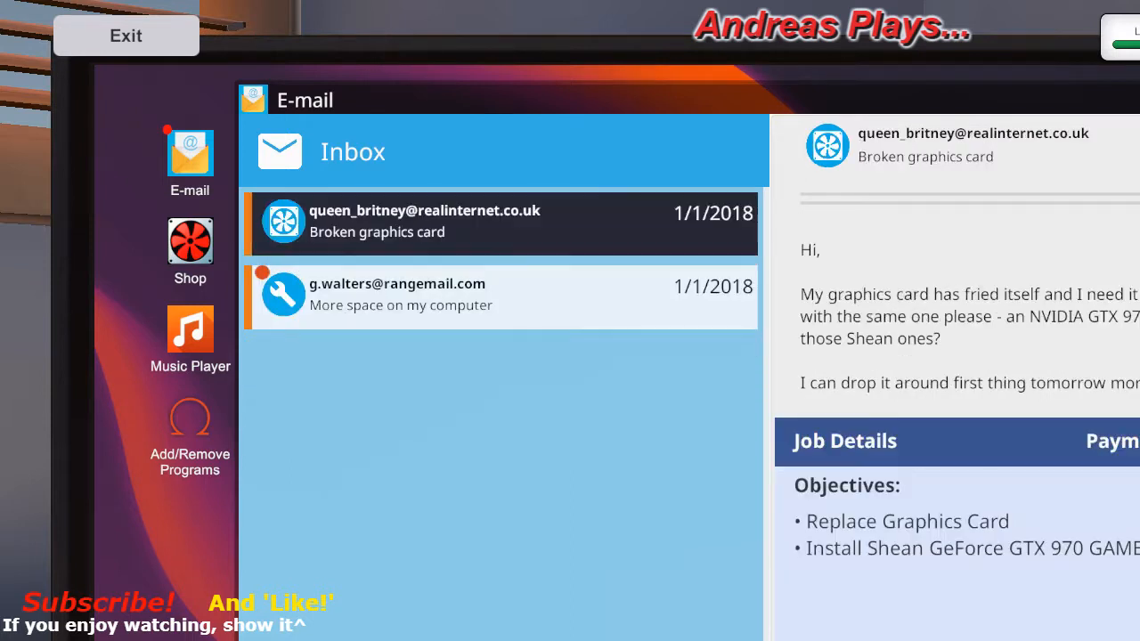
pyautogui.moveTo(877, 520)
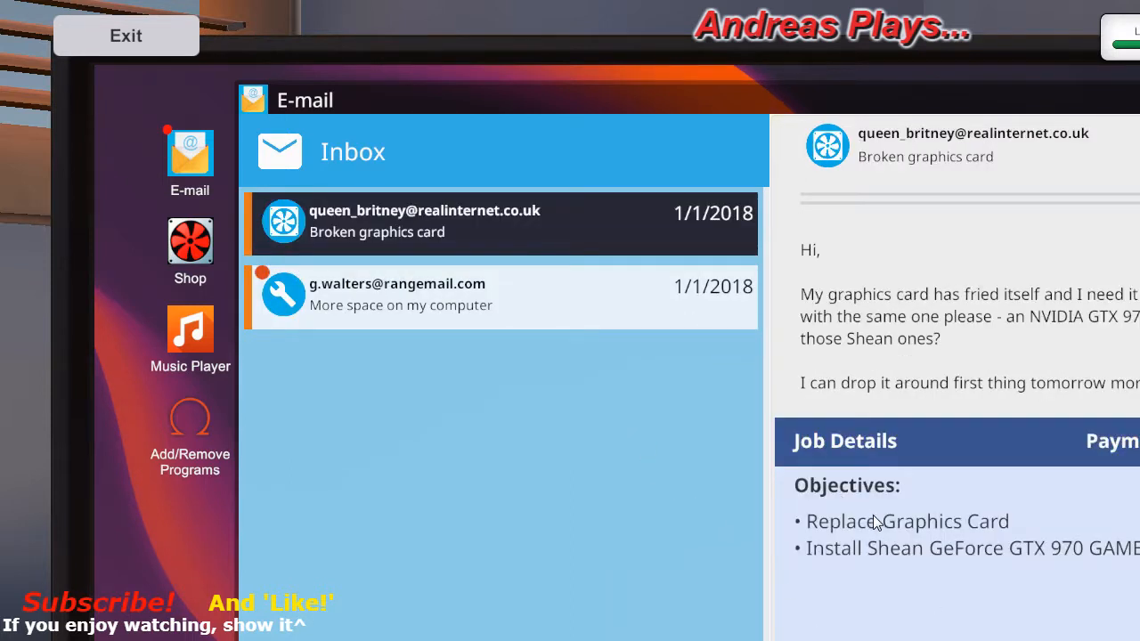
pyautogui.moveTo(845, 573)
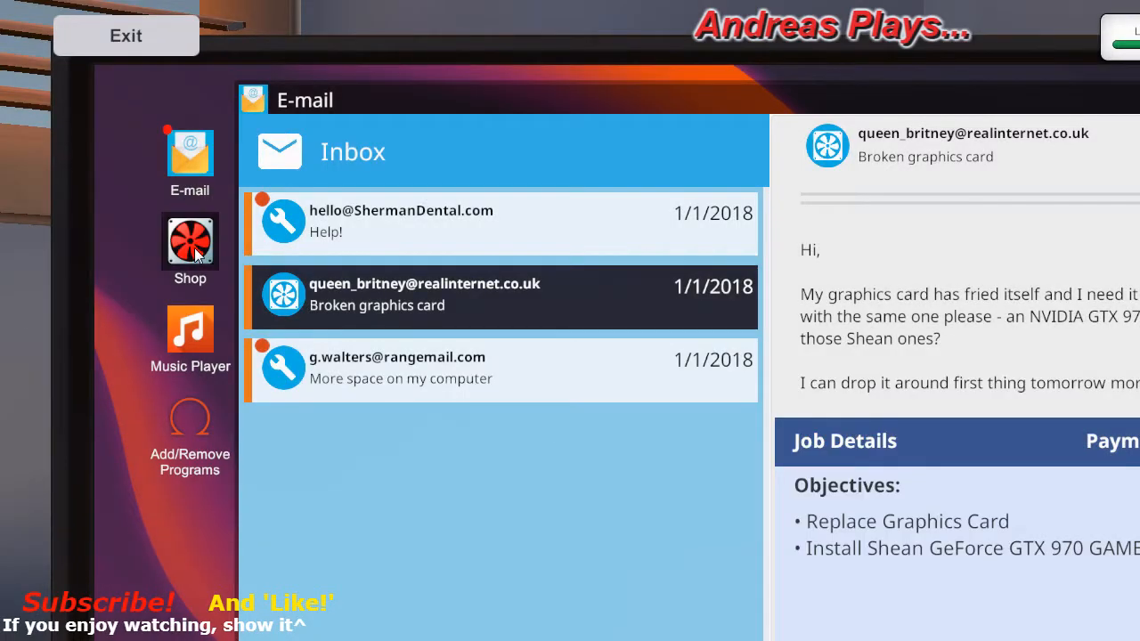
# - Browse the BITS&PCs store's motherboard and graphics card listings
pyautogui.click(189, 241)
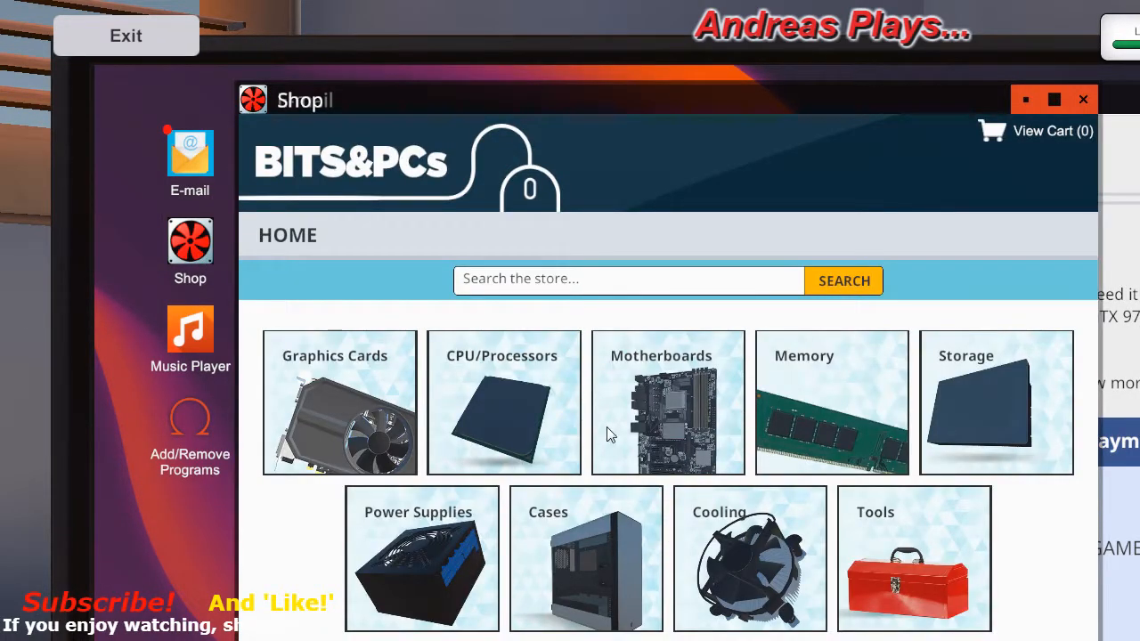
pyautogui.moveTo(495, 584)
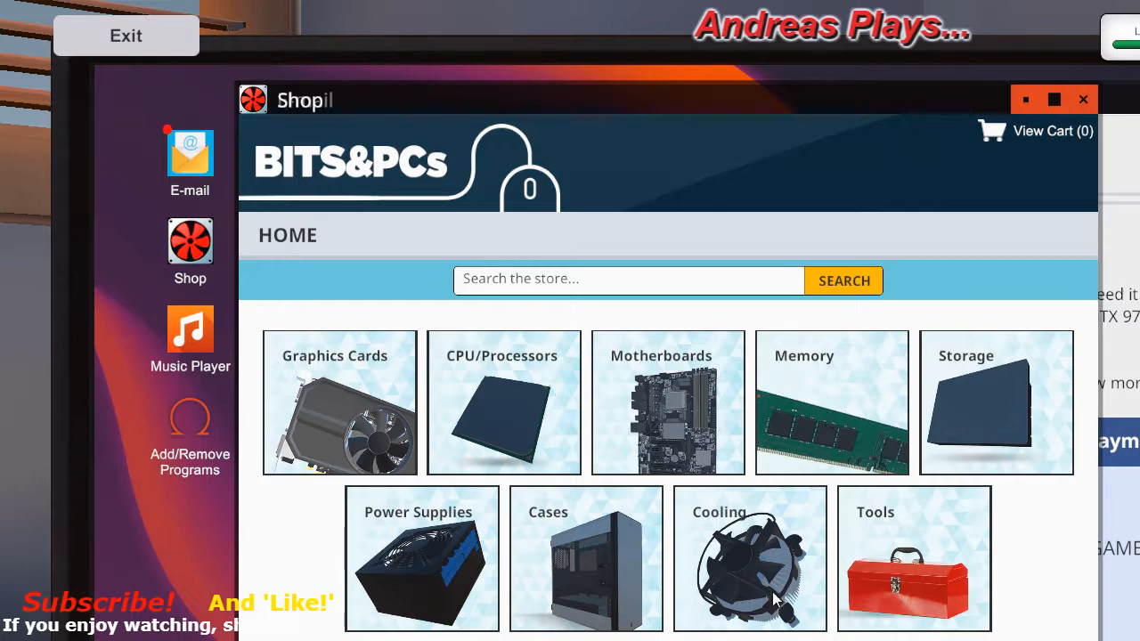
pyautogui.click(668, 402)
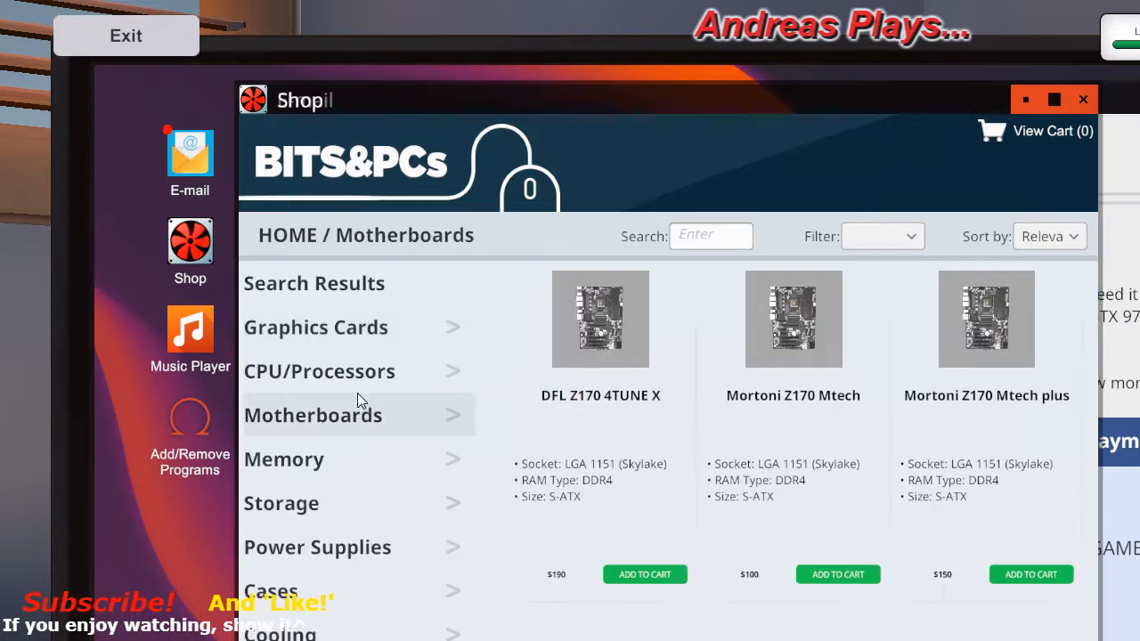
pyautogui.moveTo(321, 381)
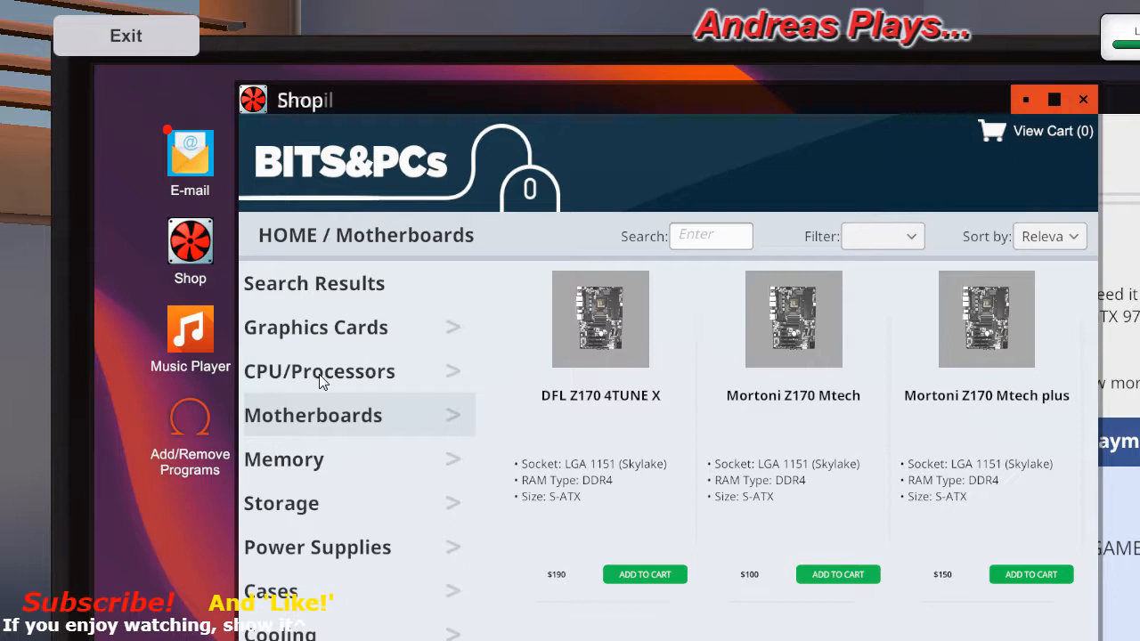
pyautogui.click(315, 328)
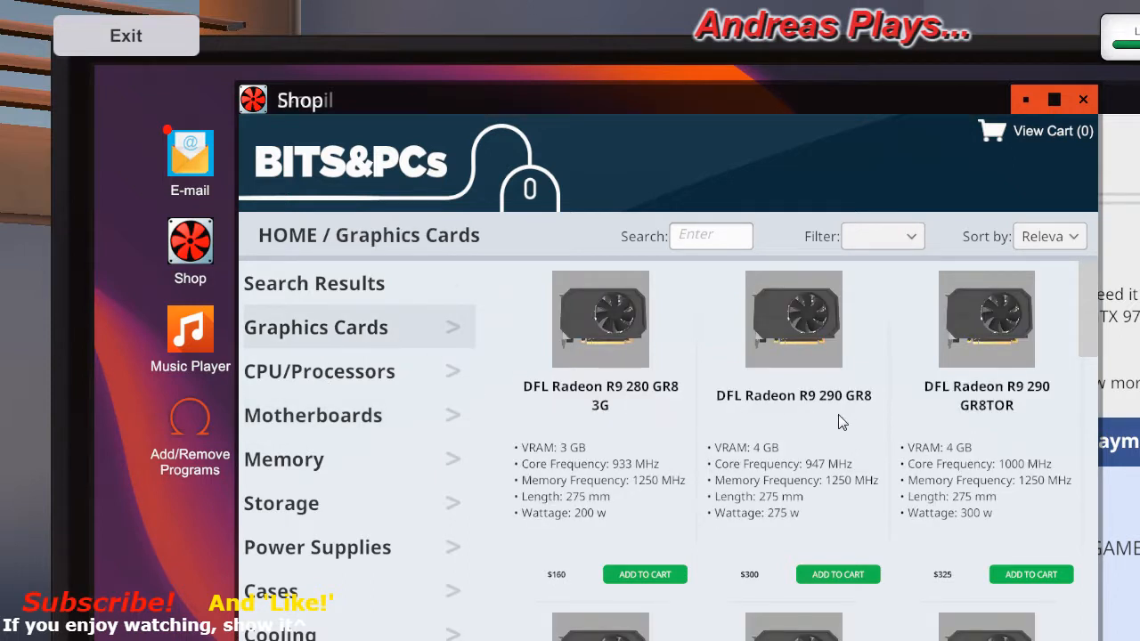
pyautogui.scroll(-3)
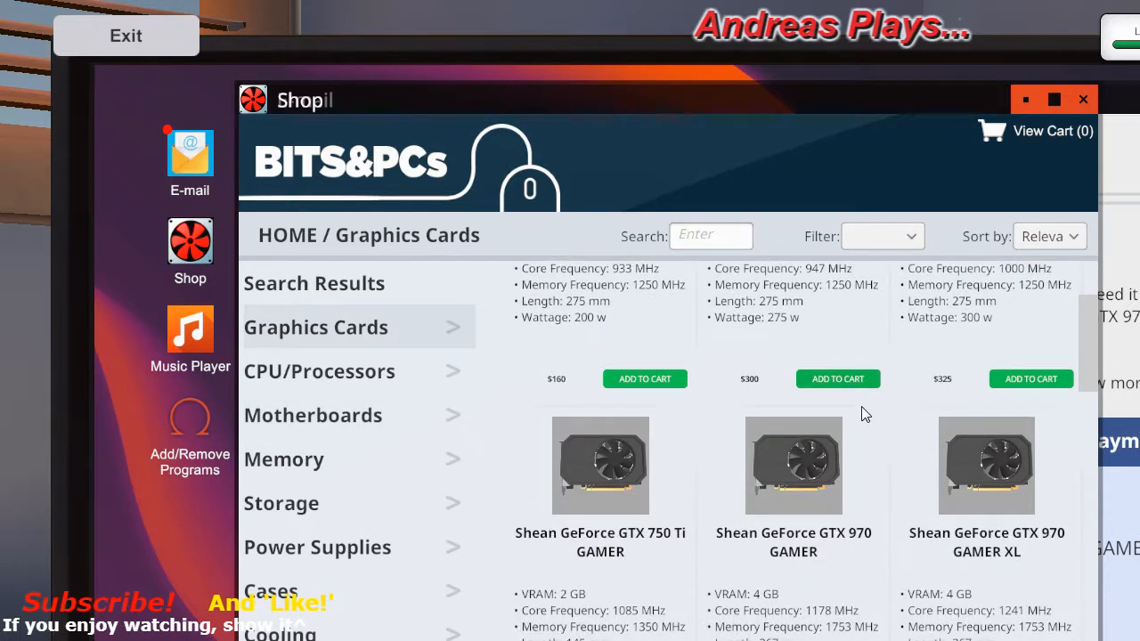
pyautogui.scroll(-3)
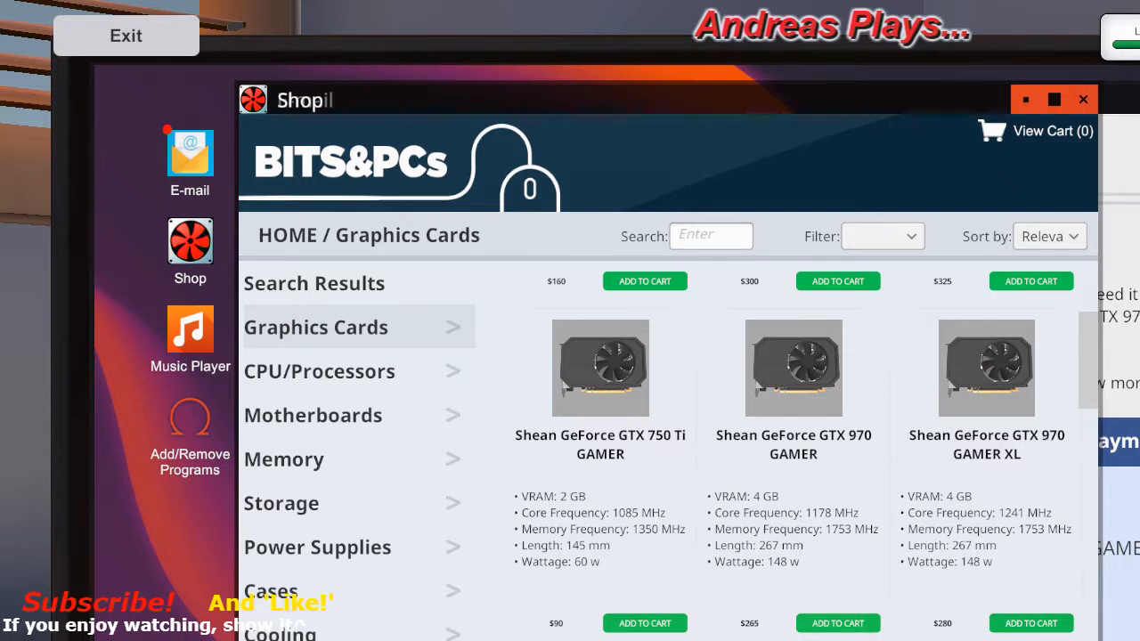
# - Recheck the graphics card request email, then add the Shean GeForce GTX 970 GAMER to the cart
pyautogui.click(188, 151)
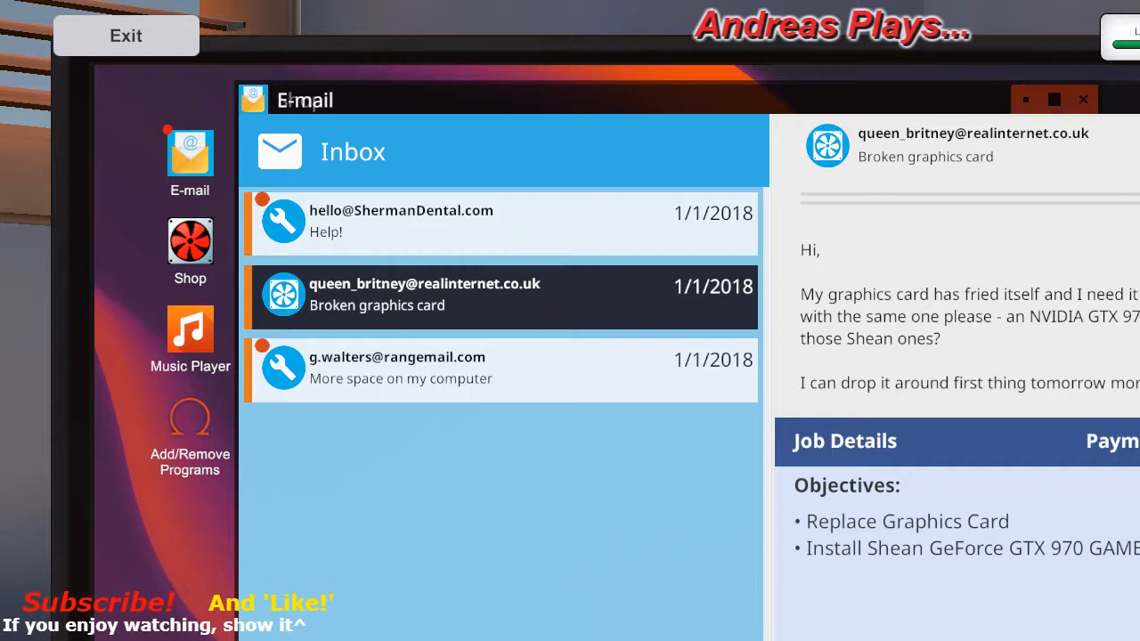
pyautogui.click(189, 240)
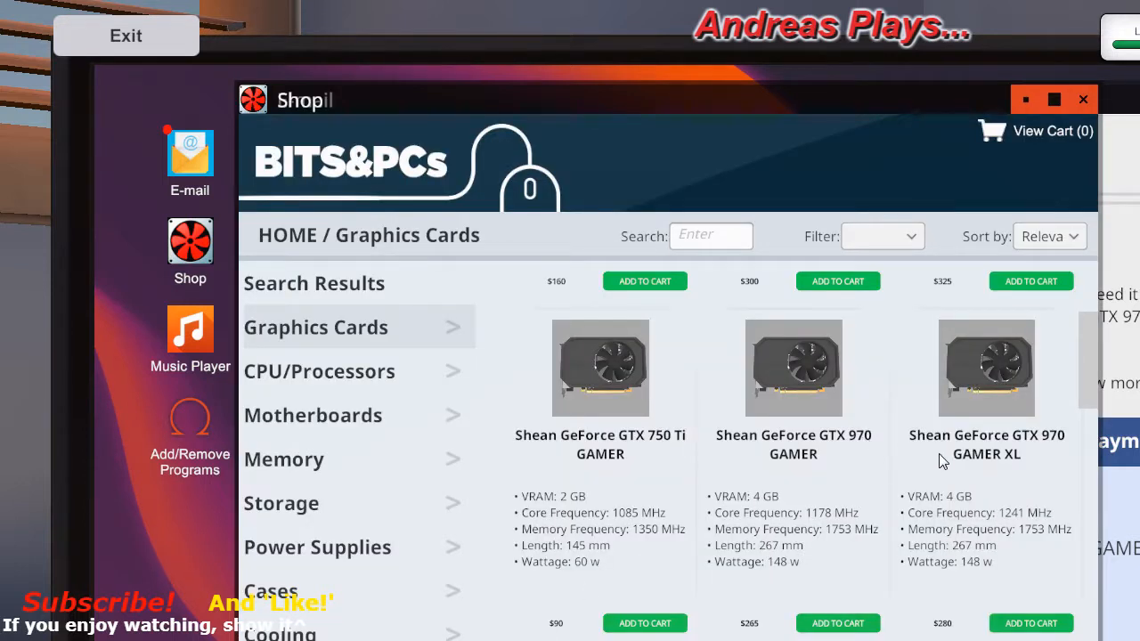
pyautogui.moveTo(898, 108)
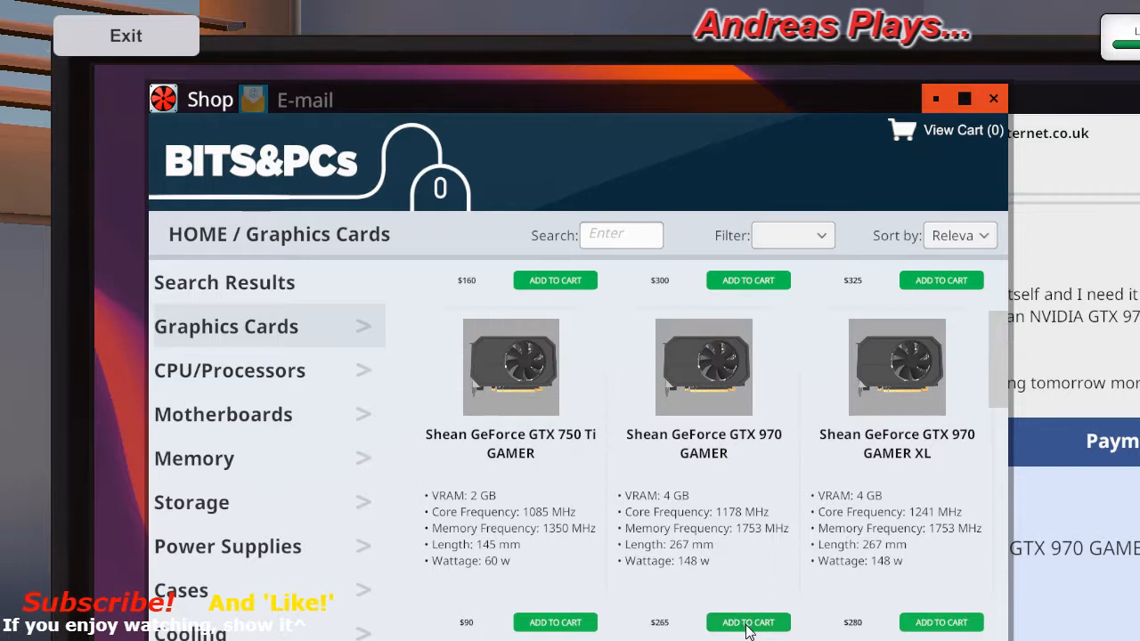
pyautogui.moveTo(548, 634)
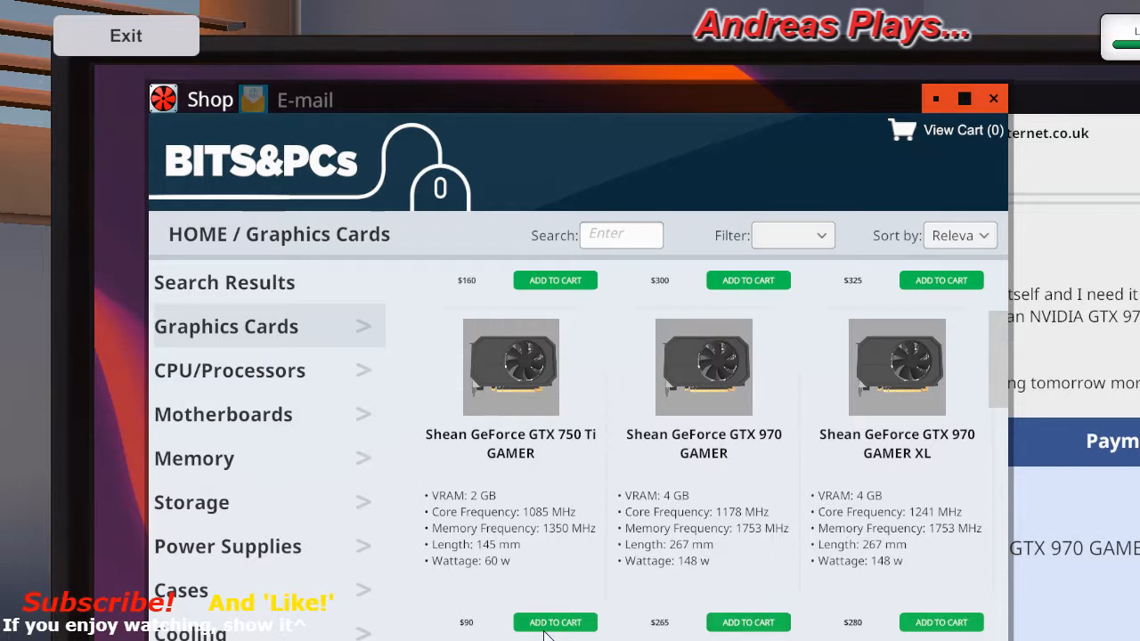
pyautogui.moveTo(559, 445)
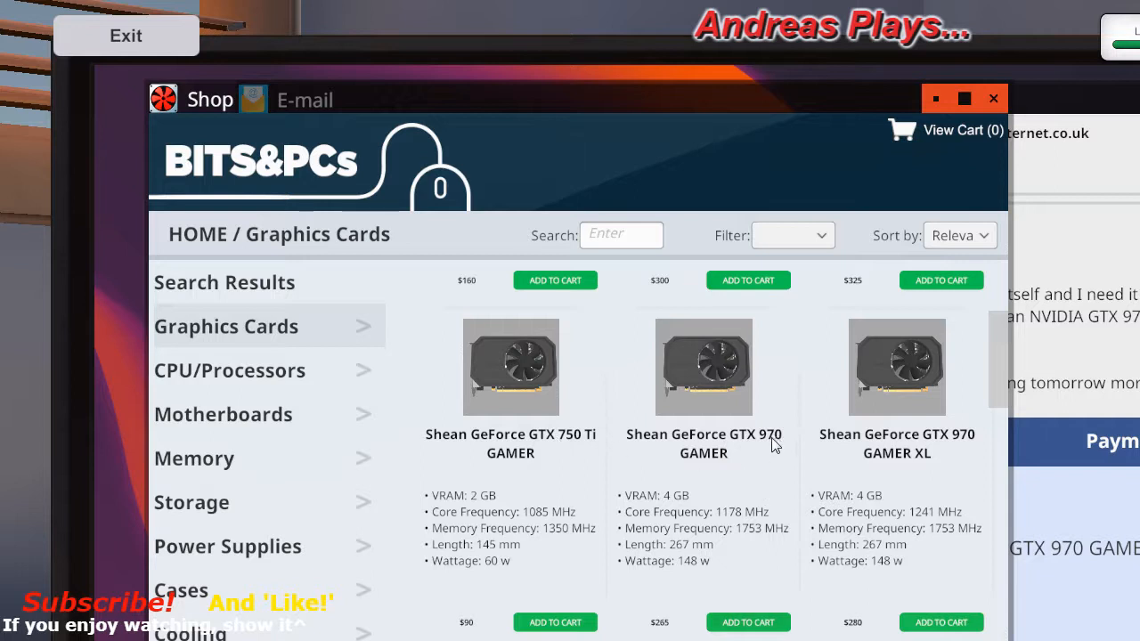
pyautogui.moveTo(751, 615)
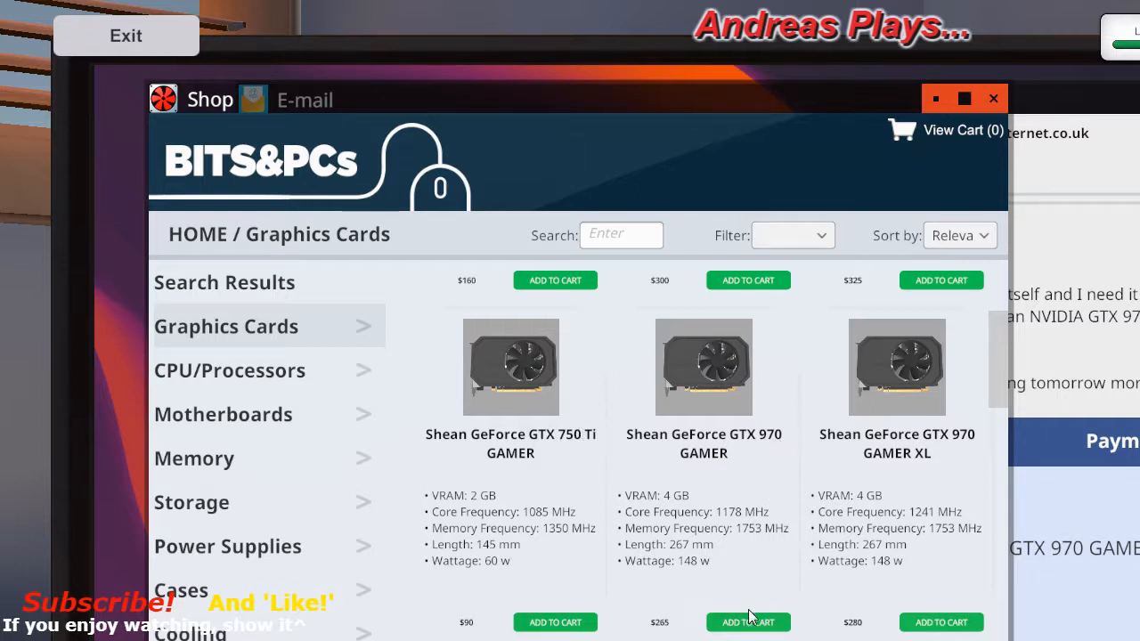
pyautogui.moveTo(757, 627)
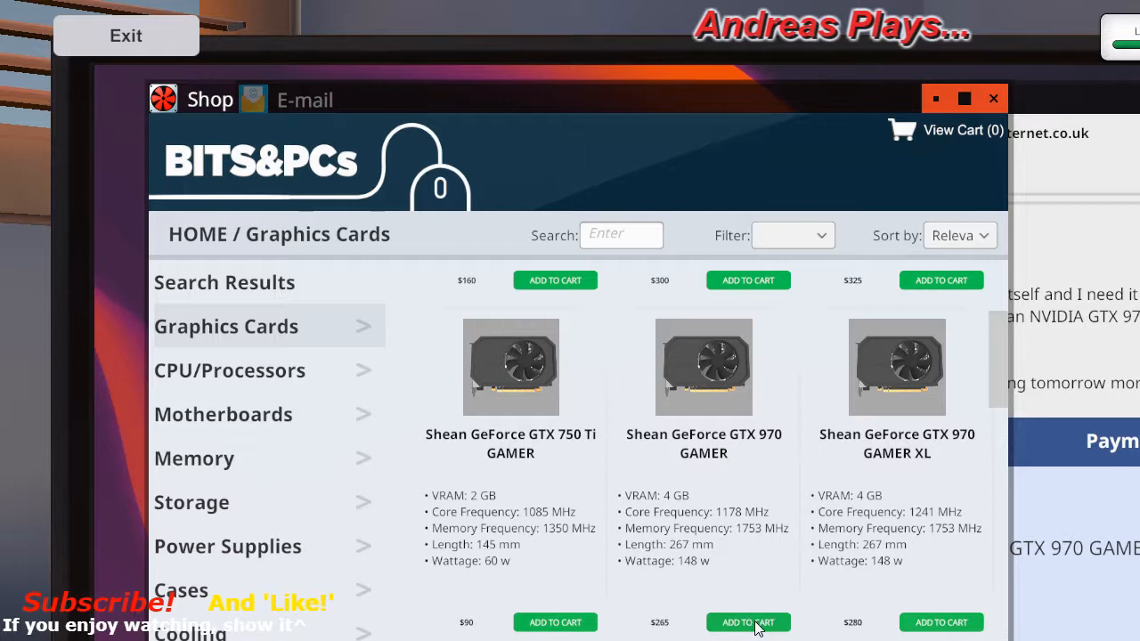
pyautogui.click(748, 621)
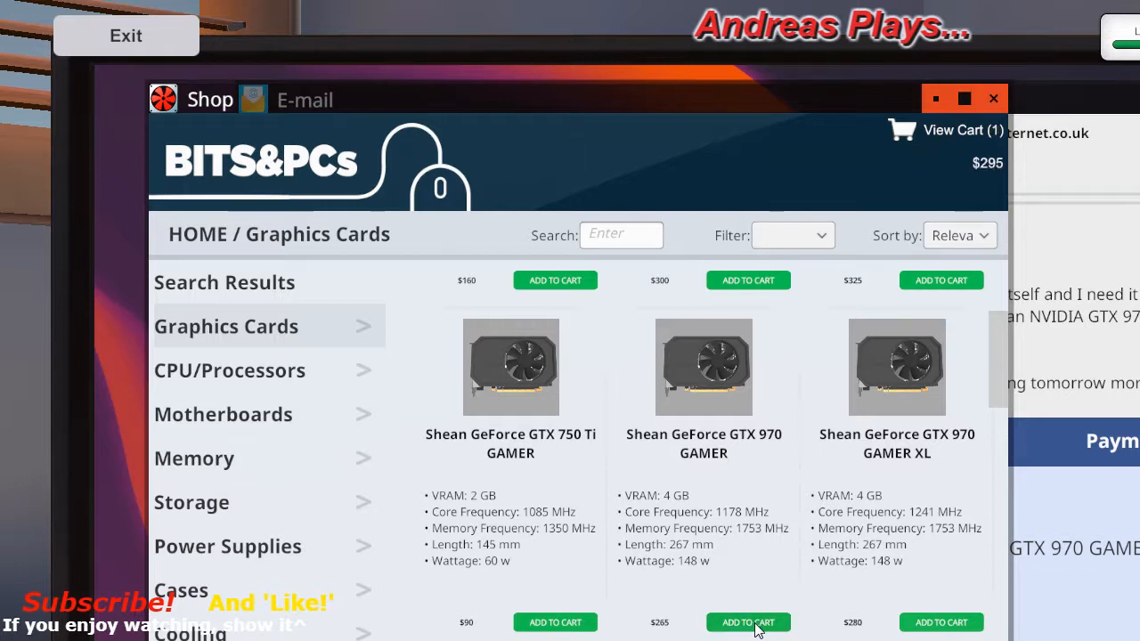
pyautogui.moveTo(759, 522)
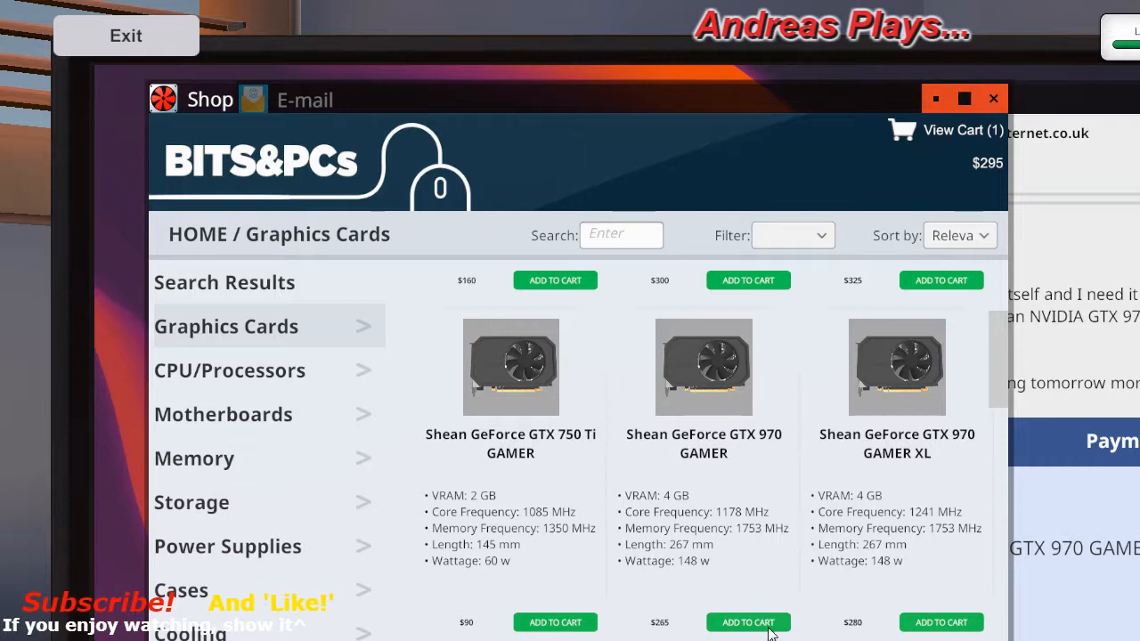
pyautogui.moveTo(746, 627)
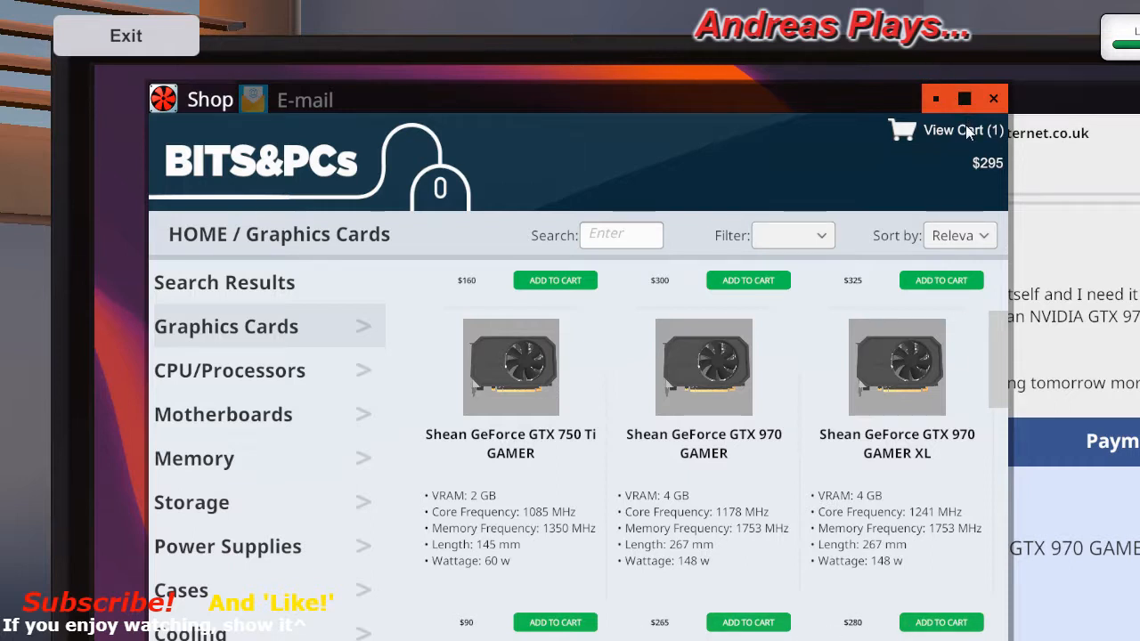
# - View the cart listing the GTX 970 GAMER at $265 plus $30 delivery, $295 total
pyautogui.click(951, 130)
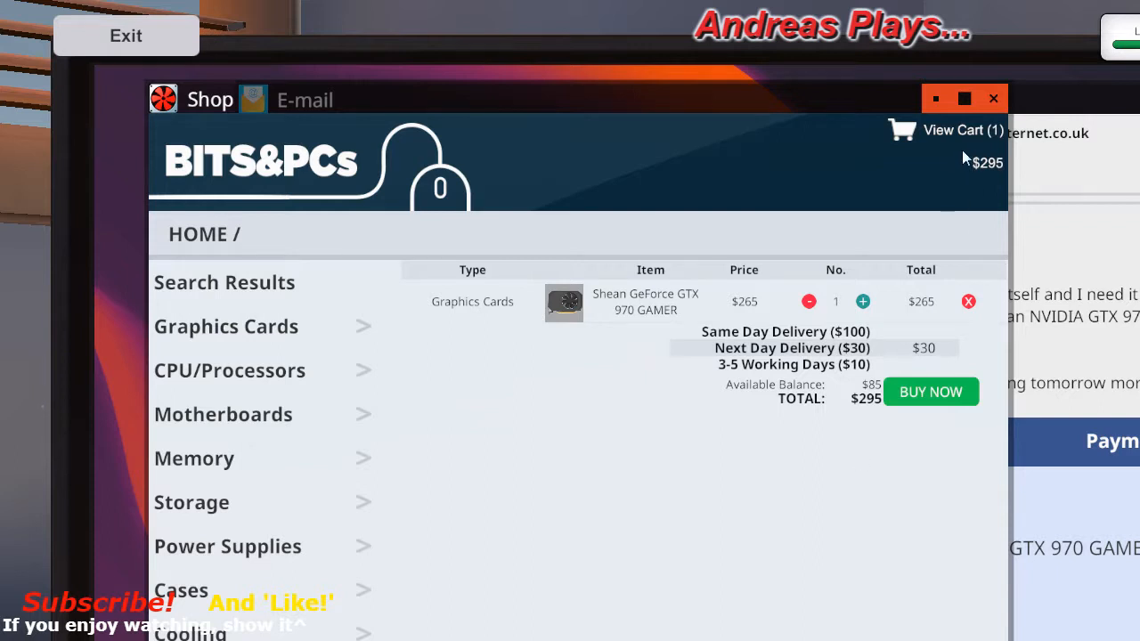
pyautogui.moveTo(953, 139)
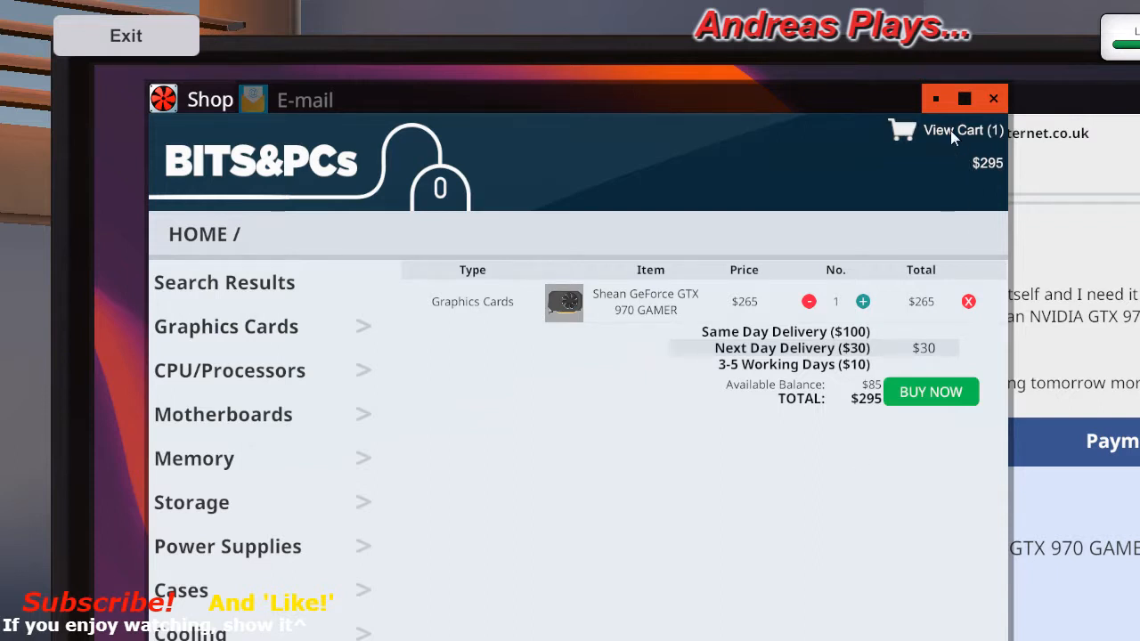
pyautogui.moveTo(828, 374)
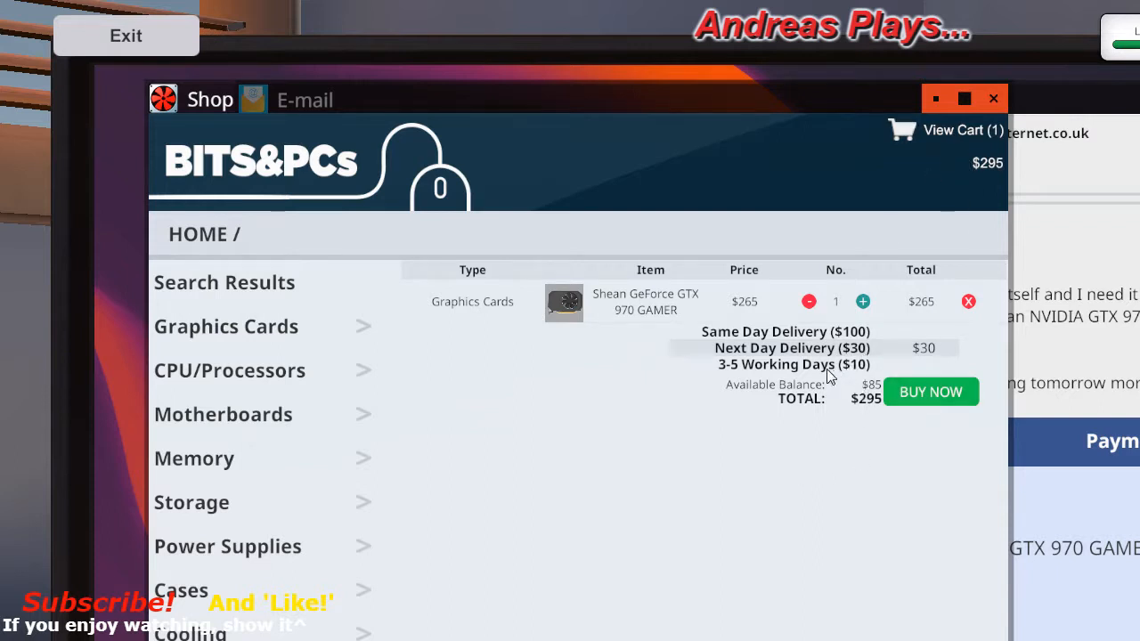
# - Switch back to the job emails with the graphics-card request still open
pyautogui.click(794, 364)
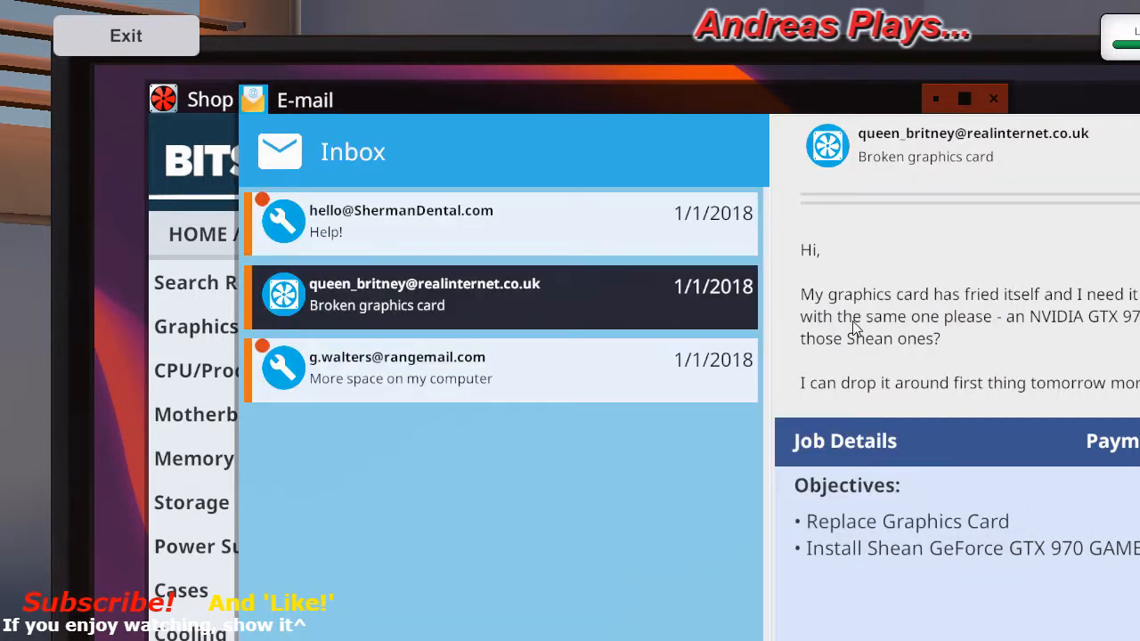
pyautogui.moveTo(1136, 393)
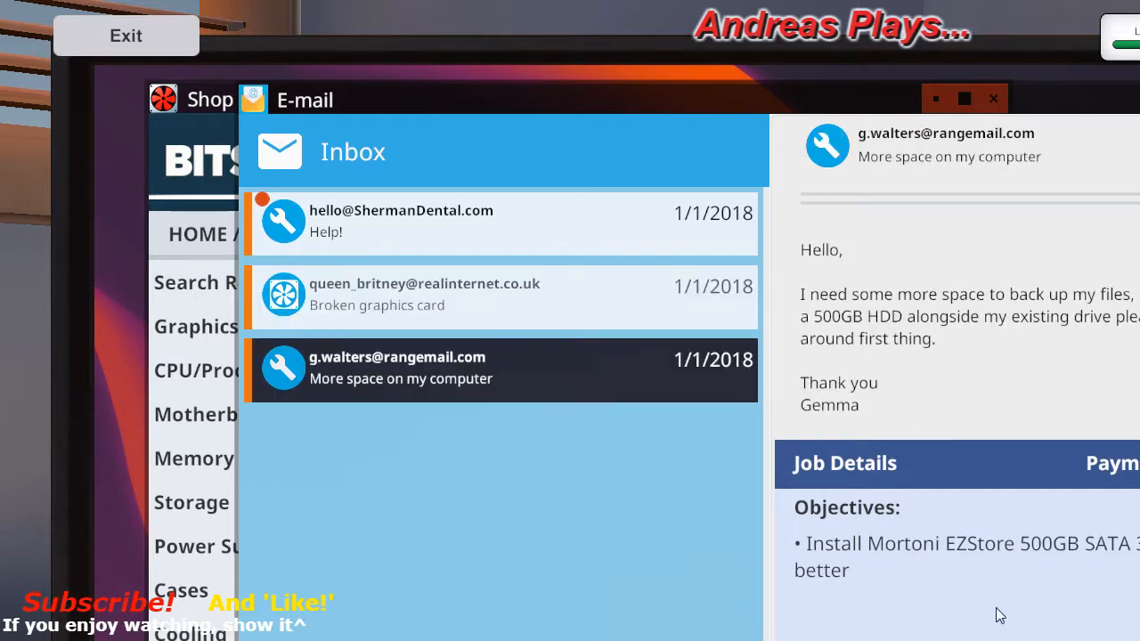
pyautogui.moveTo(822, 555)
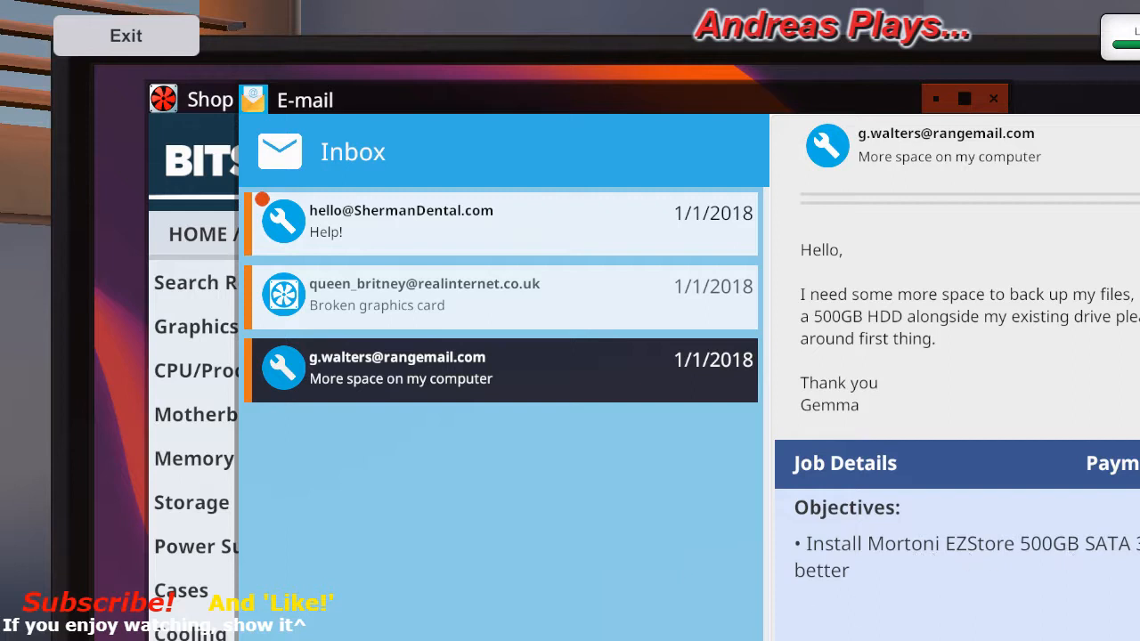
pyautogui.moveTo(1067, 567)
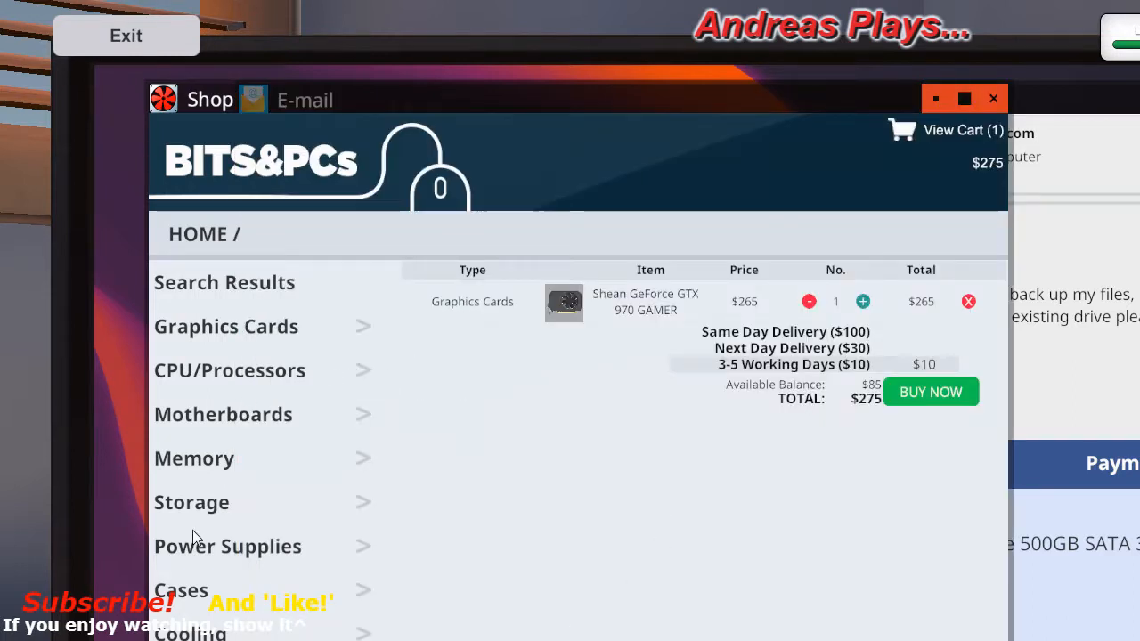
pyautogui.moveTo(207, 572)
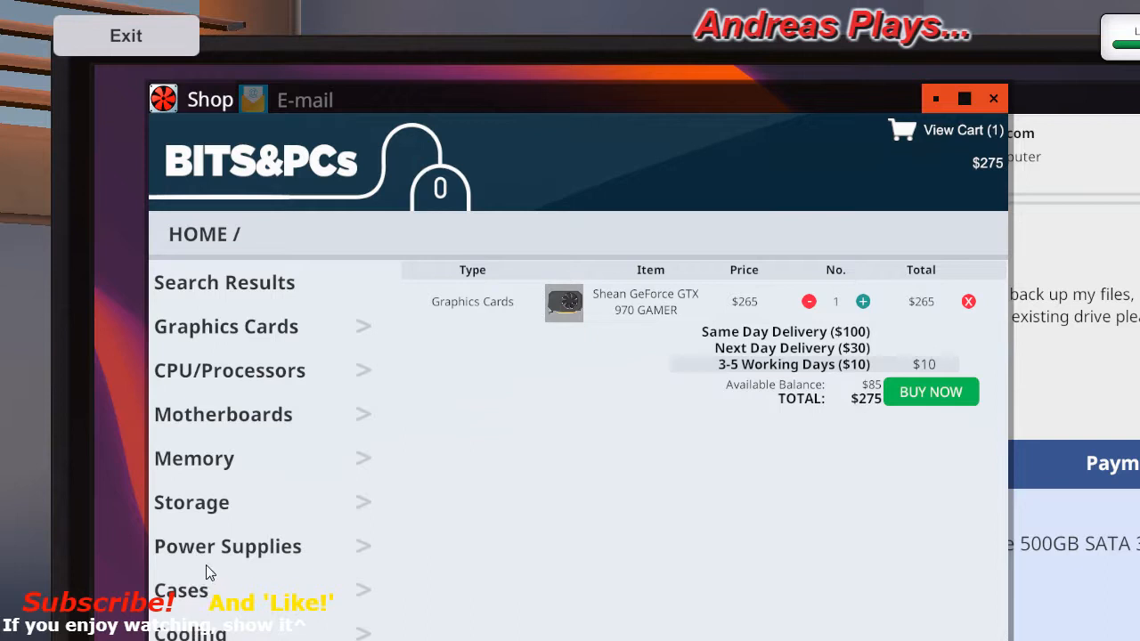
# - Browse Storage, view the 320GB drive's details and scroll to the 500GB listings
pyautogui.click(192, 502)
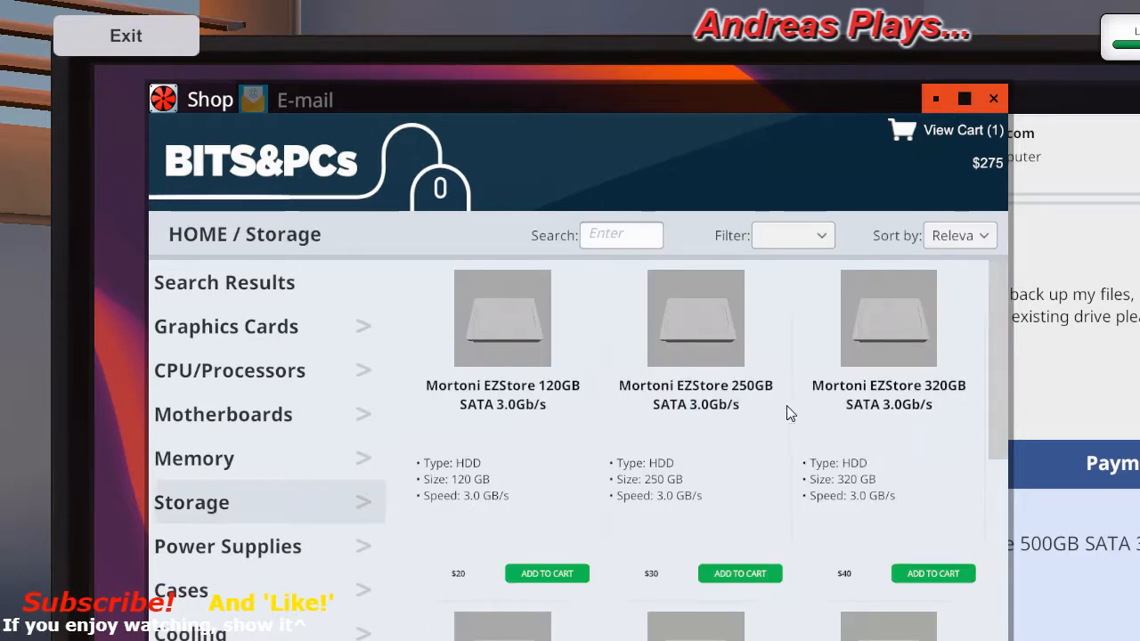
pyautogui.moveTo(1111, 549)
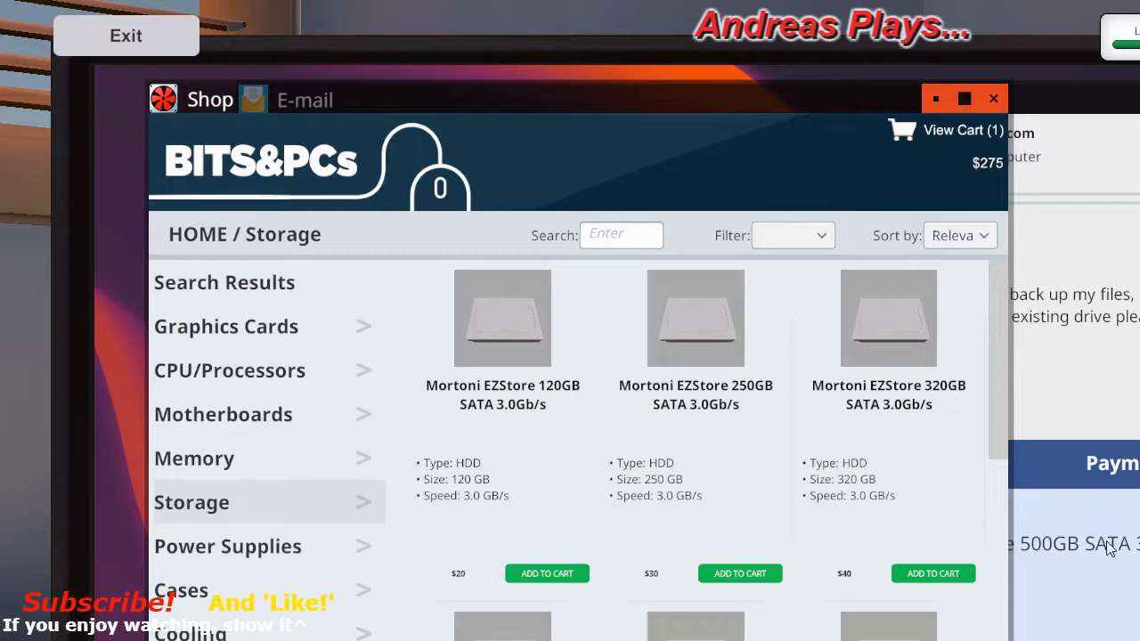
pyautogui.moveTo(885, 338)
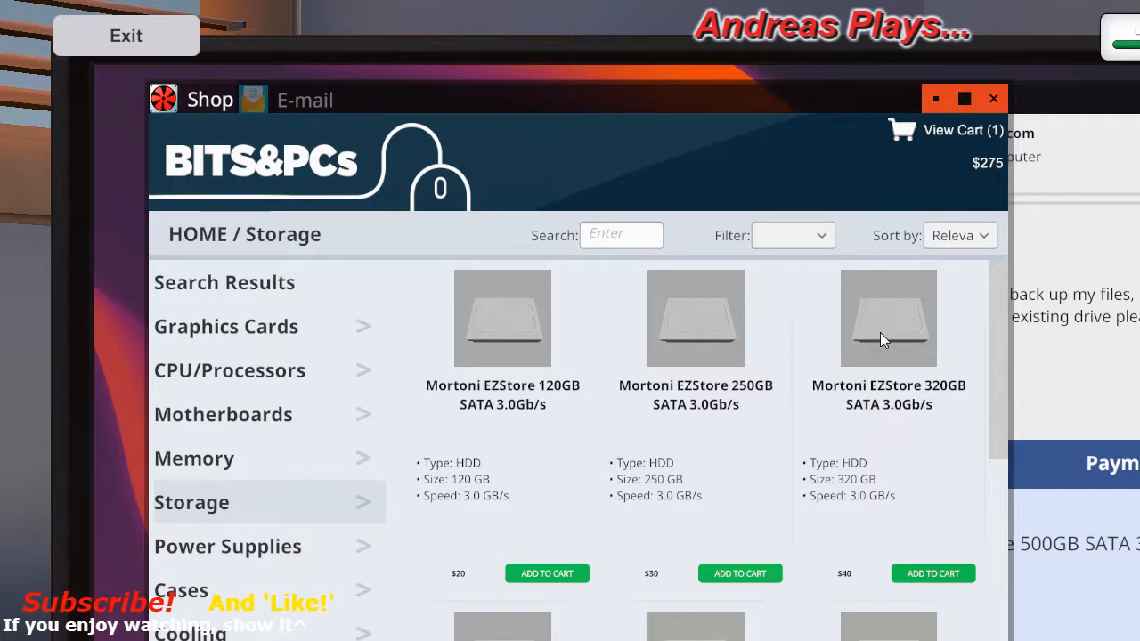
pyautogui.click(887, 317)
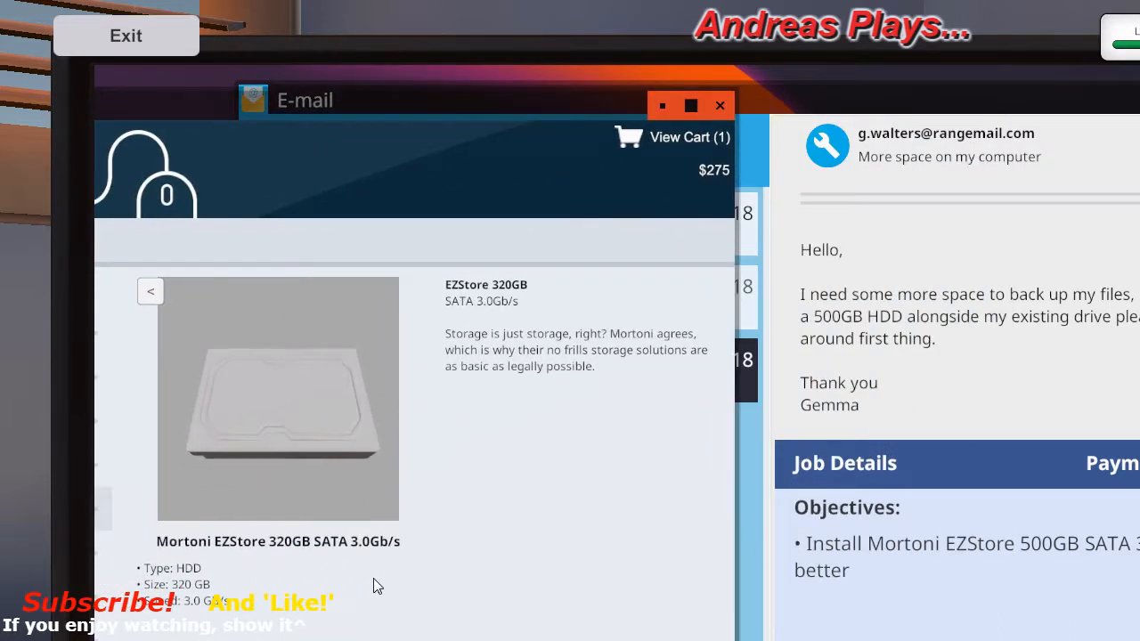
pyautogui.moveTo(449, 306)
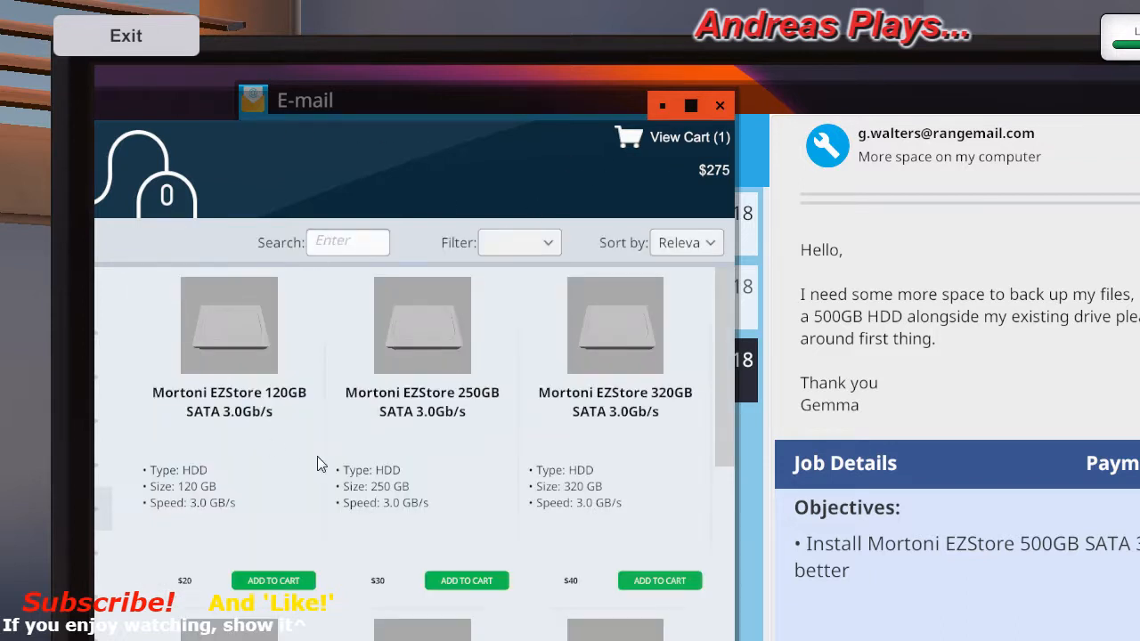
pyautogui.scroll(-3)
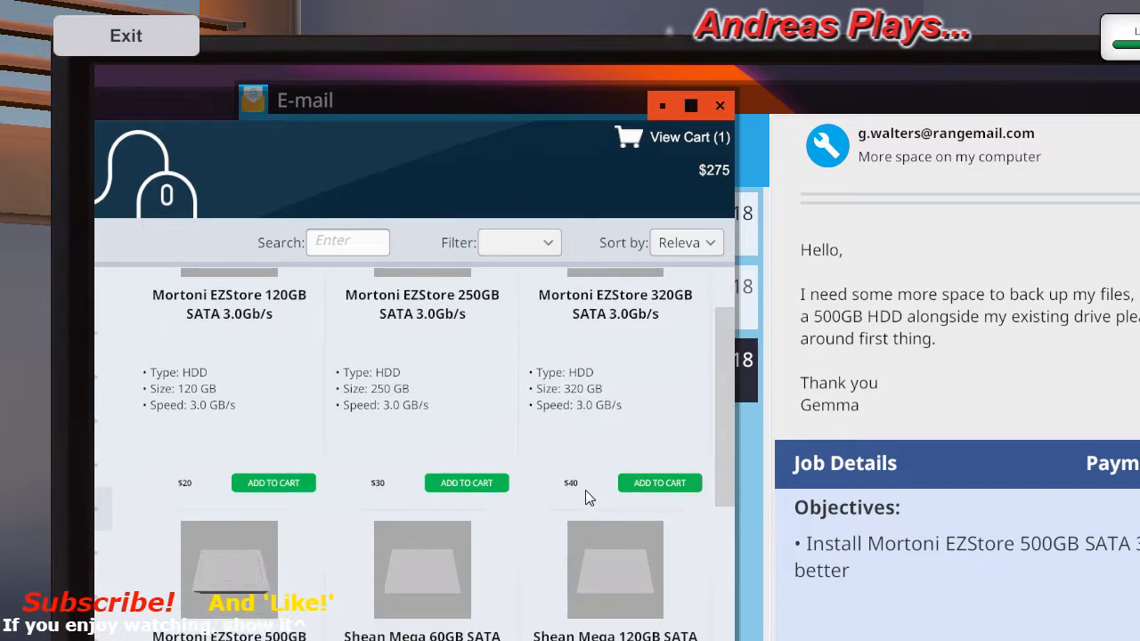
pyautogui.scroll(-3)
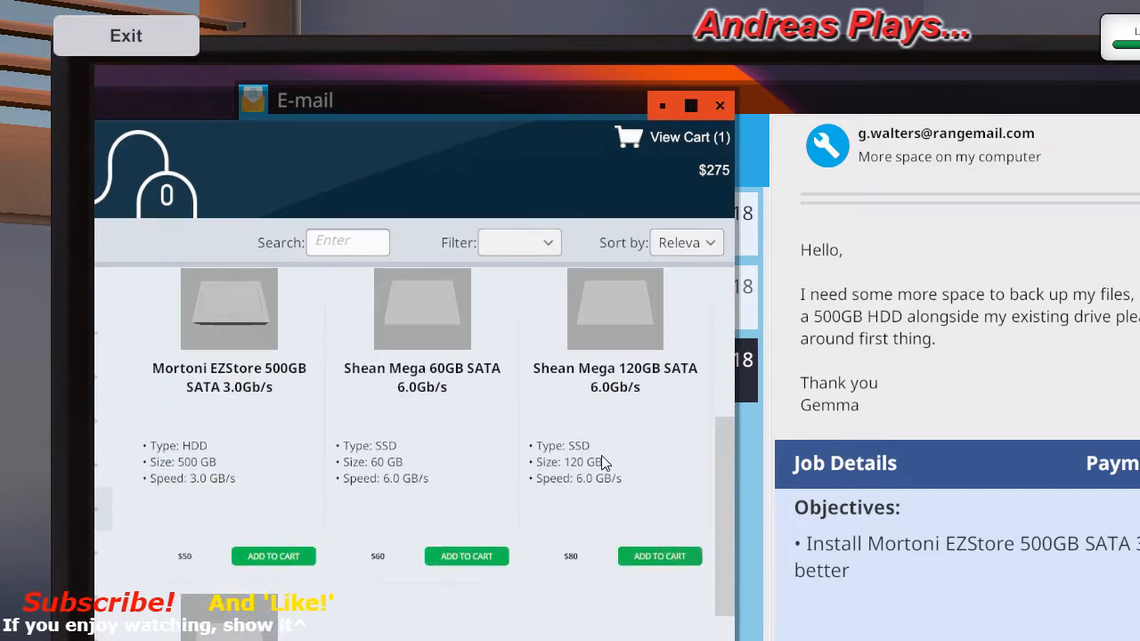
pyautogui.moveTo(223, 328)
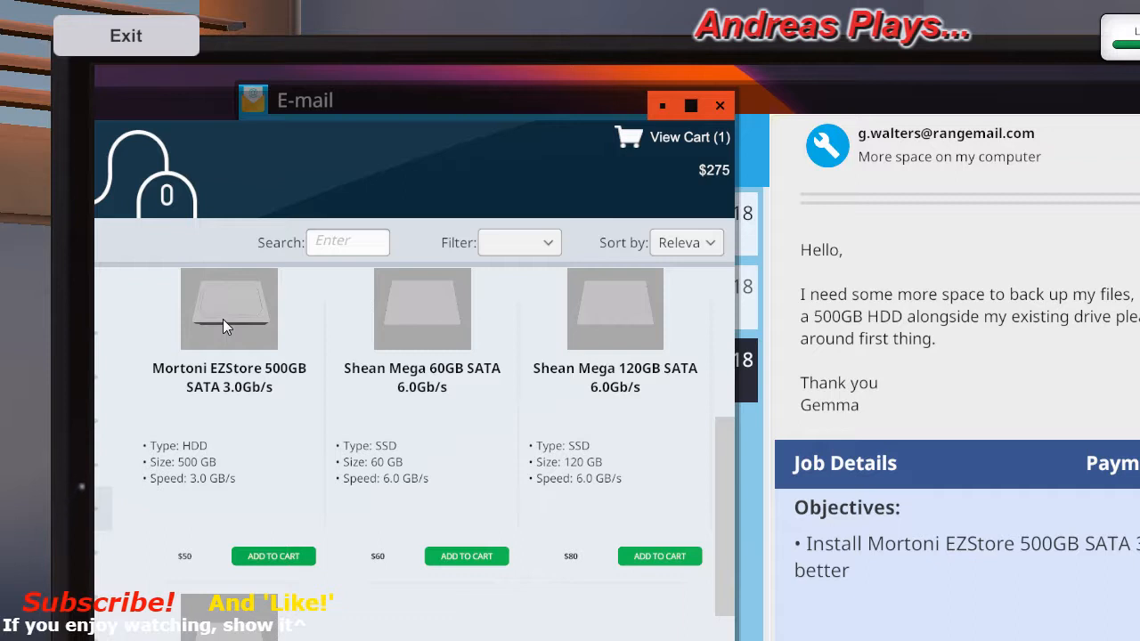
pyautogui.moveTo(228, 326)
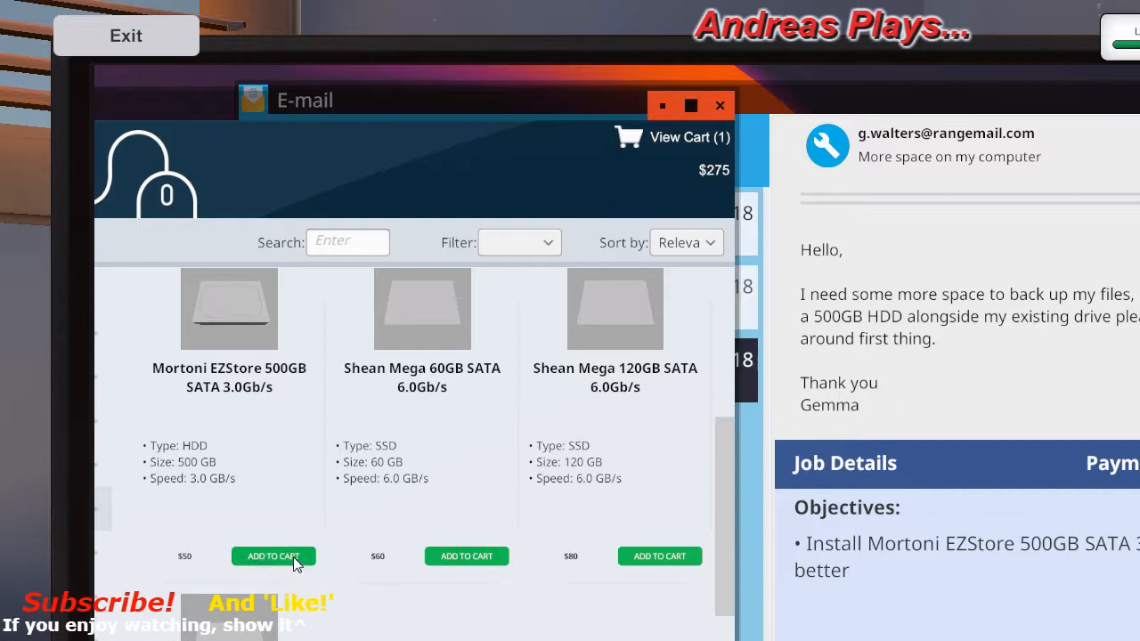
pyautogui.moveTo(431, 502)
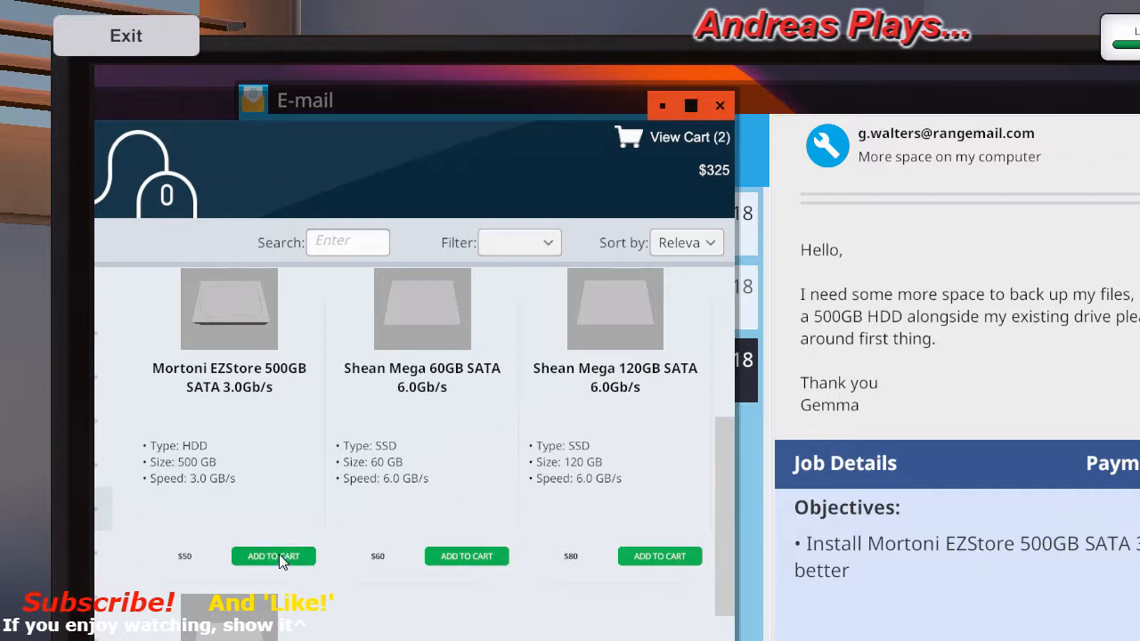
# - Add Mortoni EZStore 500GB drives to the cart, bringing it to four items at $425
pyautogui.click(274, 555)
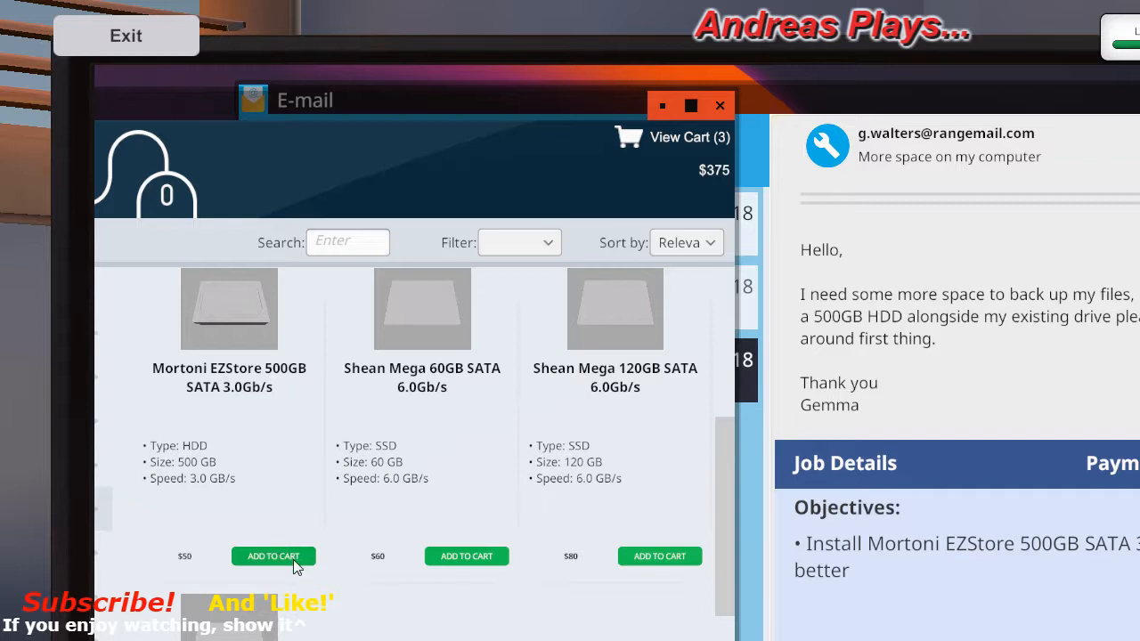
pyautogui.click(274, 556)
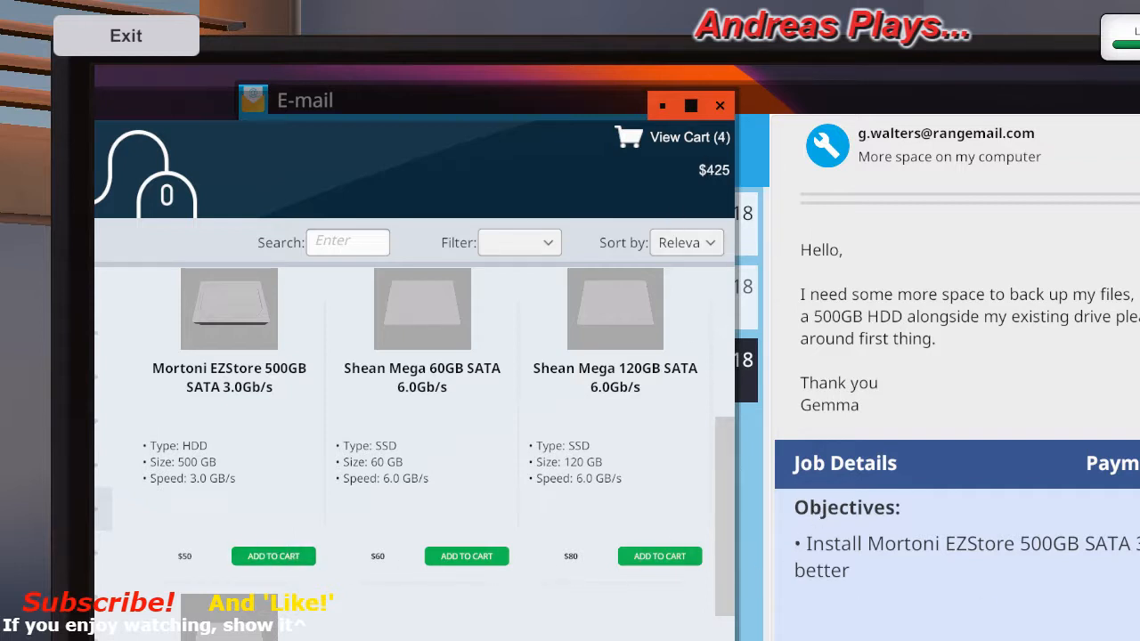
pyautogui.moveTo(998, 507)
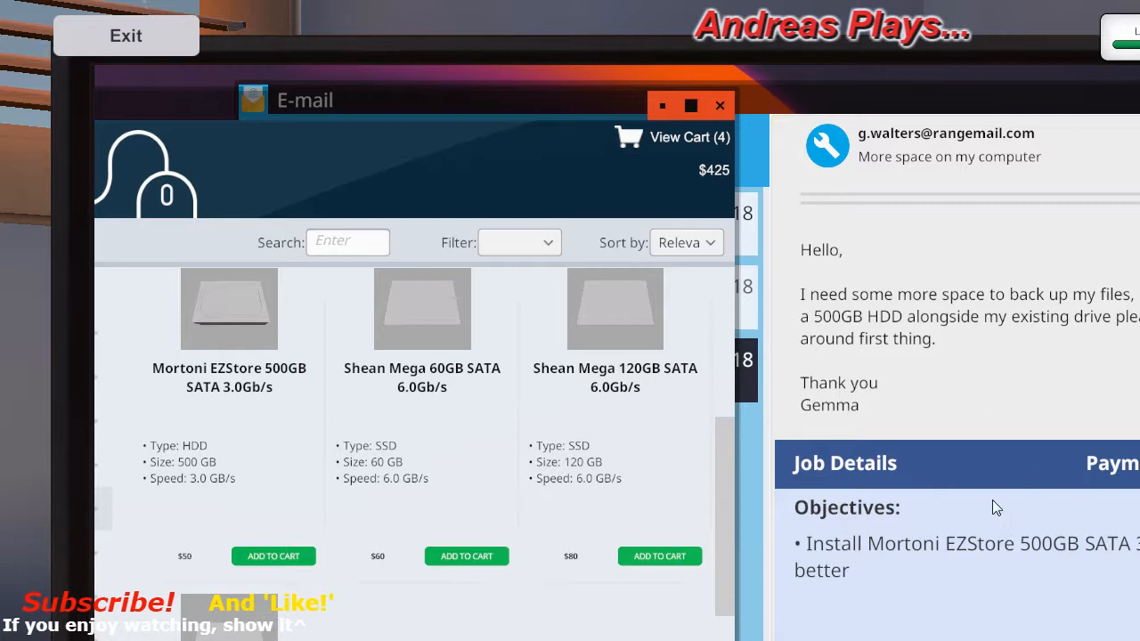
pyautogui.moveTo(677, 139)
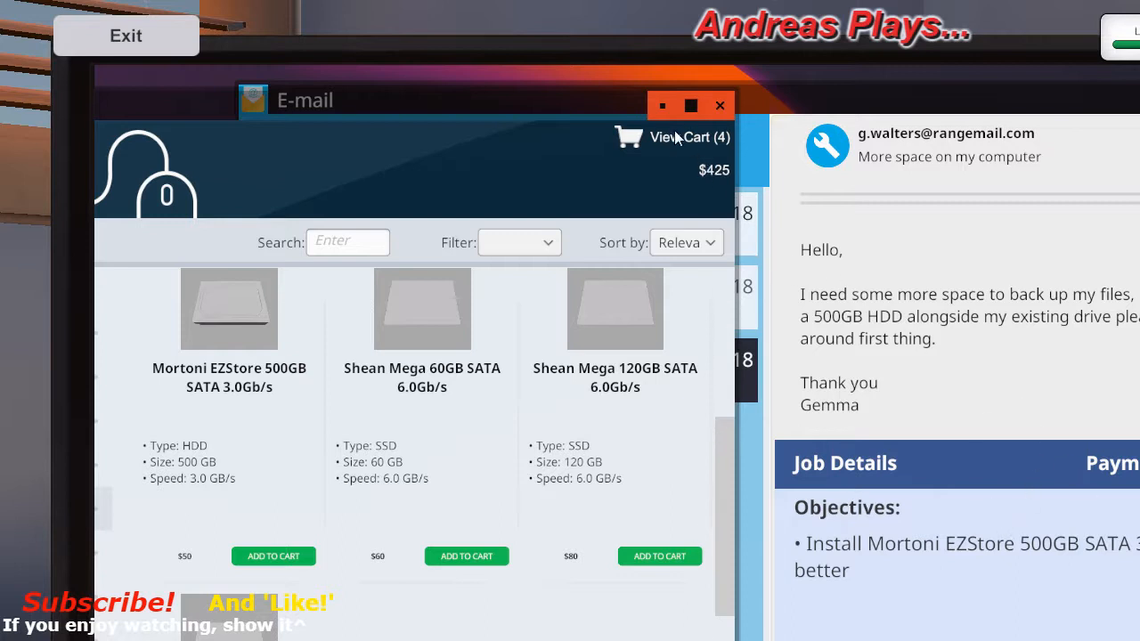
# - Review the cart and choose Next Day Delivery ($30), raising the total to $445
pyautogui.click(691, 135)
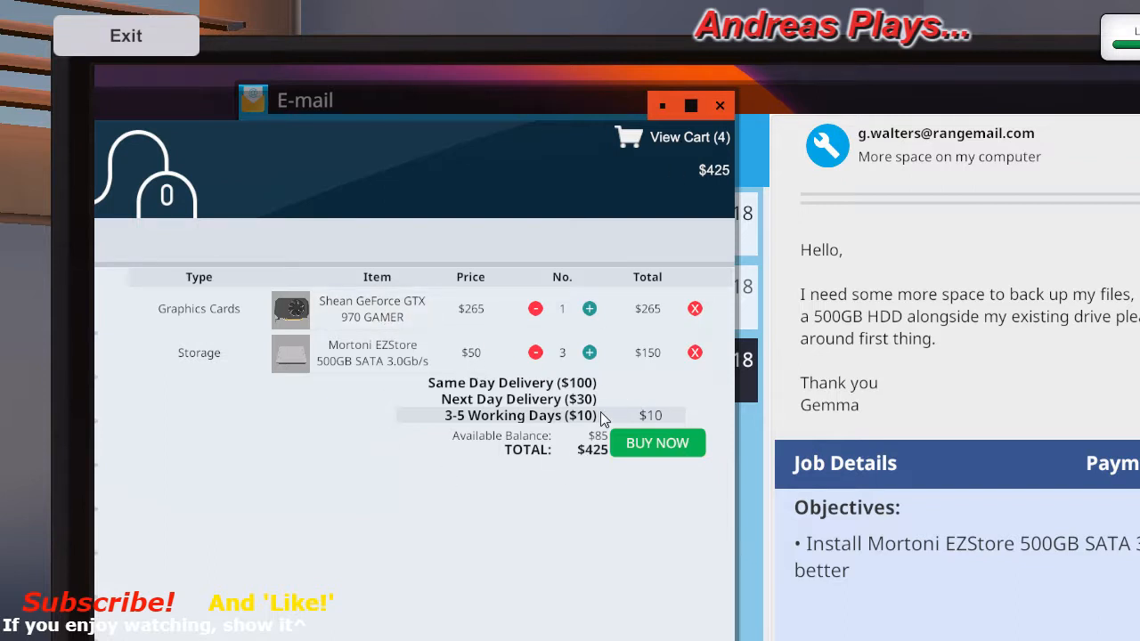
pyautogui.moveTo(568, 409)
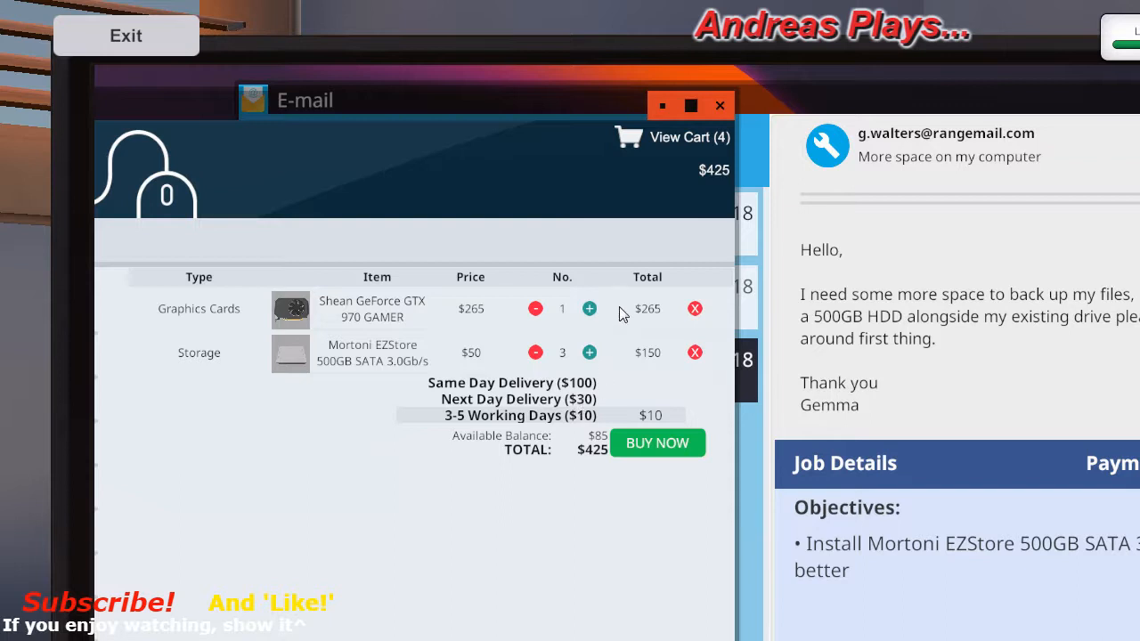
pyautogui.moveTo(321, 309)
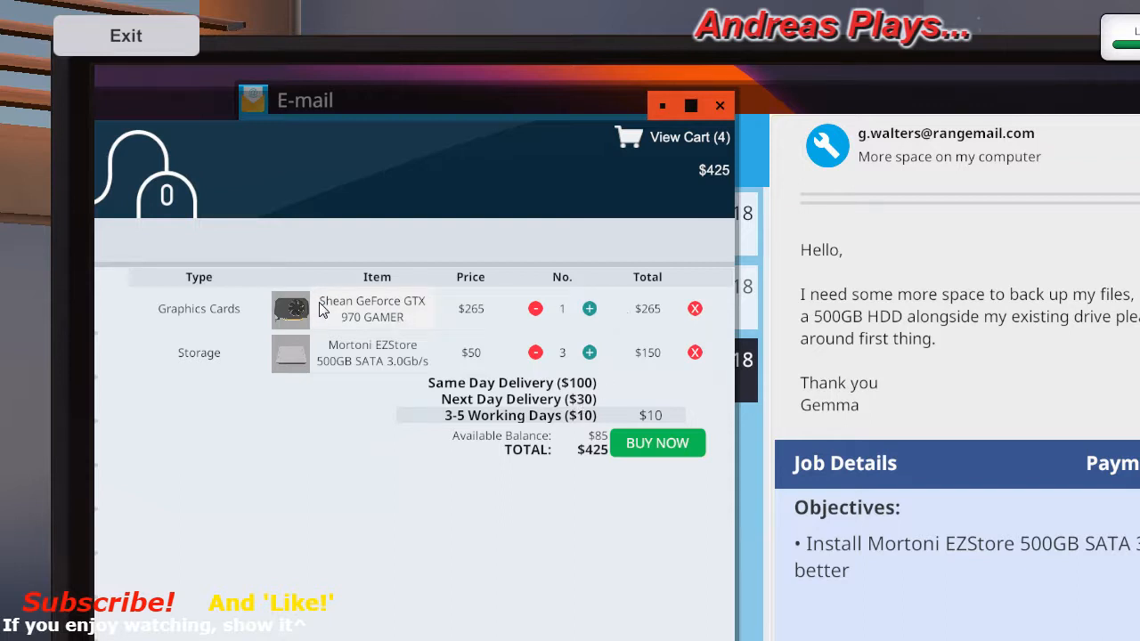
pyautogui.moveTo(335, 360)
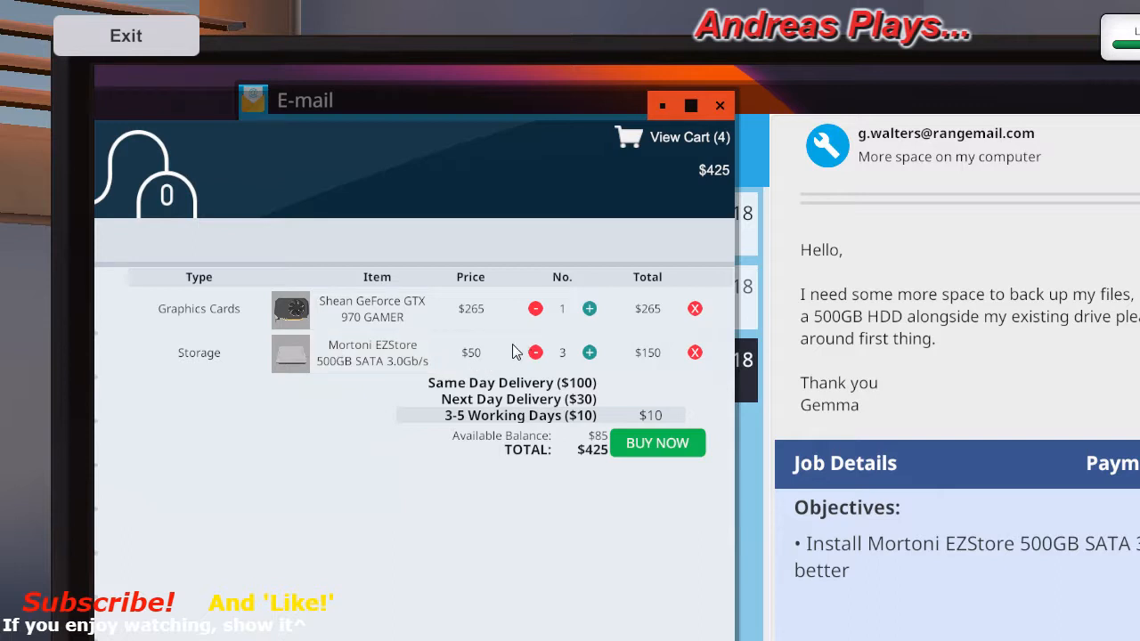
pyautogui.moveTo(488, 329)
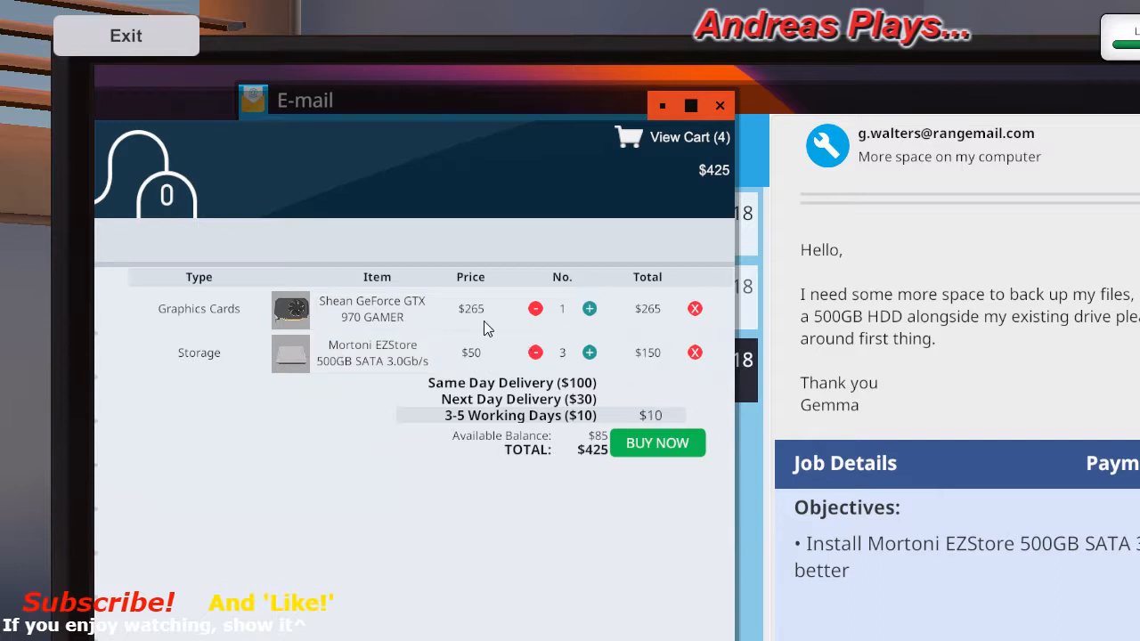
pyautogui.moveTo(436, 388)
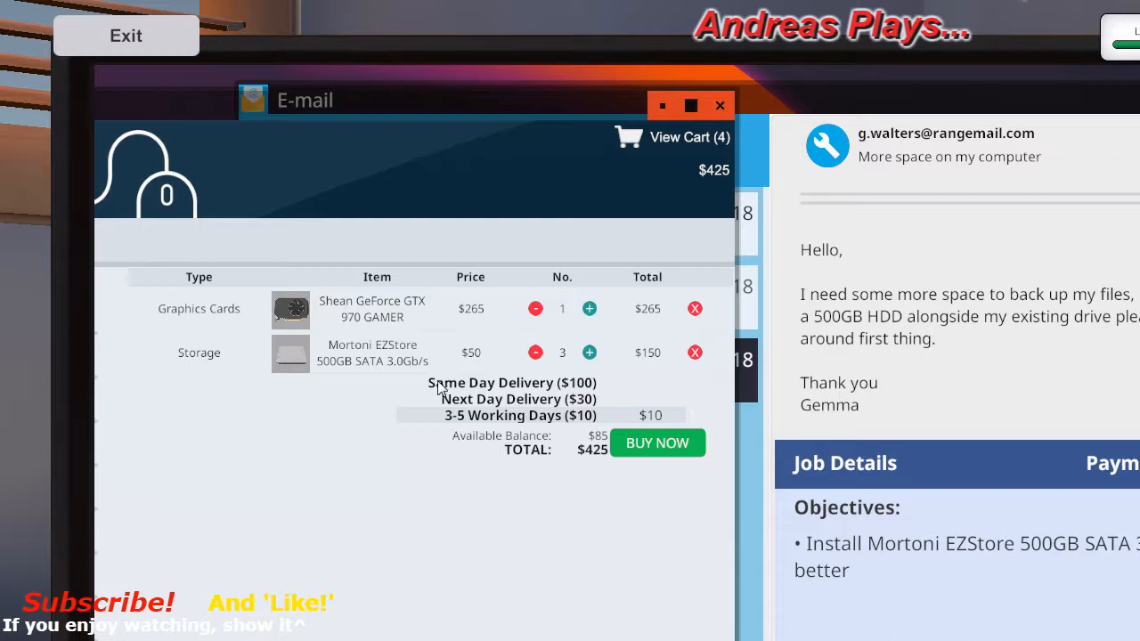
pyautogui.moveTo(472, 367)
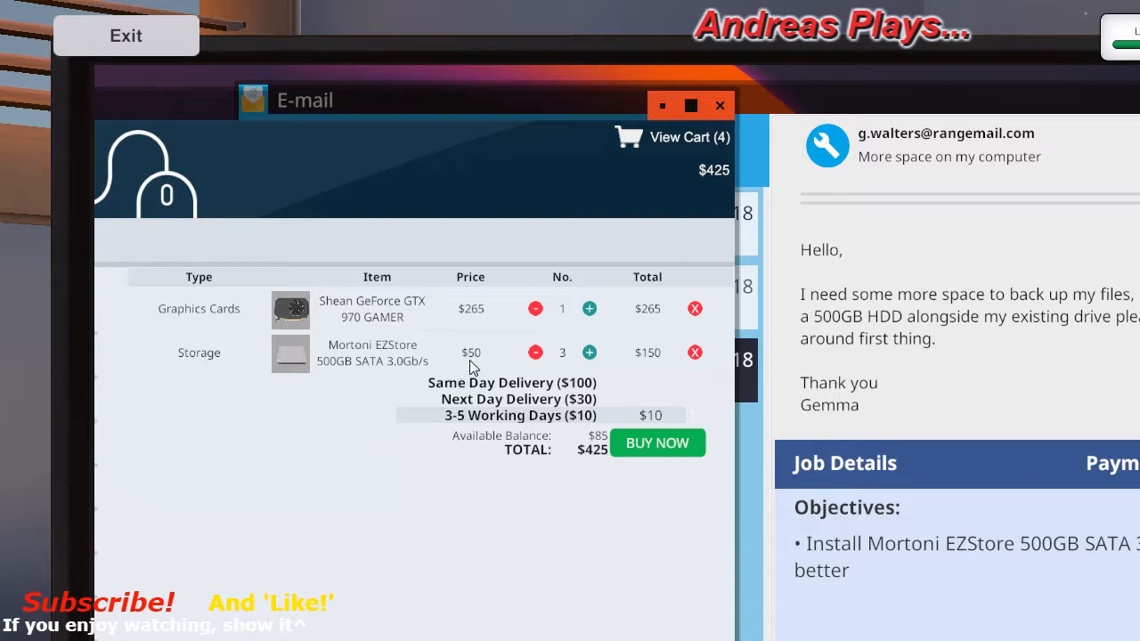
pyautogui.moveTo(329, 360)
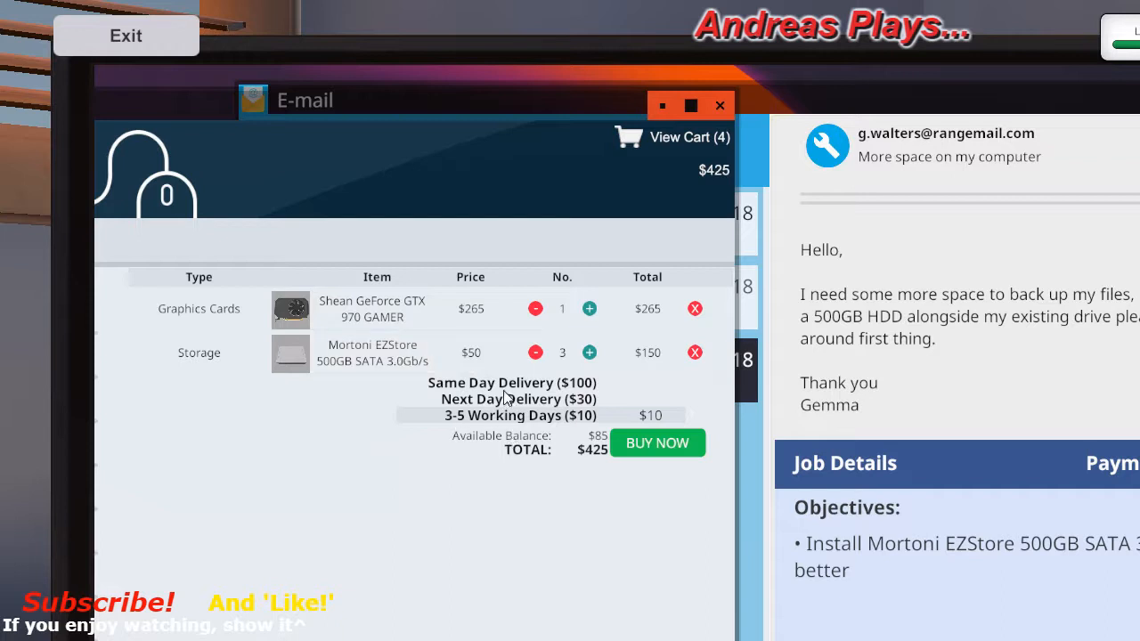
pyautogui.moveTo(639, 424)
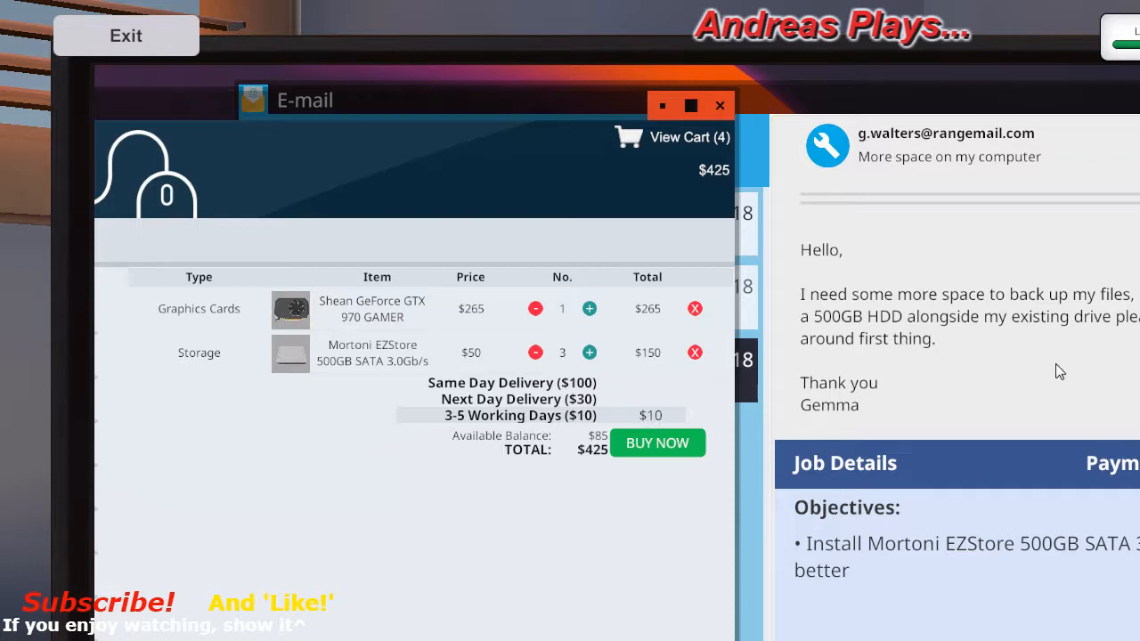
pyautogui.moveTo(975, 470)
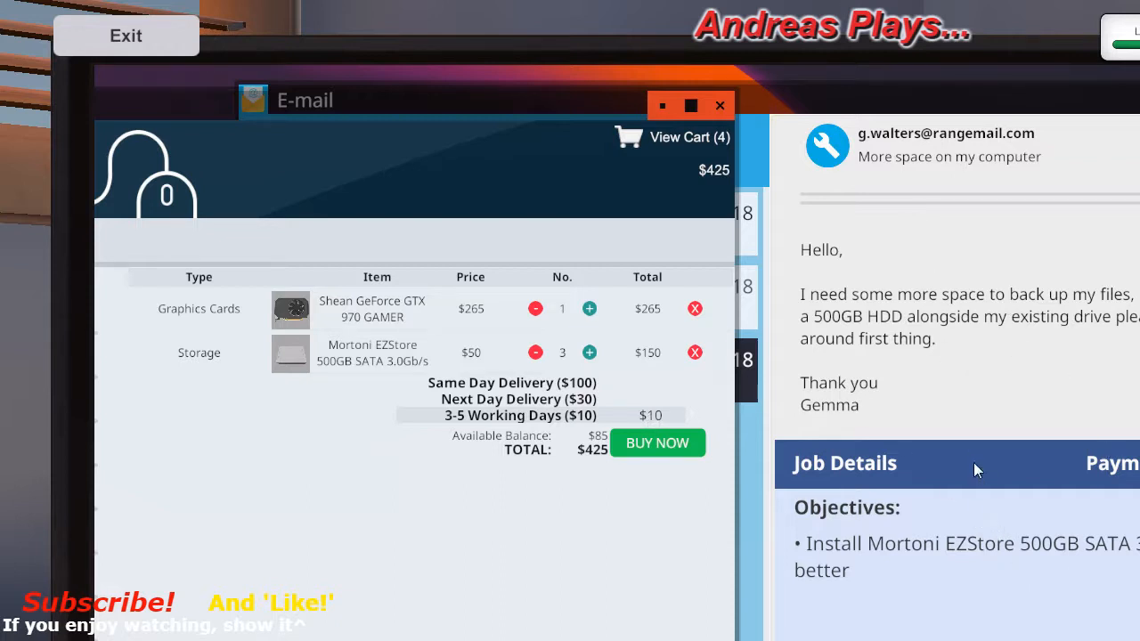
pyautogui.moveTo(681, 466)
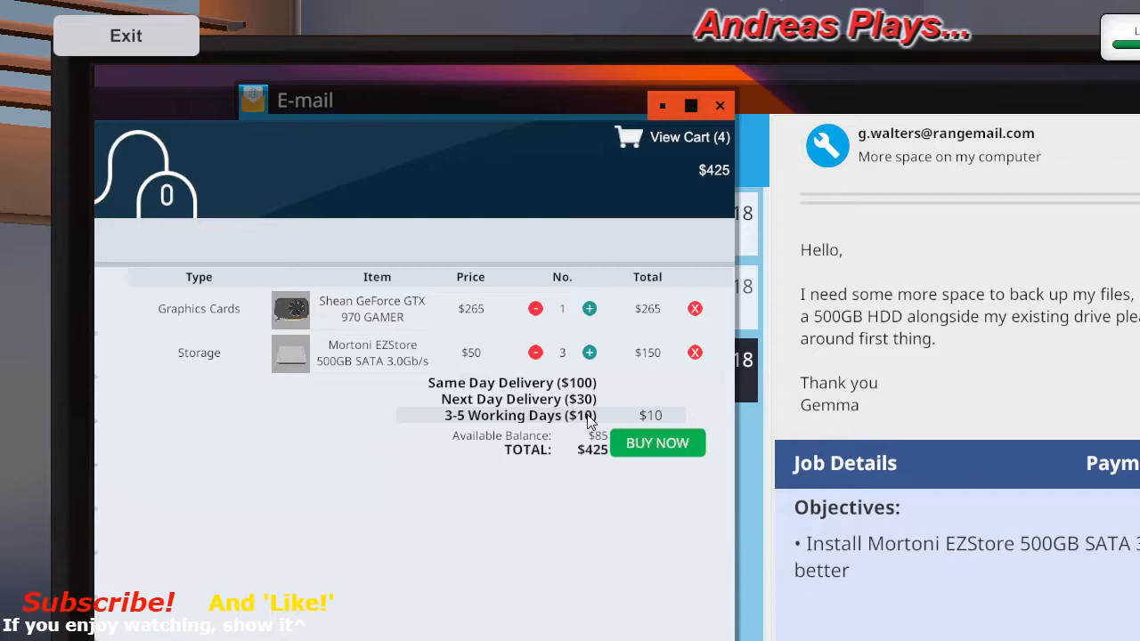
pyautogui.click(518, 398)
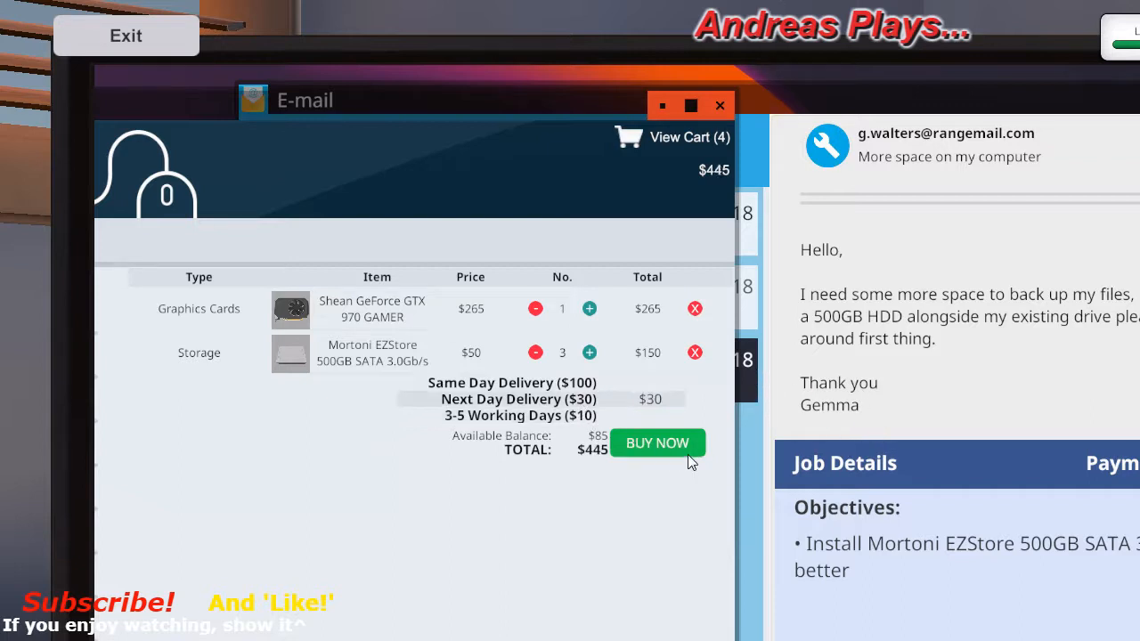
pyautogui.moveTo(844, 591)
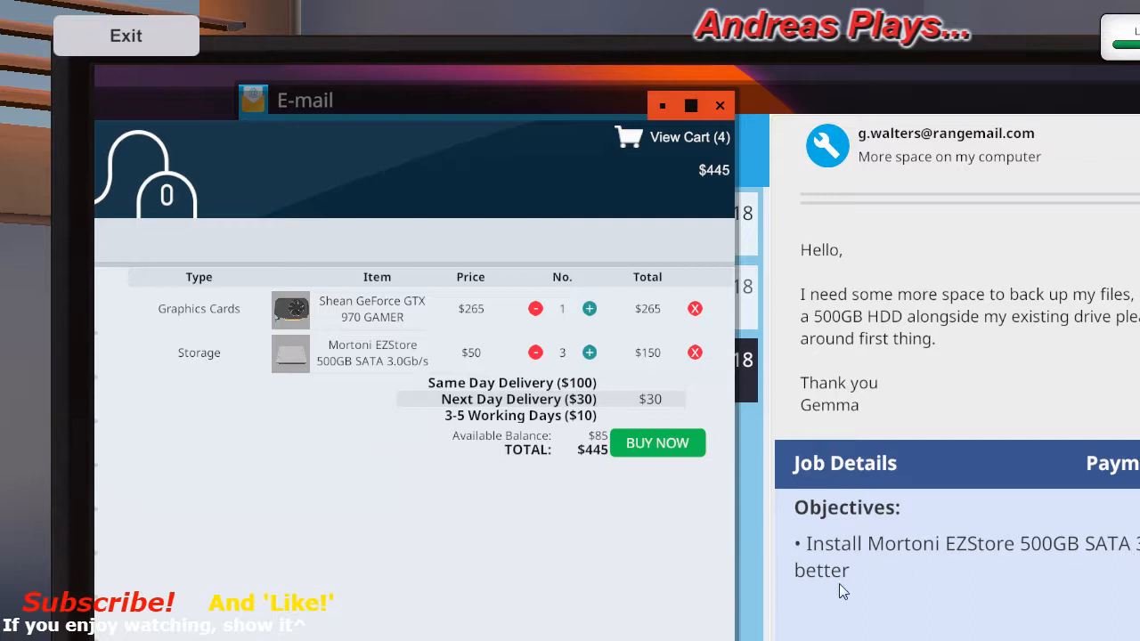
pyautogui.moveTo(855, 230)
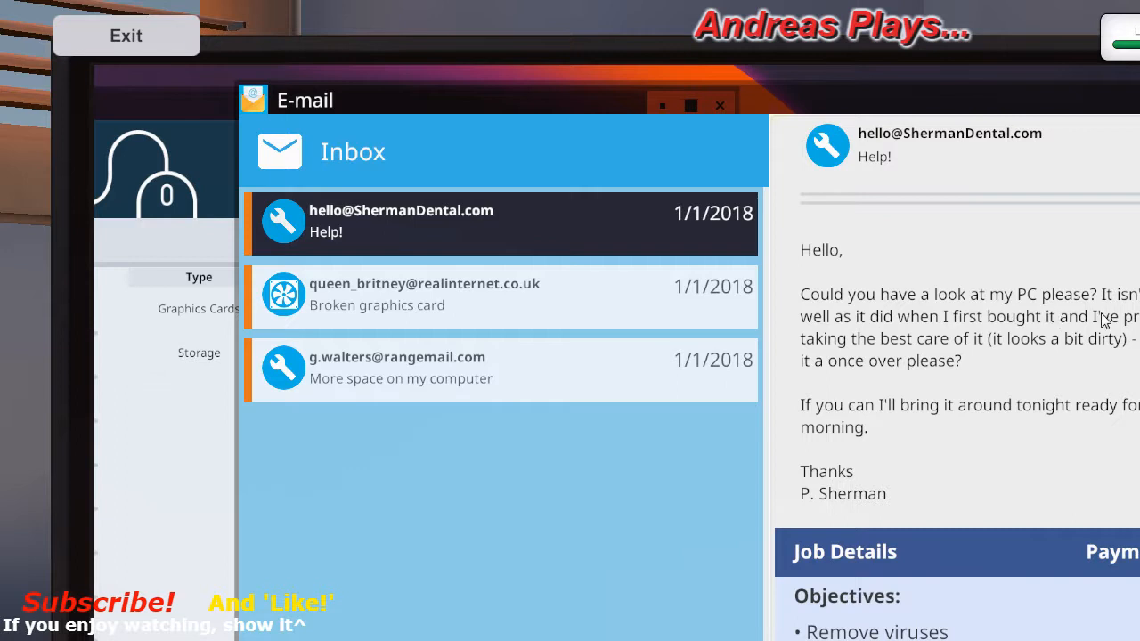
pyautogui.moveTo(960, 336)
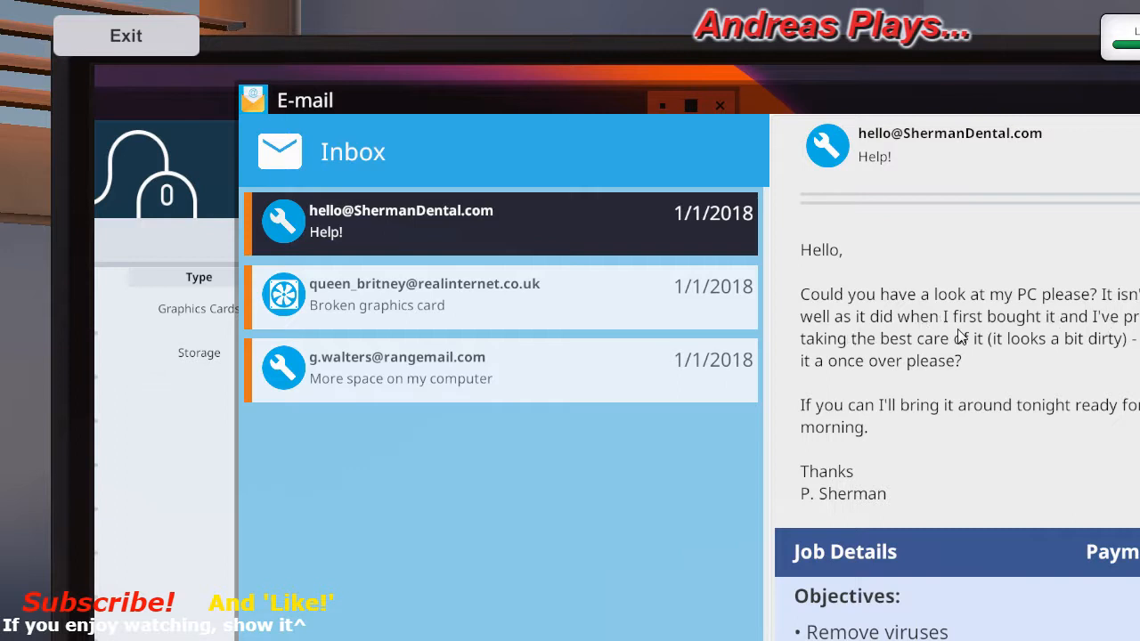
pyautogui.moveTo(1077, 342)
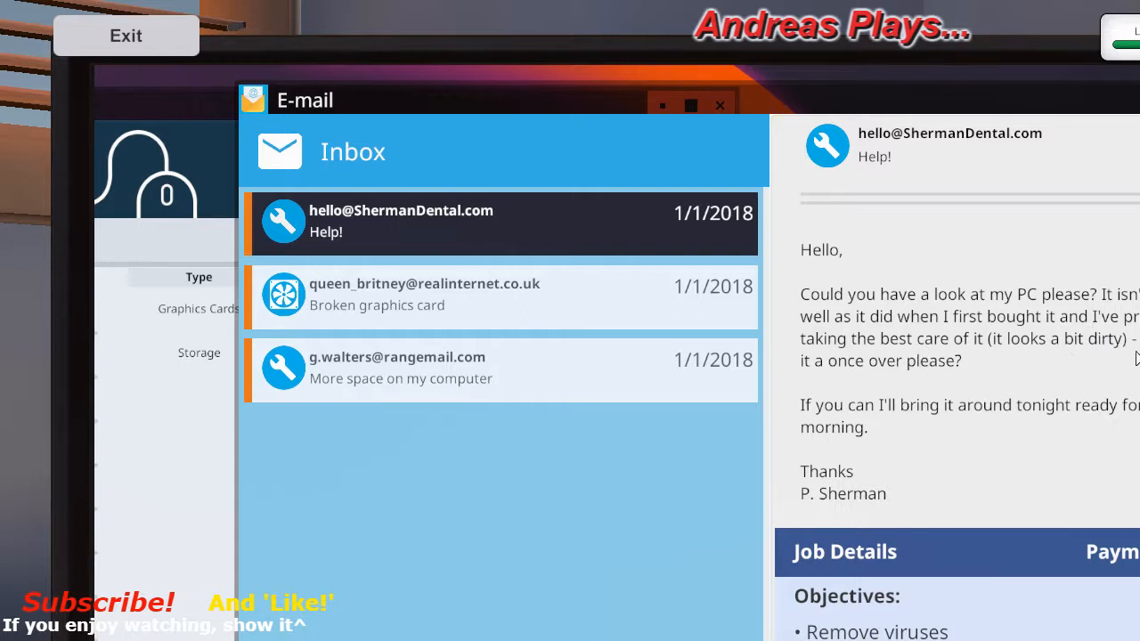
pyautogui.moveTo(819, 429)
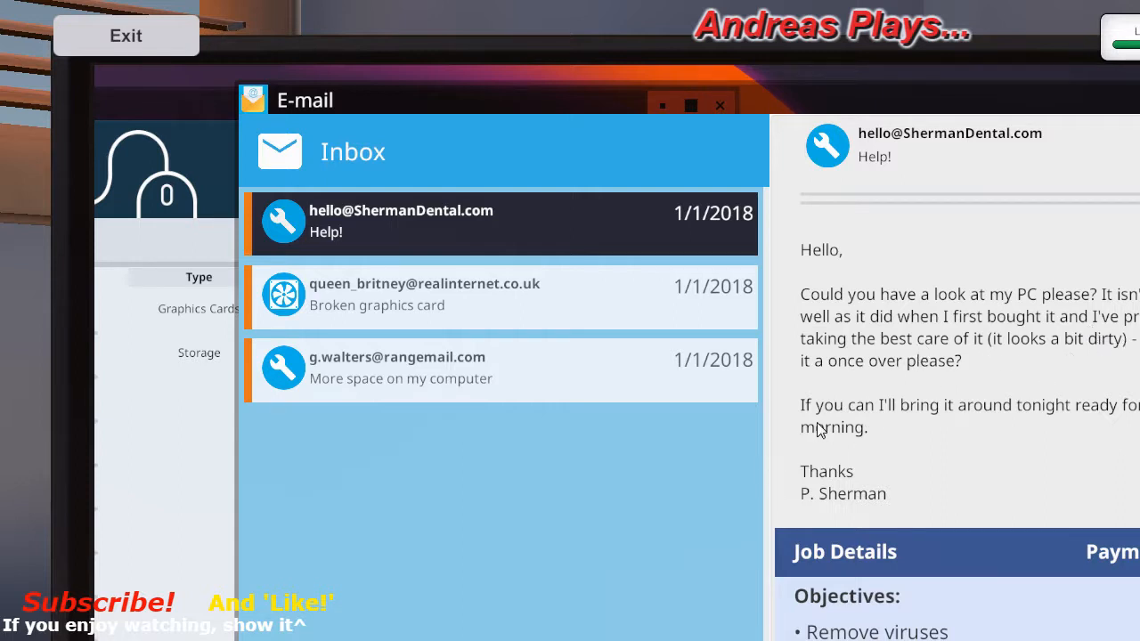
pyautogui.moveTo(1024, 436)
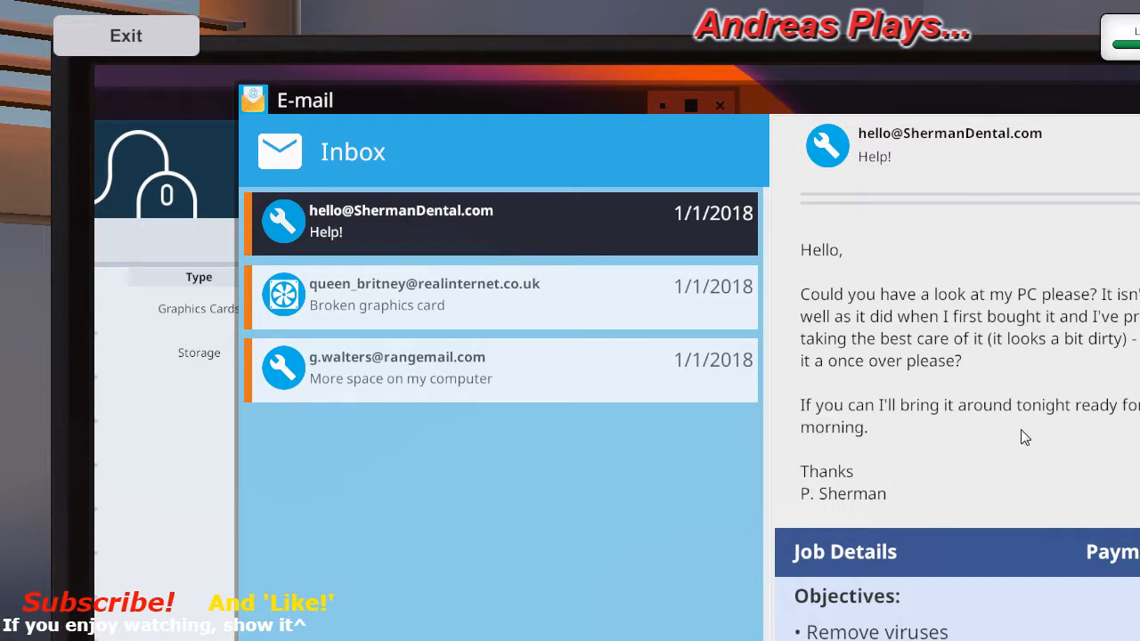
pyautogui.moveTo(818, 541)
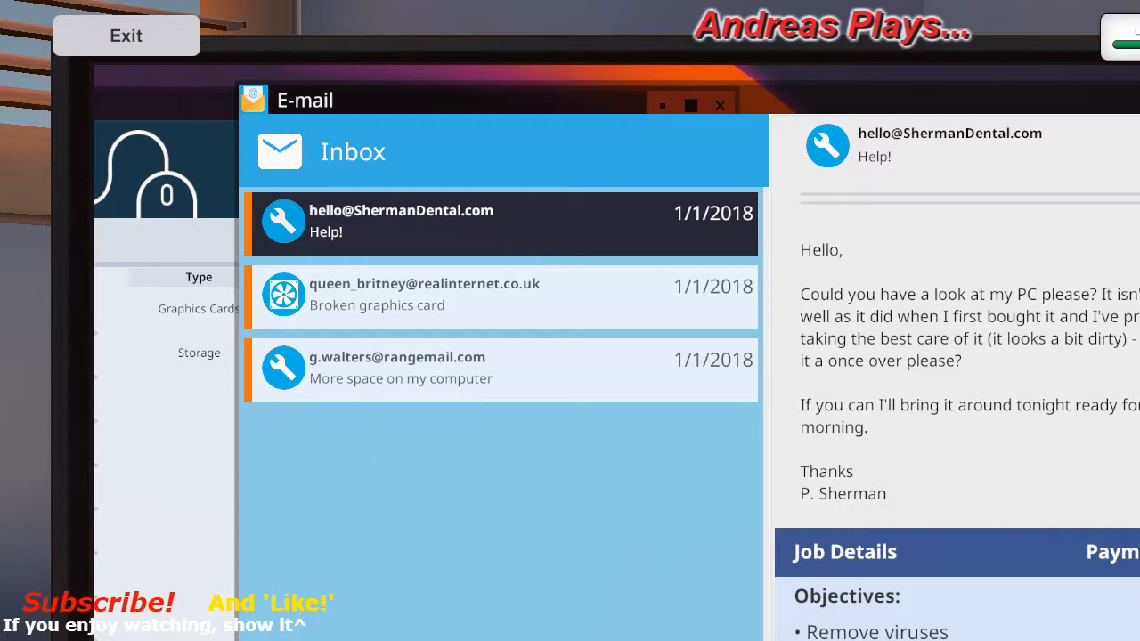
pyautogui.moveTo(588, 305)
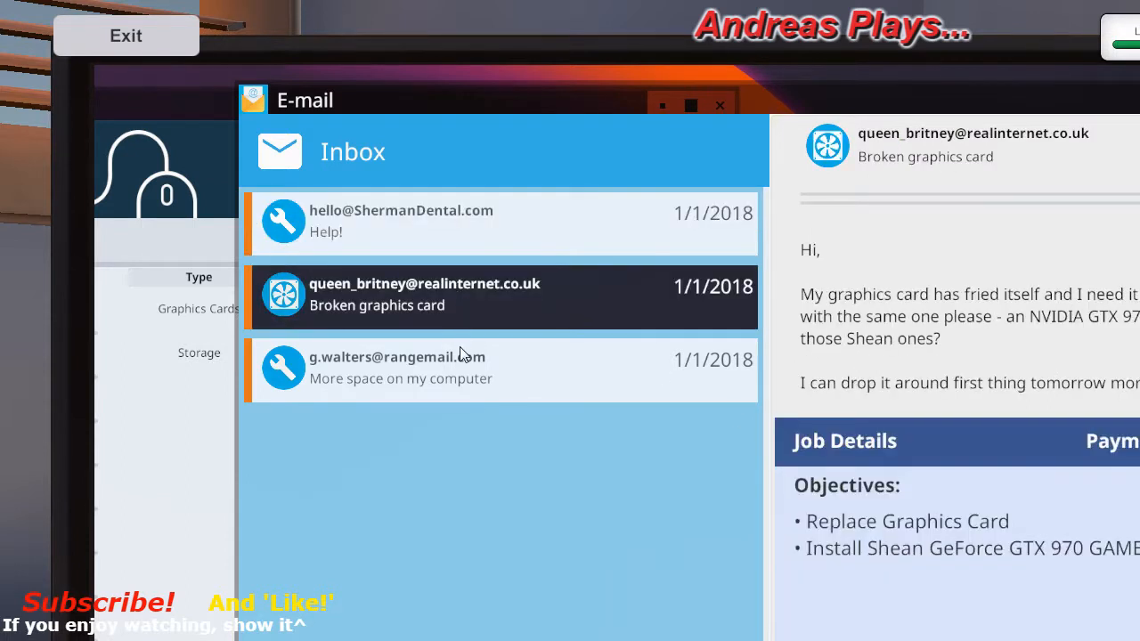
pyautogui.moveTo(1078, 561)
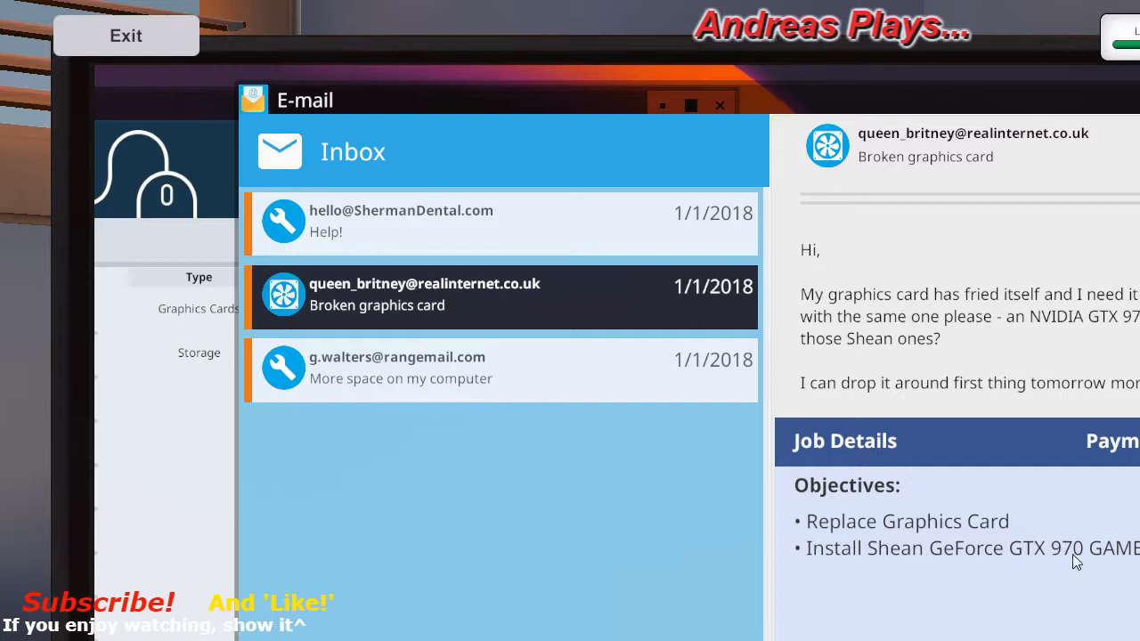
pyautogui.moveTo(1093, 559)
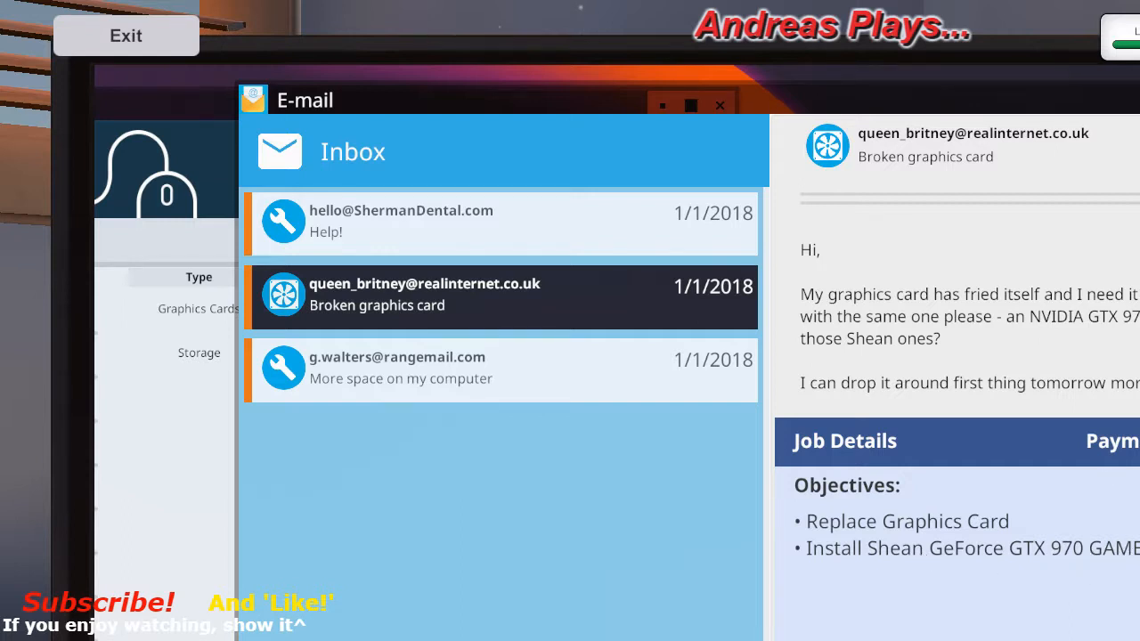
pyautogui.moveTo(408, 400)
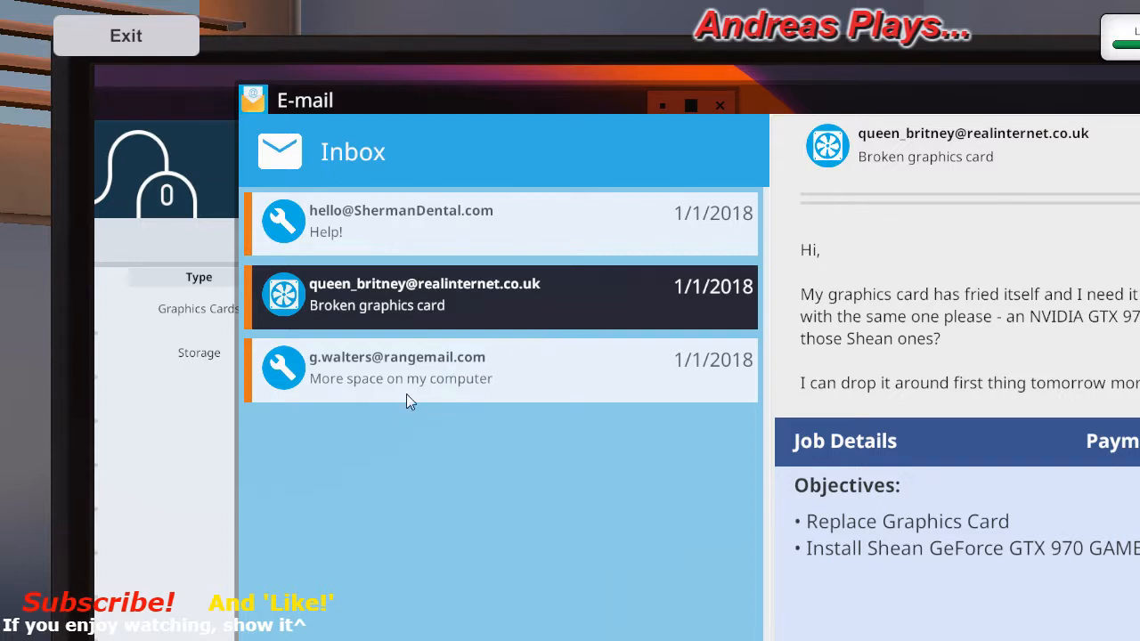
pyautogui.click(401, 367)
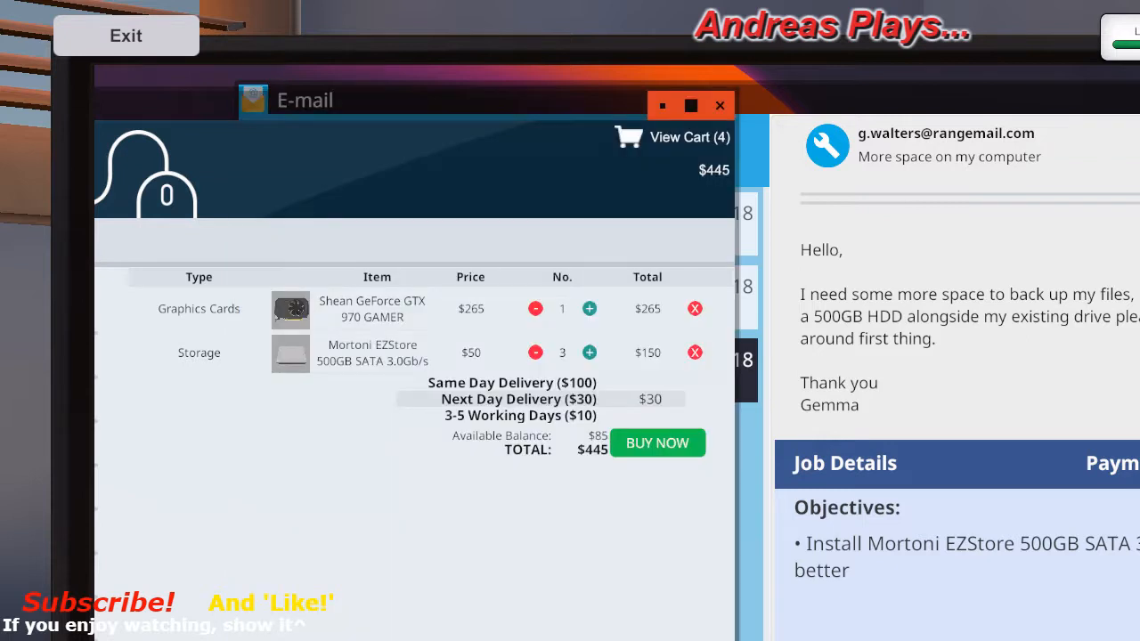
pyautogui.moveTo(374, 313)
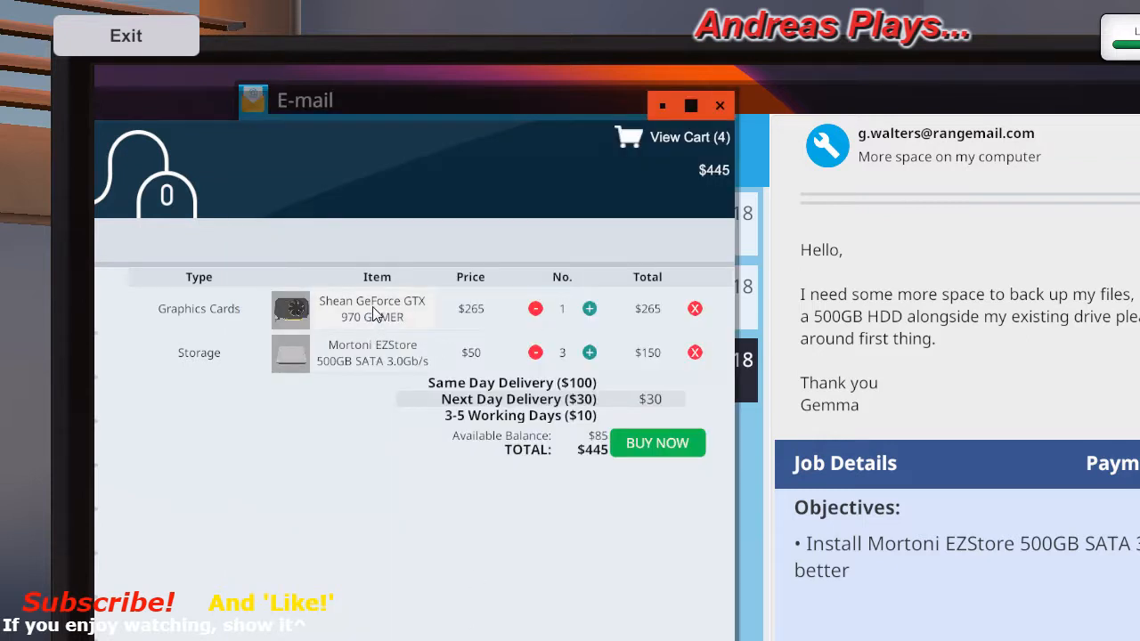
pyautogui.moveTo(396, 317)
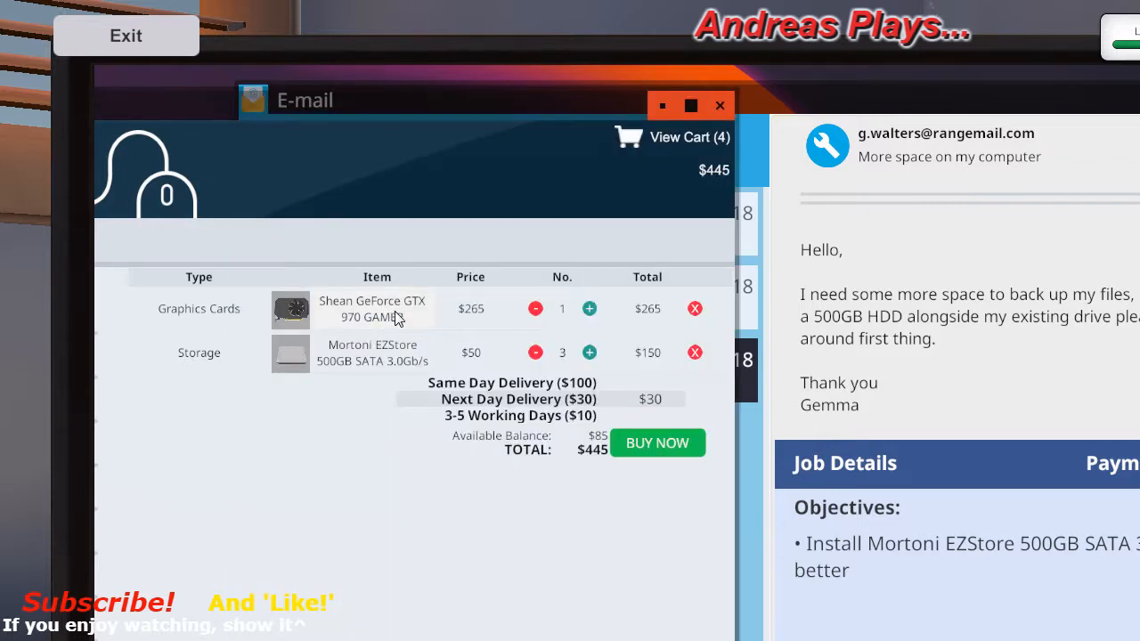
pyautogui.moveTo(395, 333)
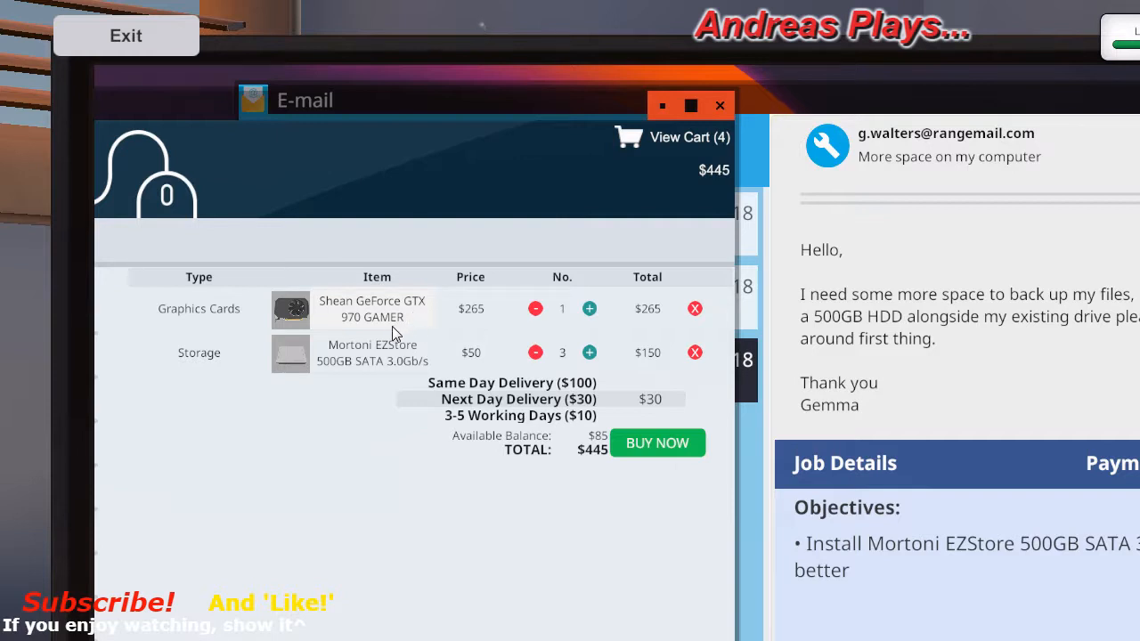
pyautogui.moveTo(249, 262)
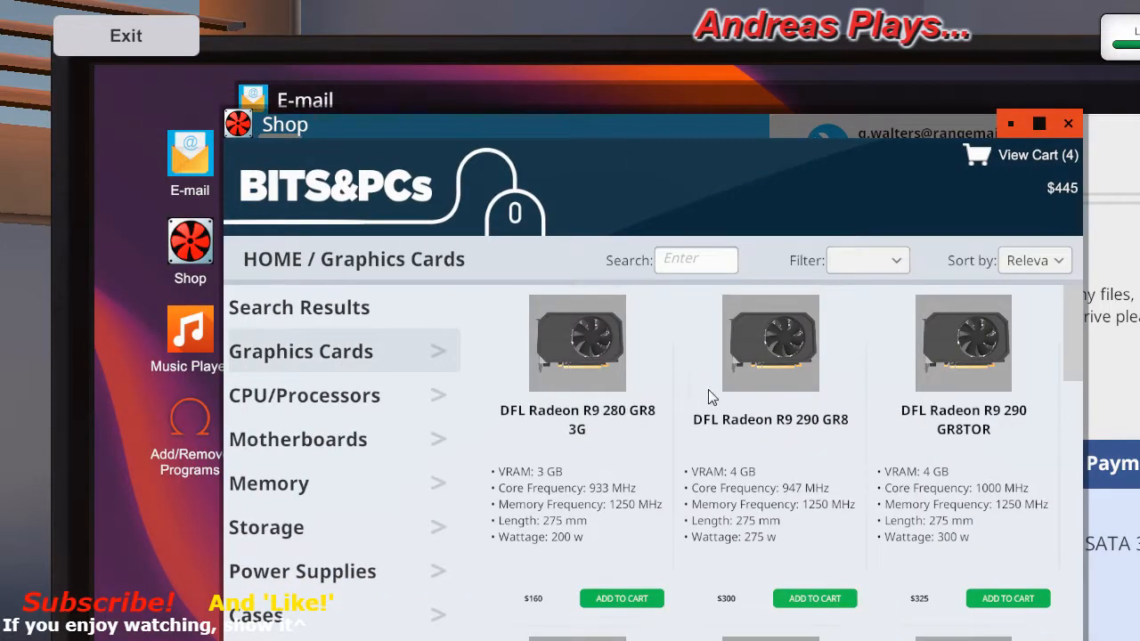
pyautogui.moveTo(1054, 390)
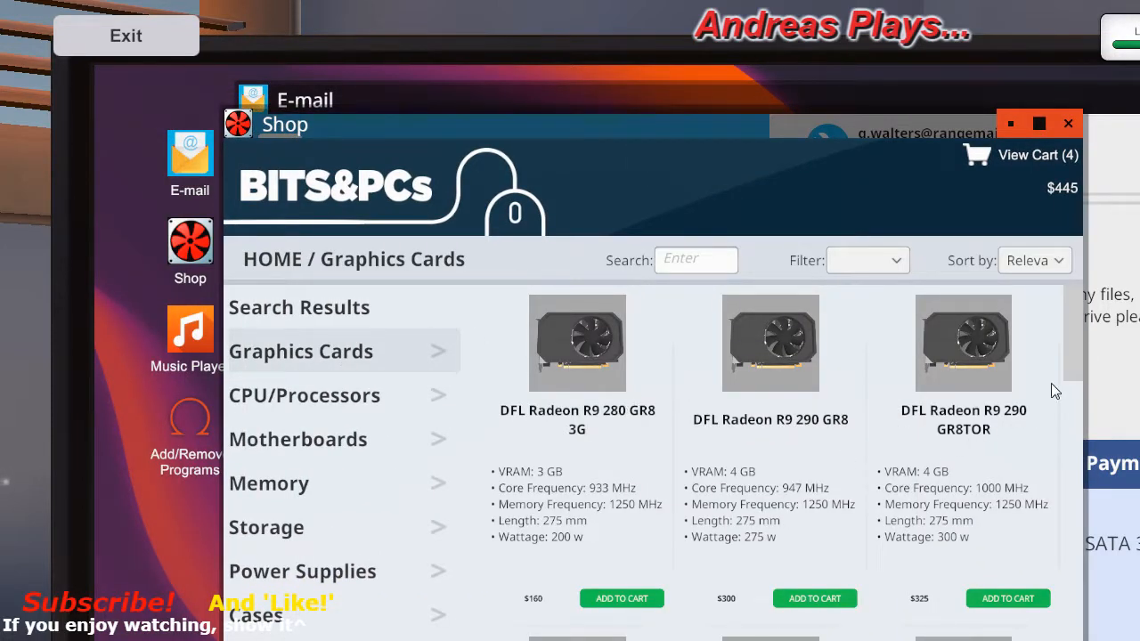
pyautogui.scroll(-3)
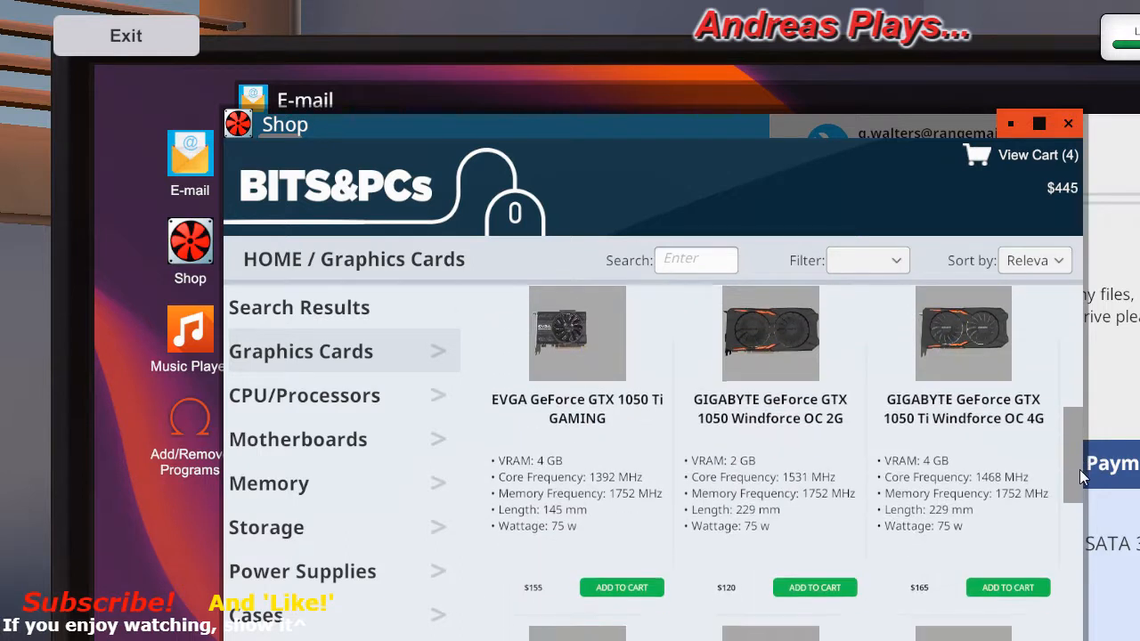
pyautogui.moveTo(757, 456)
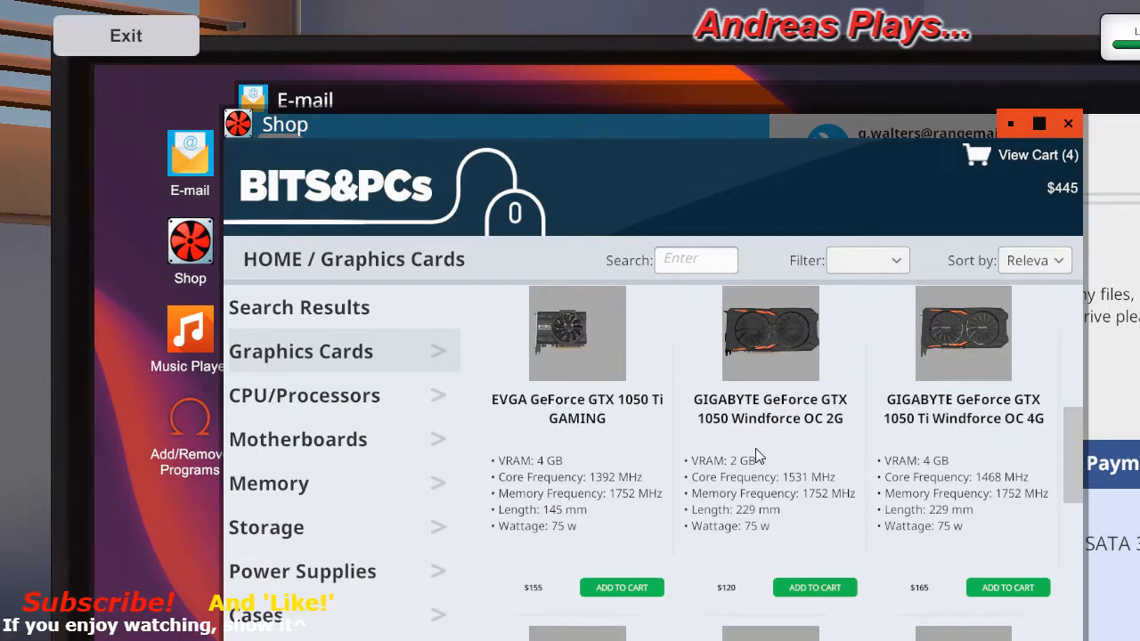
pyautogui.scroll(-3)
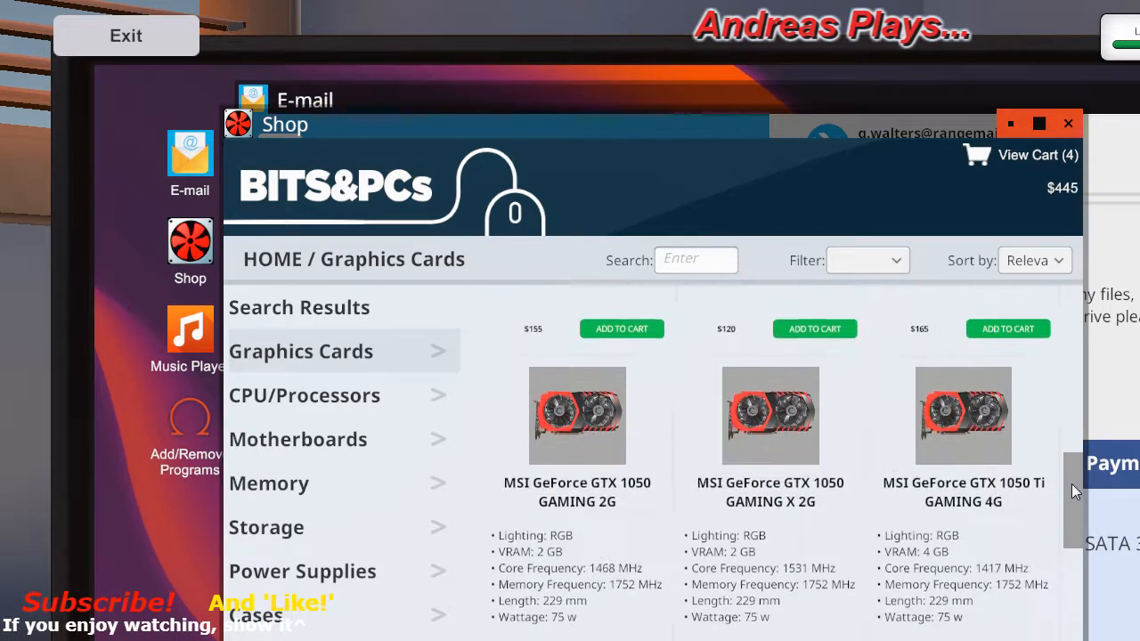
pyautogui.scroll(-3)
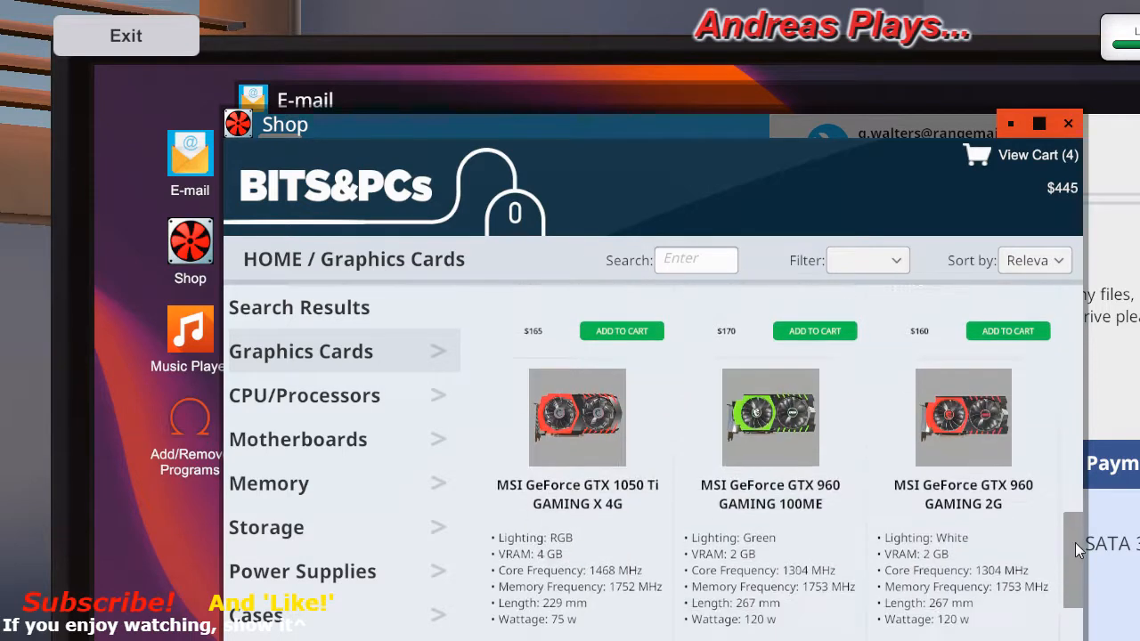
pyautogui.scroll(-3)
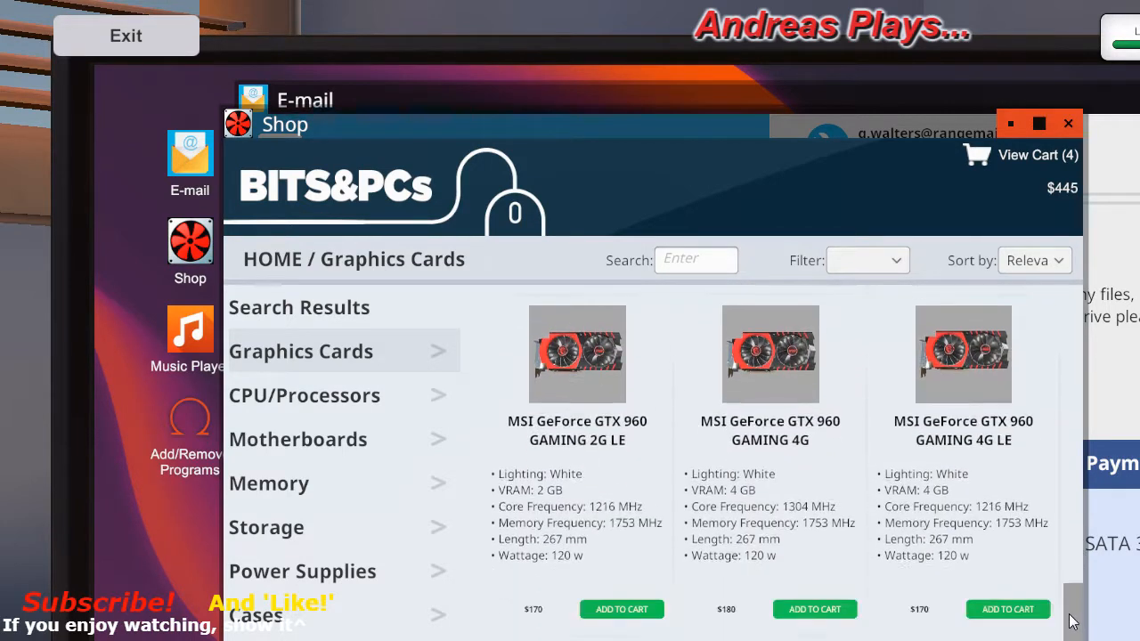
pyautogui.scroll(-3)
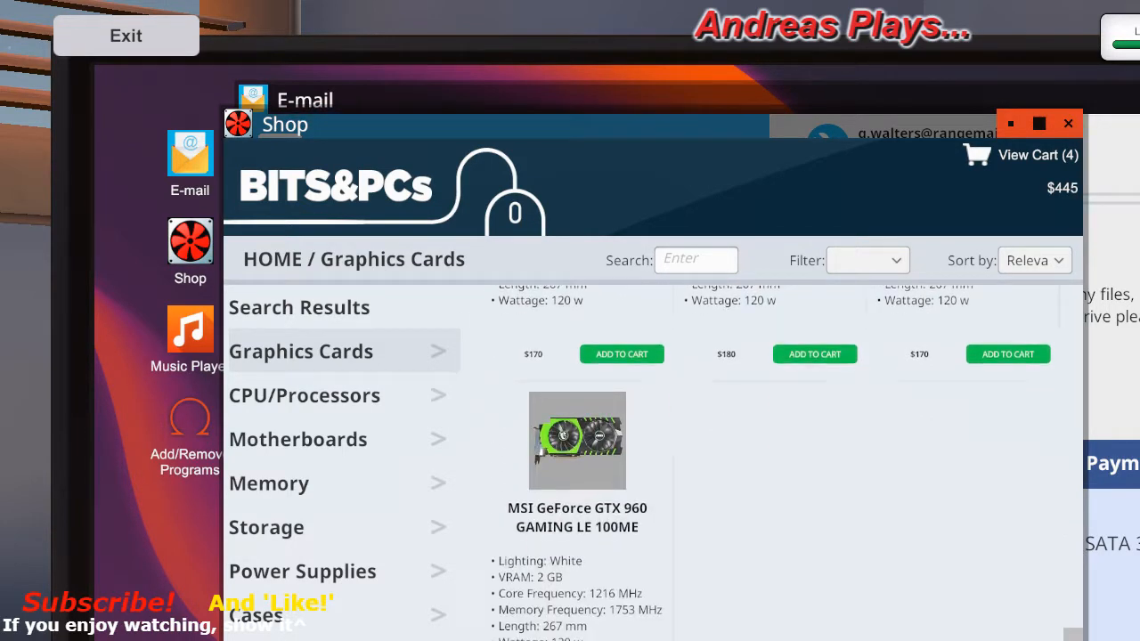
pyautogui.scroll(-3)
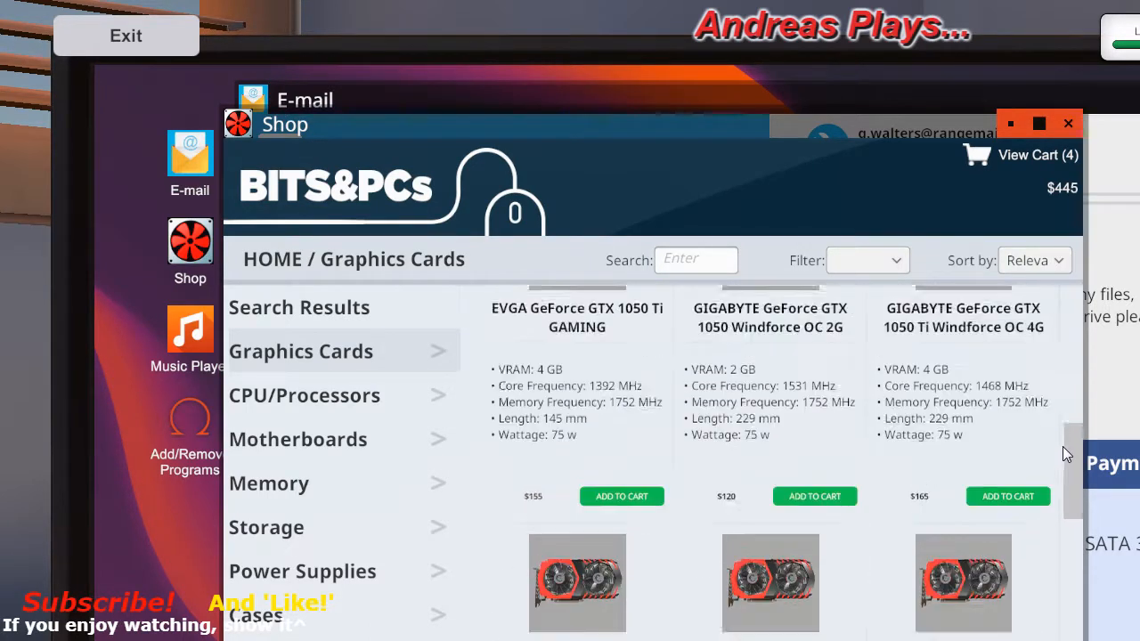
pyautogui.scroll(-3)
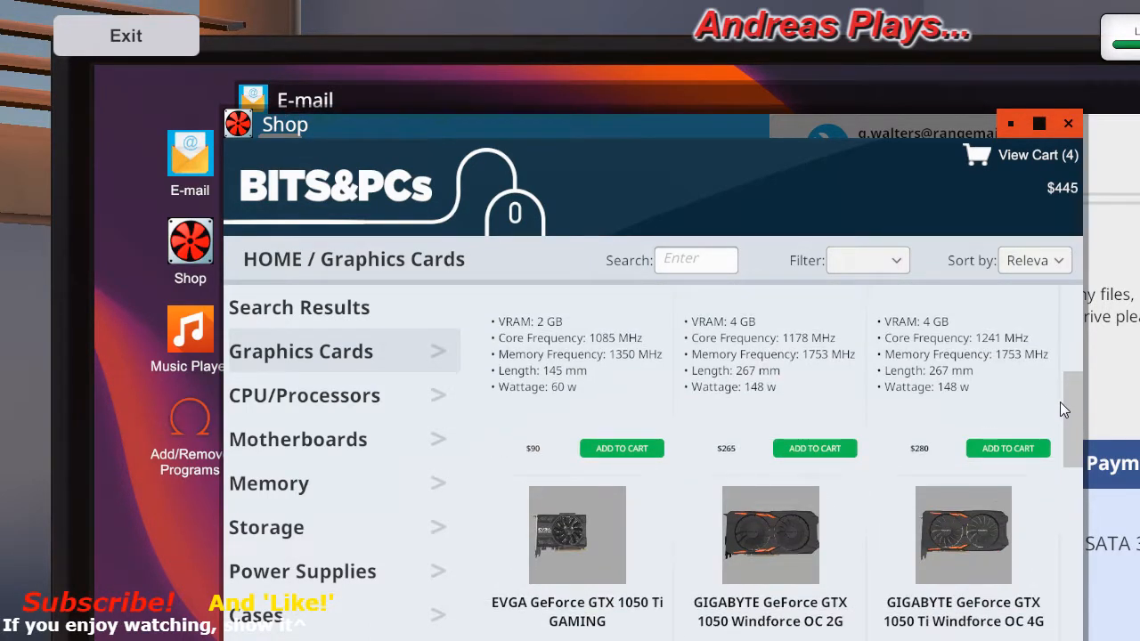
pyautogui.scroll(-3)
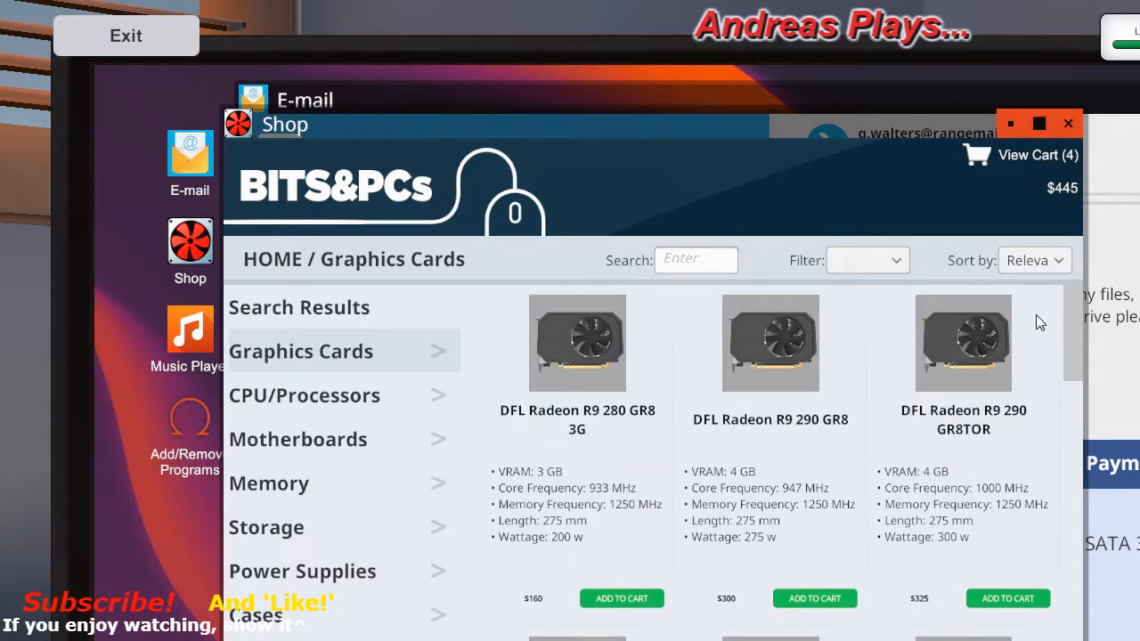
pyautogui.moveTo(363, 495)
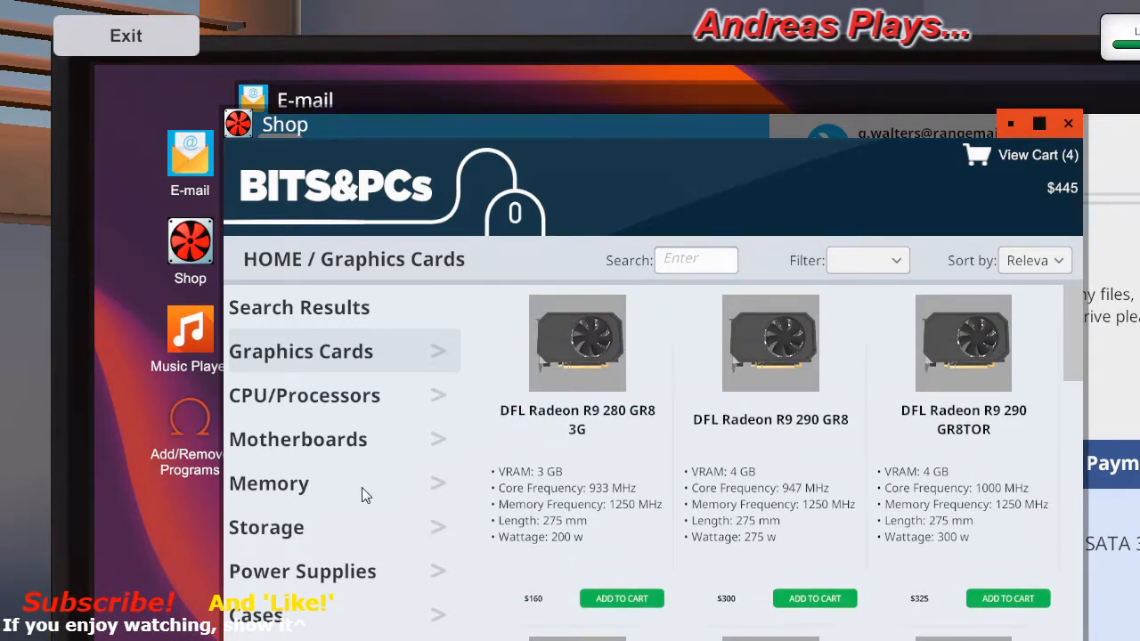
# - Add Mortoni Value Supreme 4 GB and 2 GB memory, bringing the cart to 12 items at $685
pyautogui.click(269, 483)
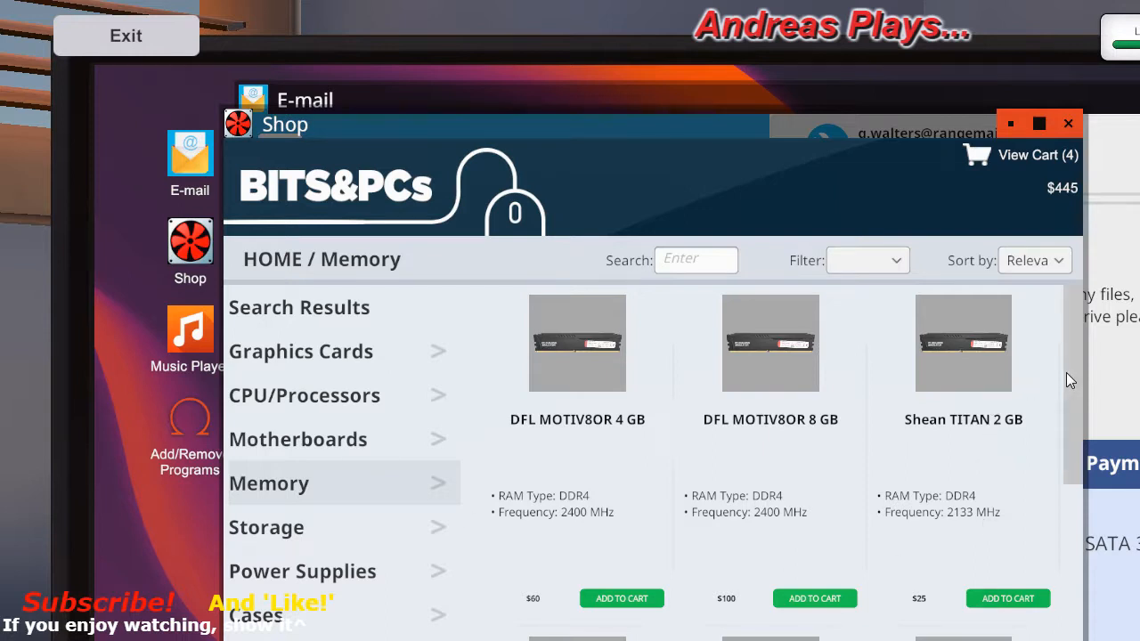
pyautogui.scroll(-3)
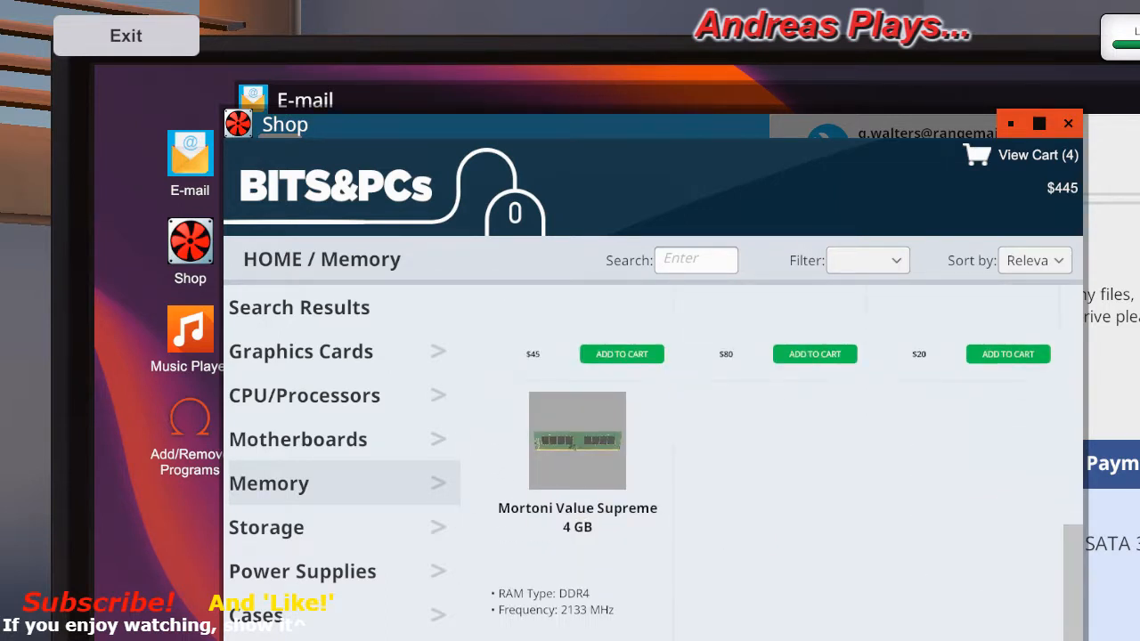
pyautogui.moveTo(595, 596)
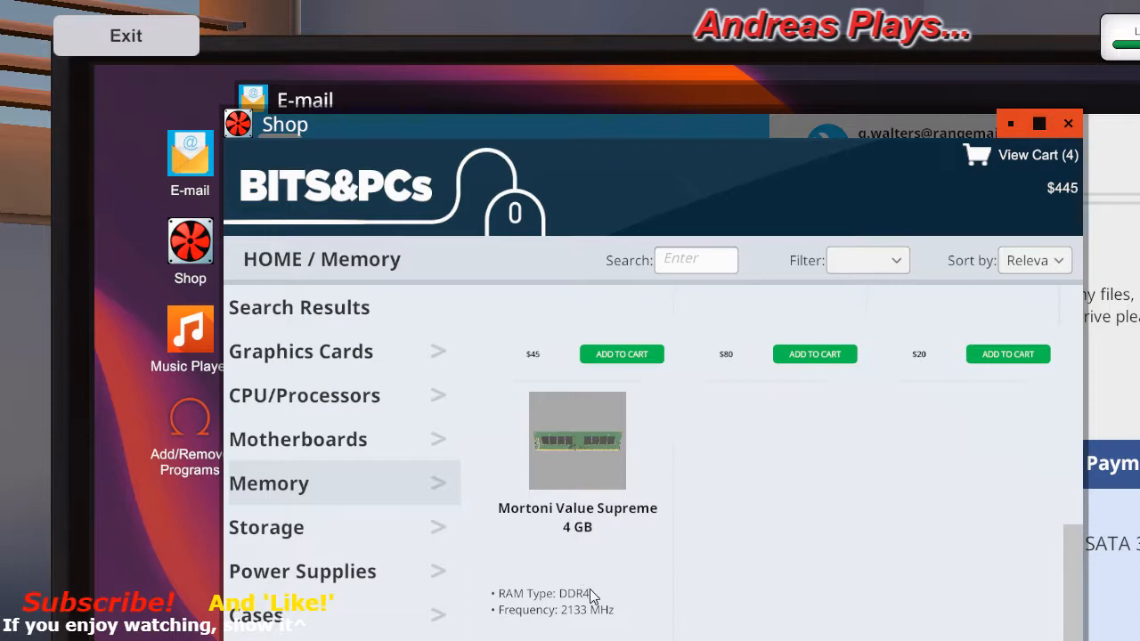
pyautogui.moveTo(523, 520)
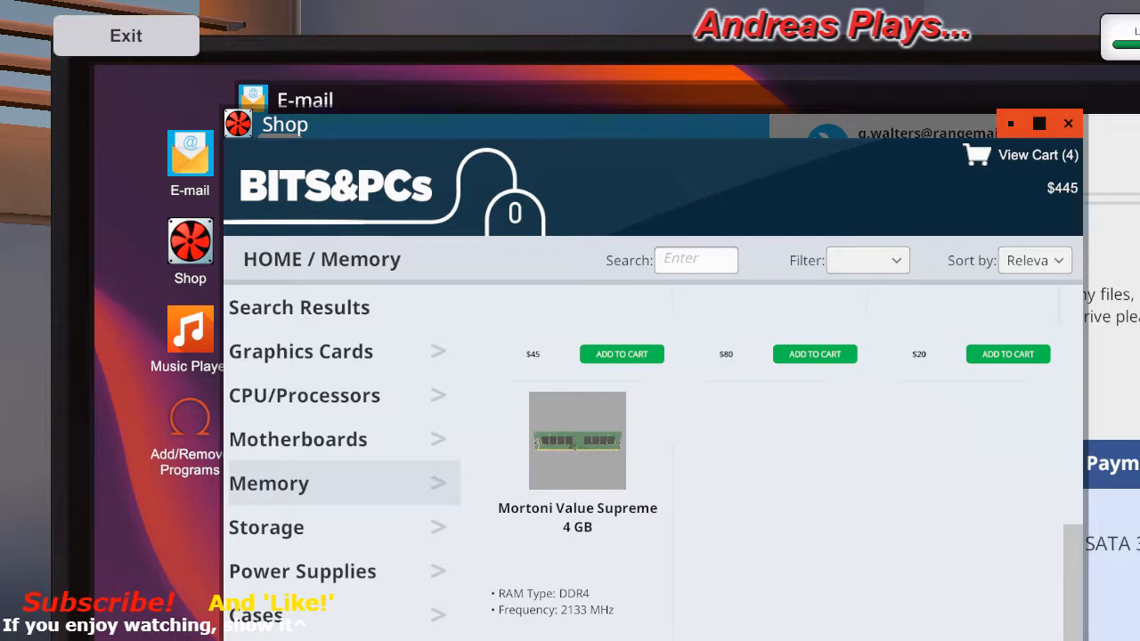
pyautogui.click(816, 352)
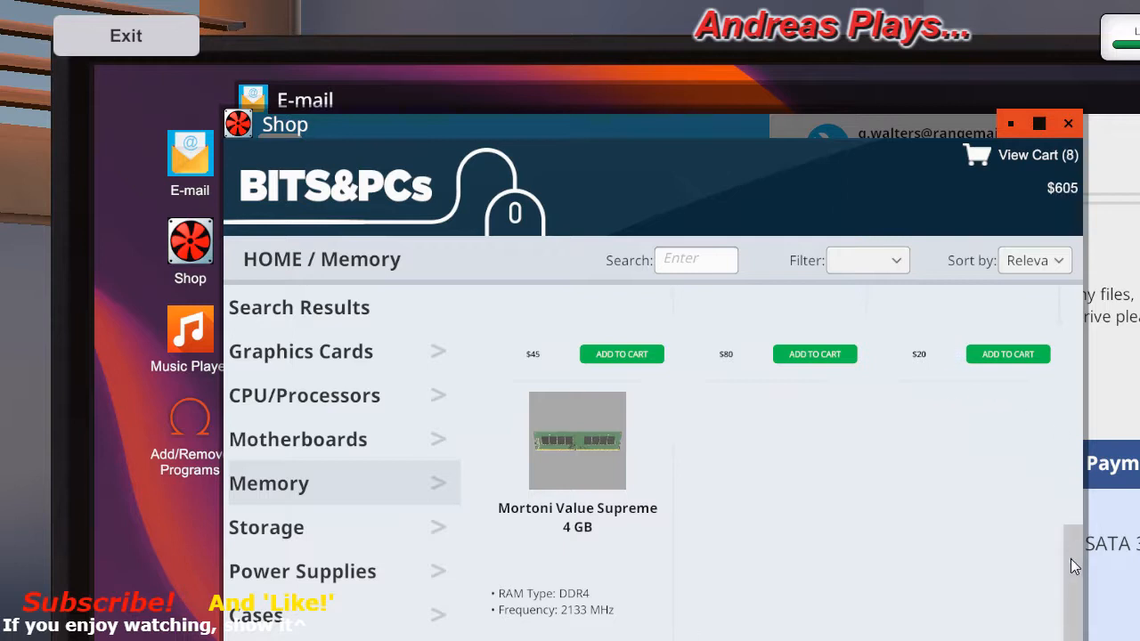
pyautogui.scroll(-3)
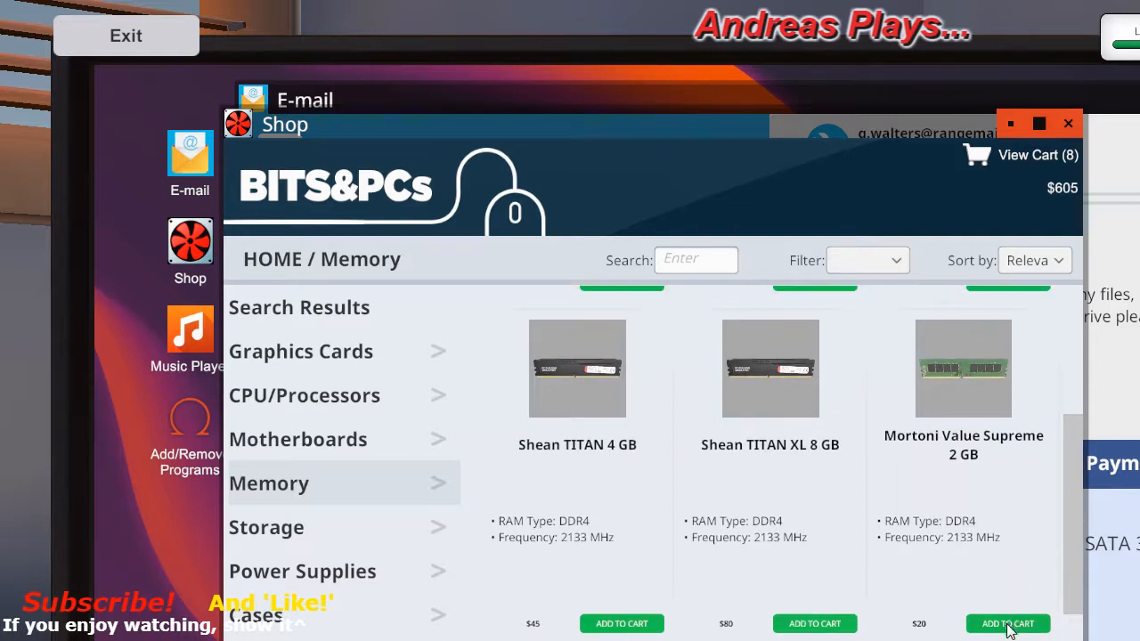
pyautogui.click(1008, 624)
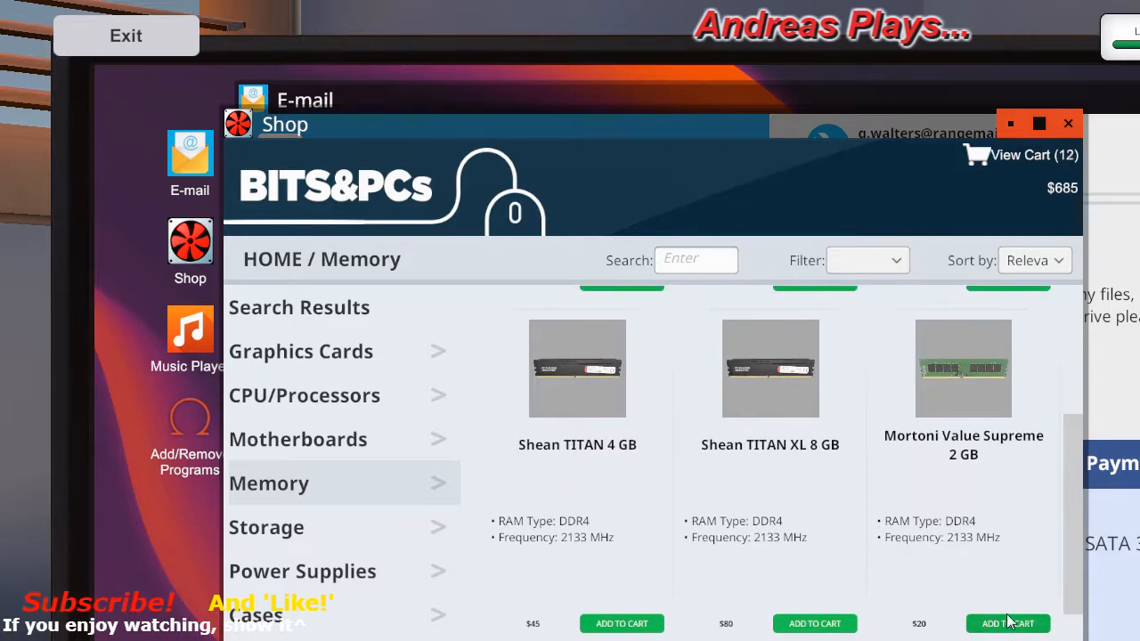
pyautogui.moveTo(976, 502)
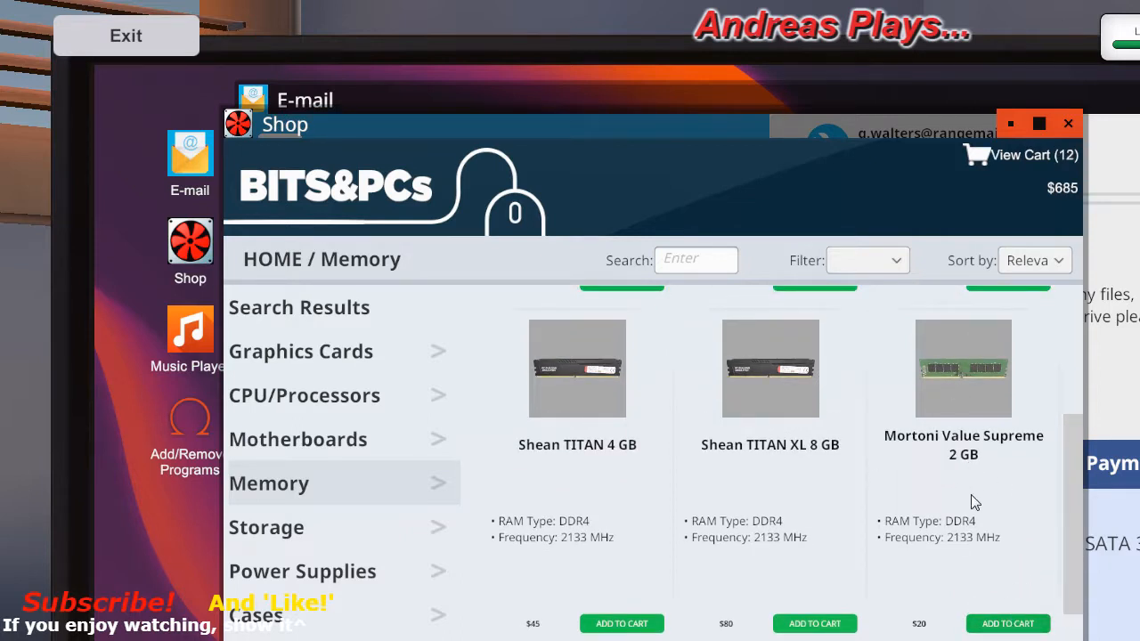
pyautogui.moveTo(958, 414)
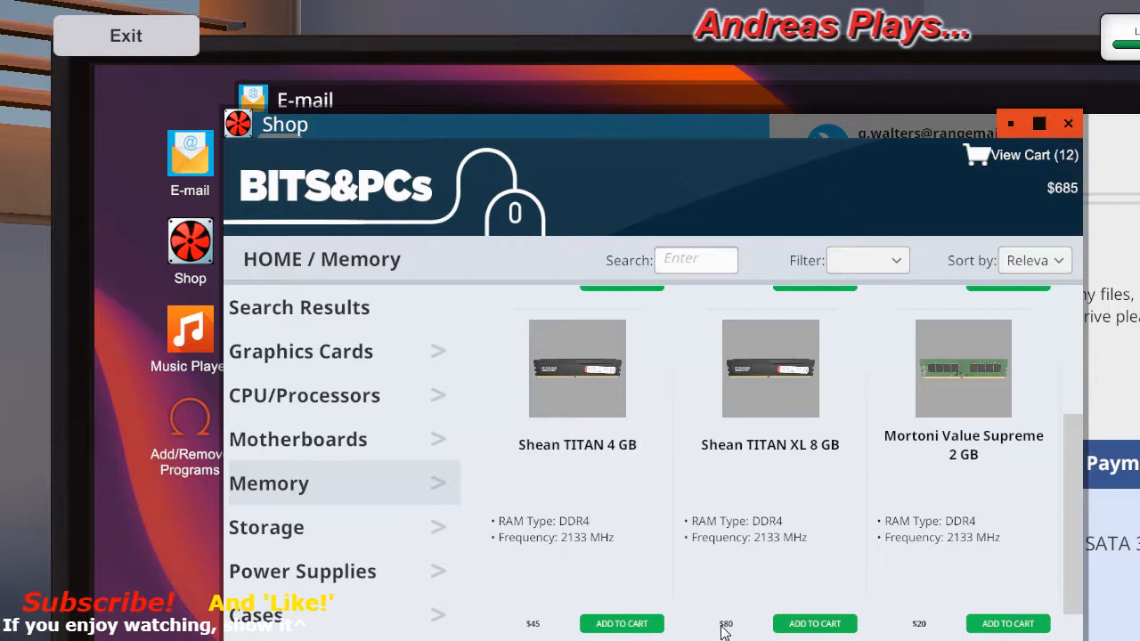
pyautogui.moveTo(1073, 210)
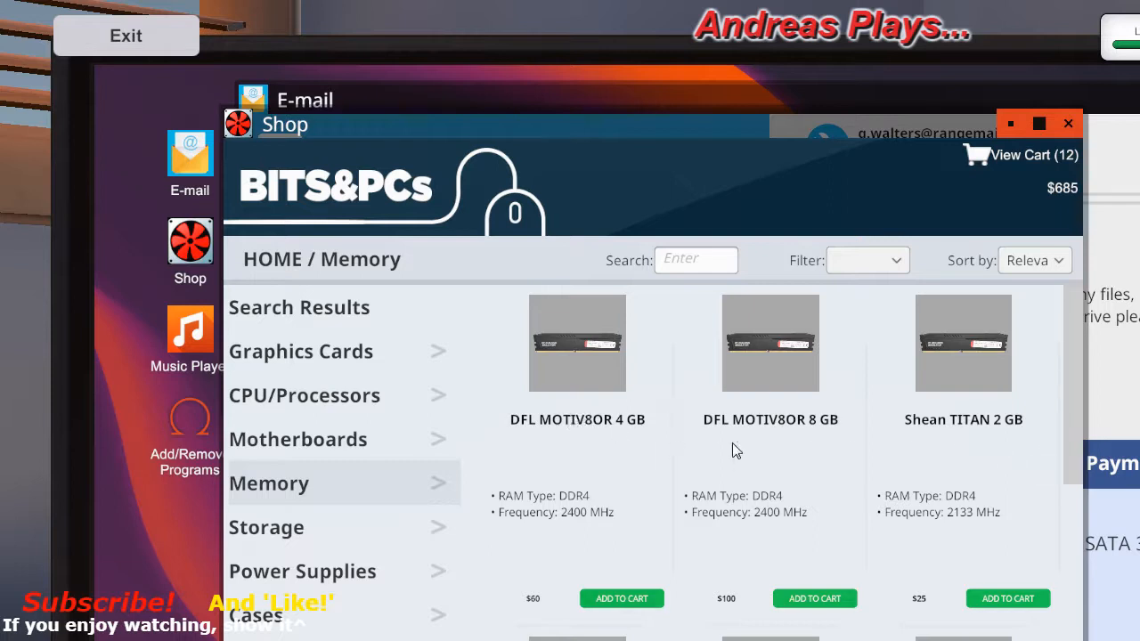
pyautogui.moveTo(794, 420)
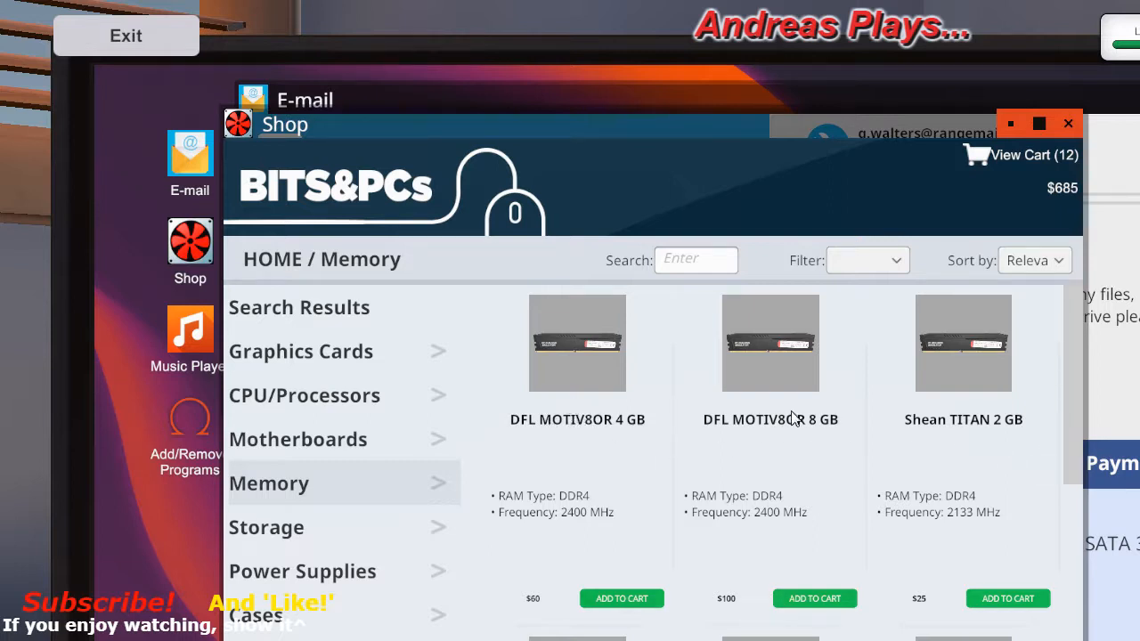
pyautogui.moveTo(631, 447)
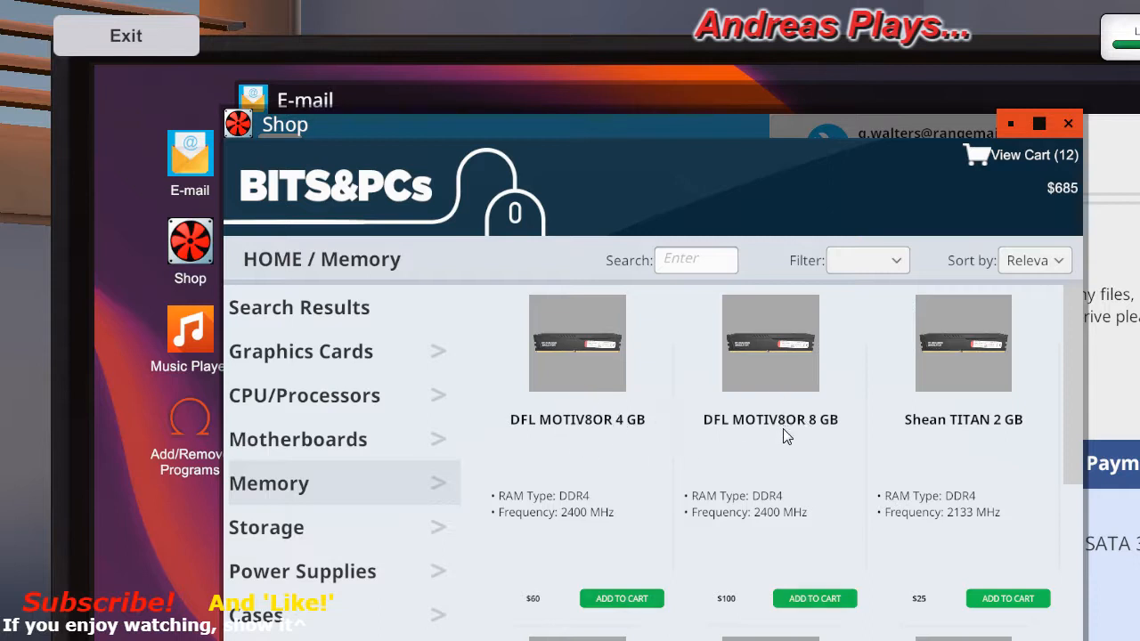
pyautogui.moveTo(805, 424)
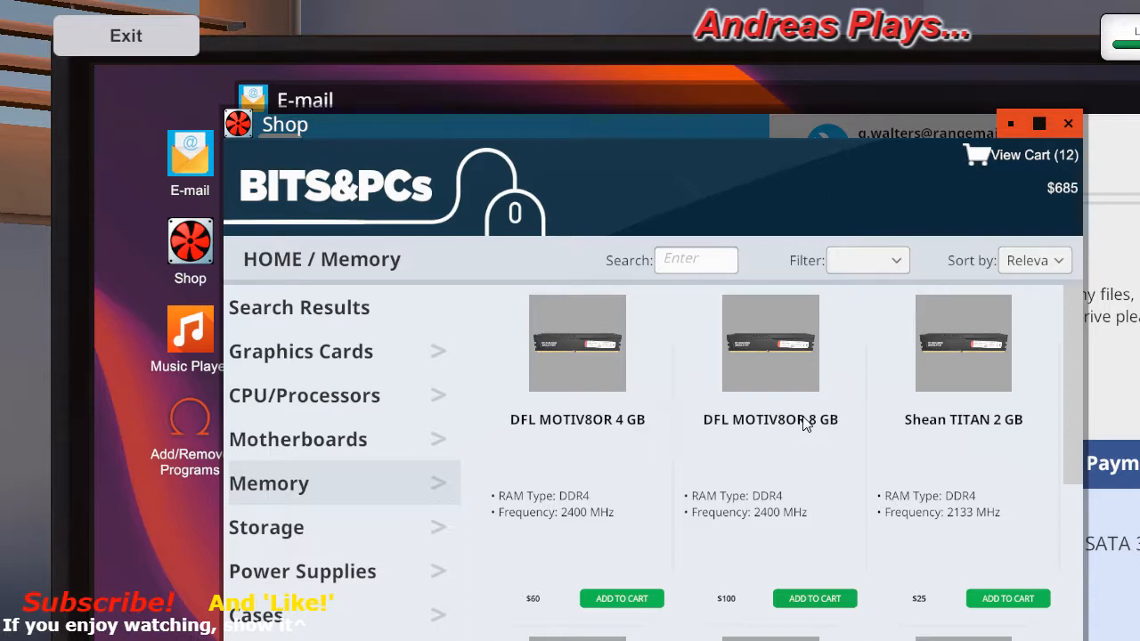
pyautogui.moveTo(602, 430)
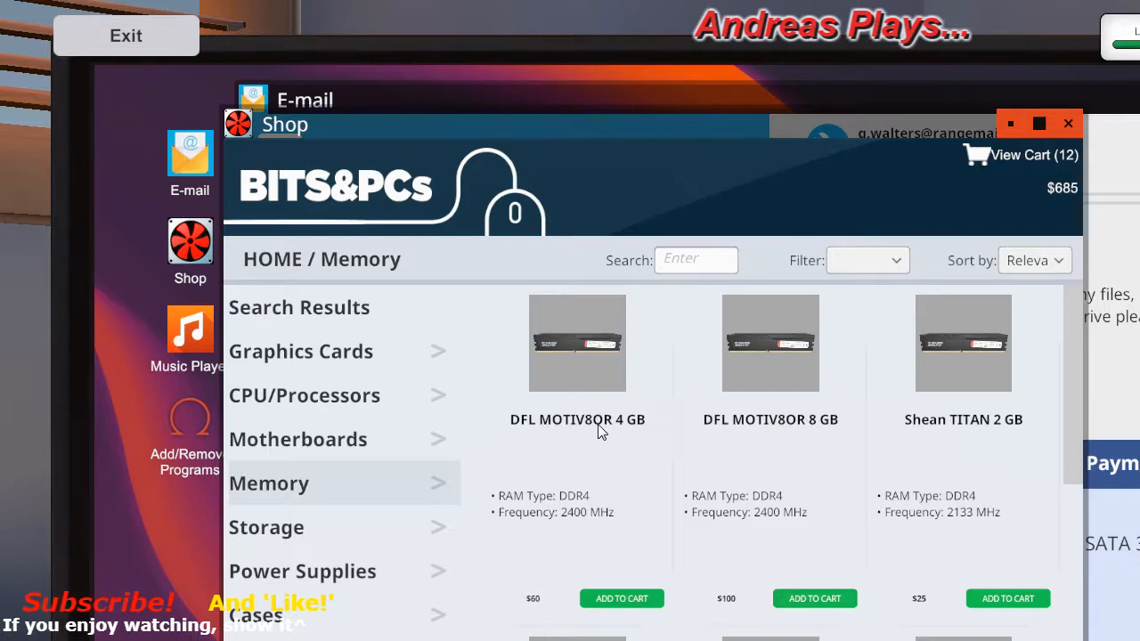
pyautogui.moveTo(732, 429)
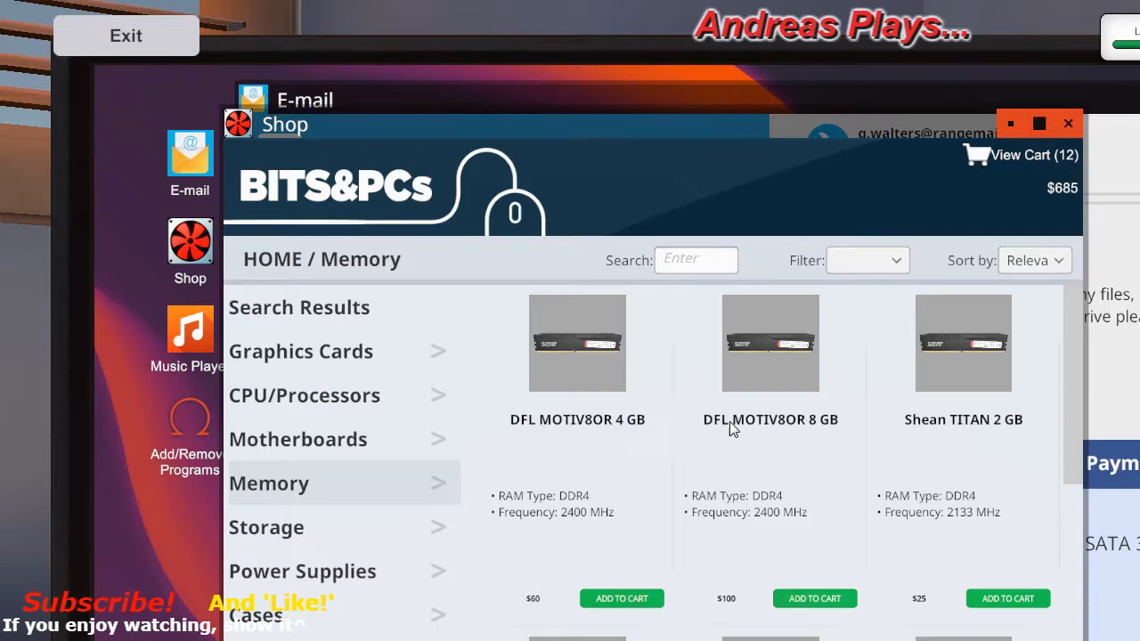
pyautogui.moveTo(788, 441)
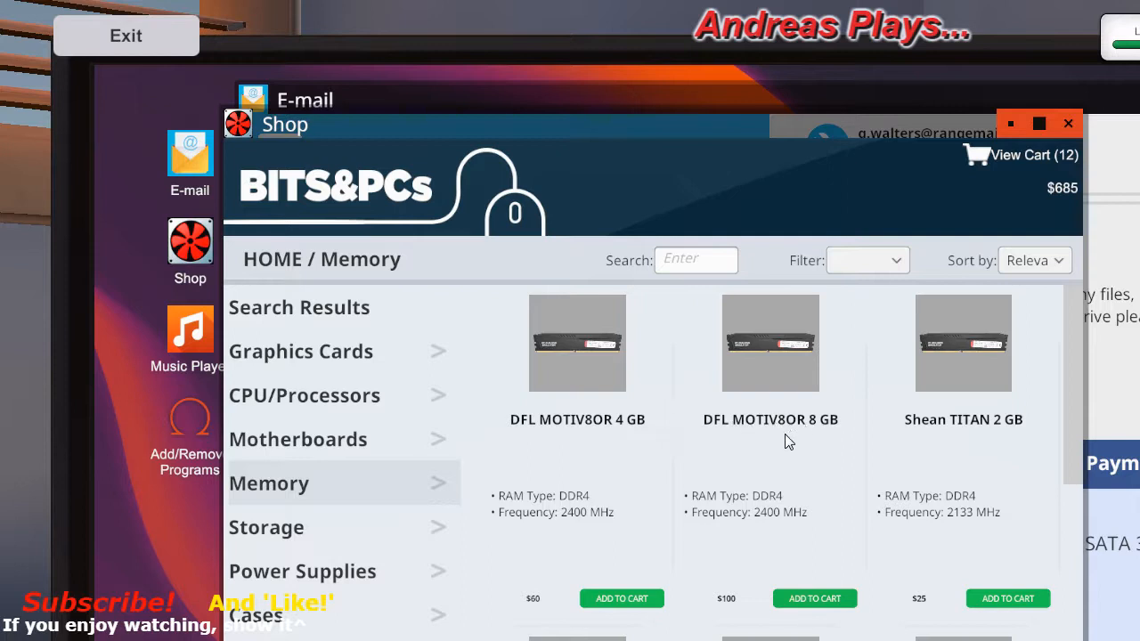
pyautogui.moveTo(833, 340)
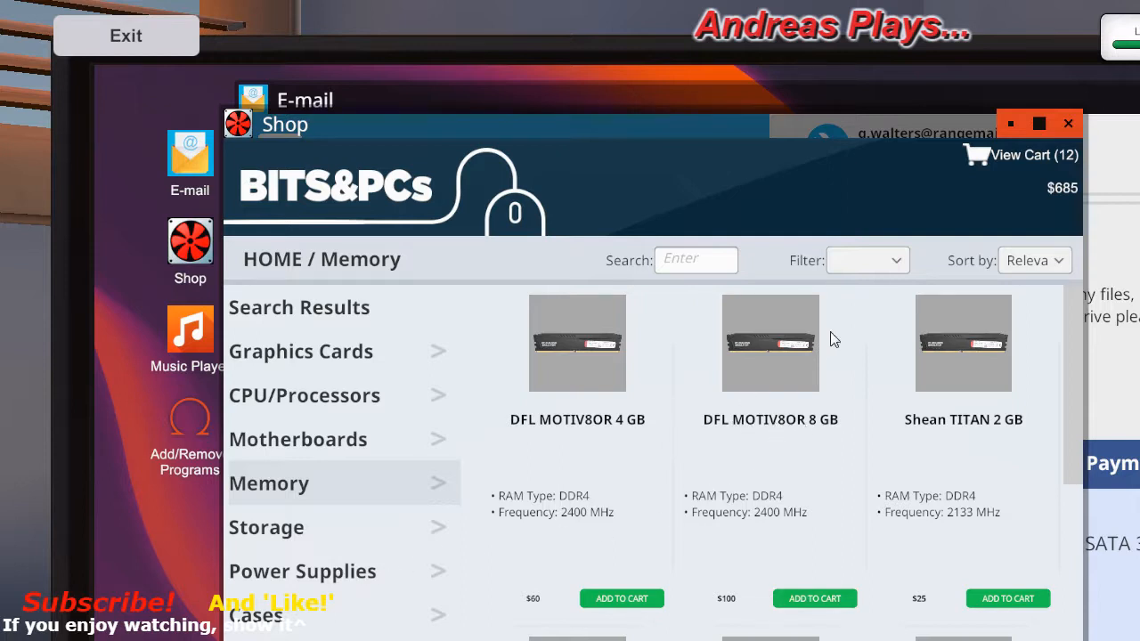
pyautogui.moveTo(782, 454)
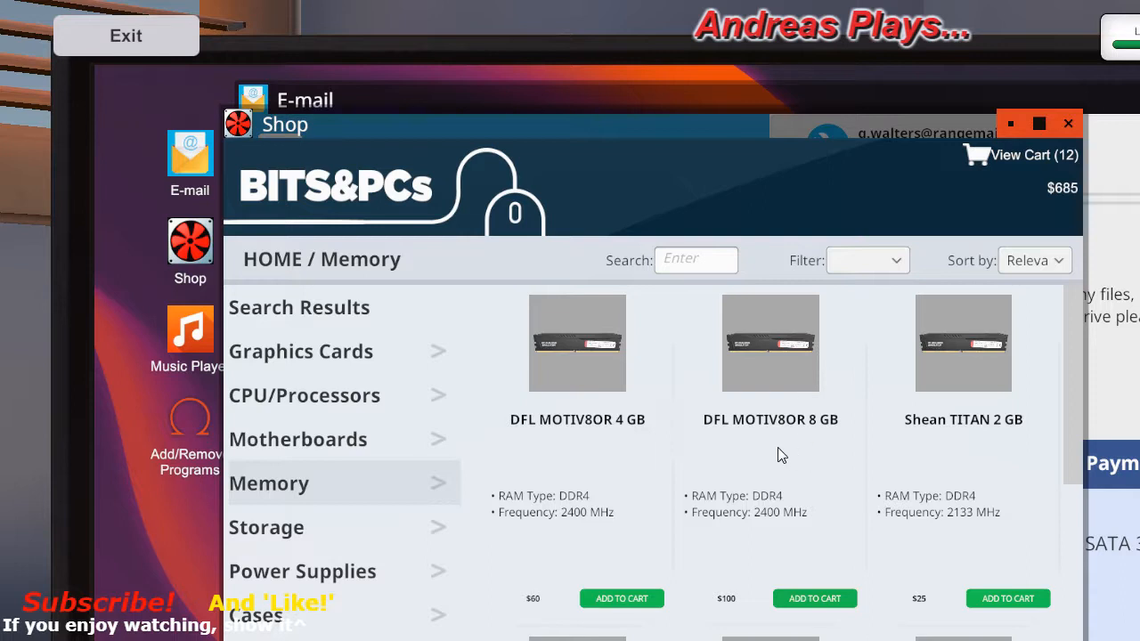
pyautogui.moveTo(588, 435)
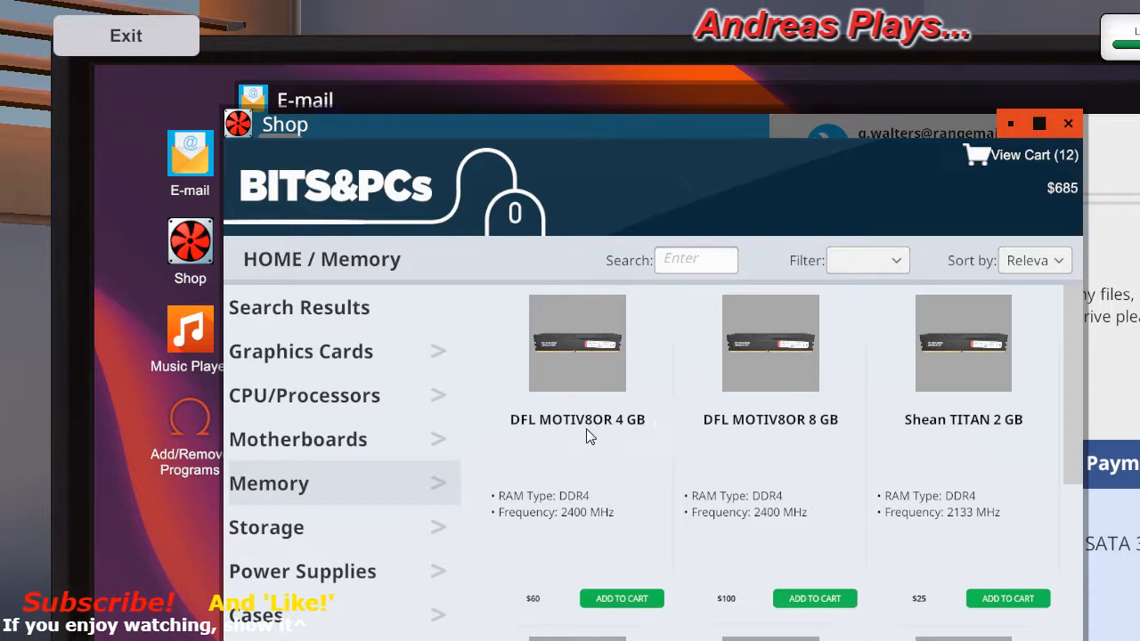
pyautogui.moveTo(627, 433)
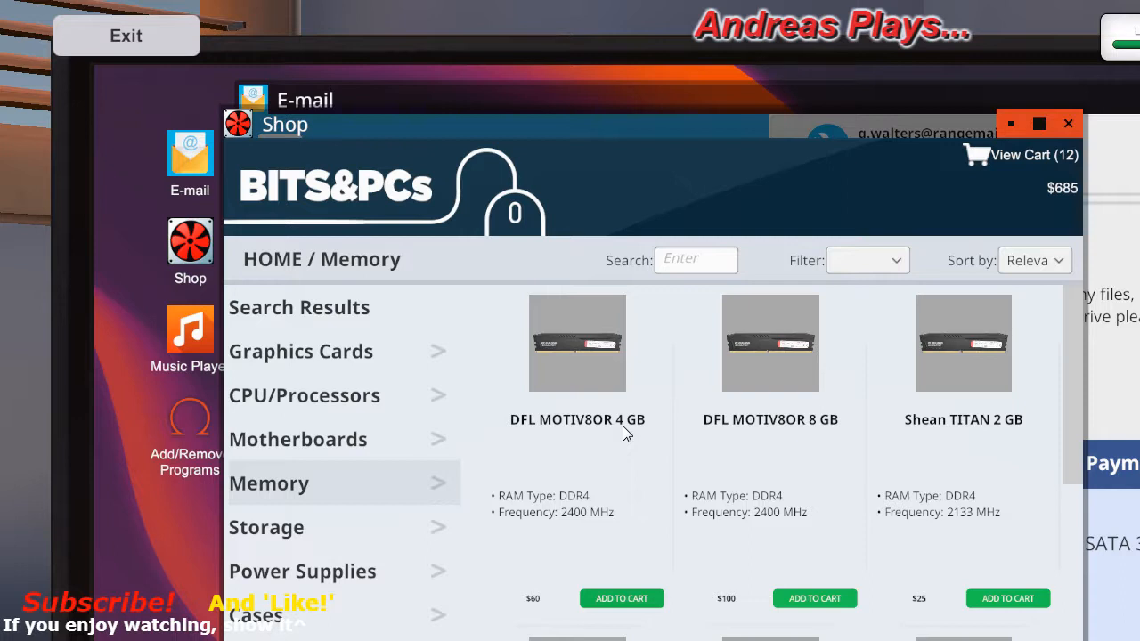
pyautogui.moveTo(627, 436)
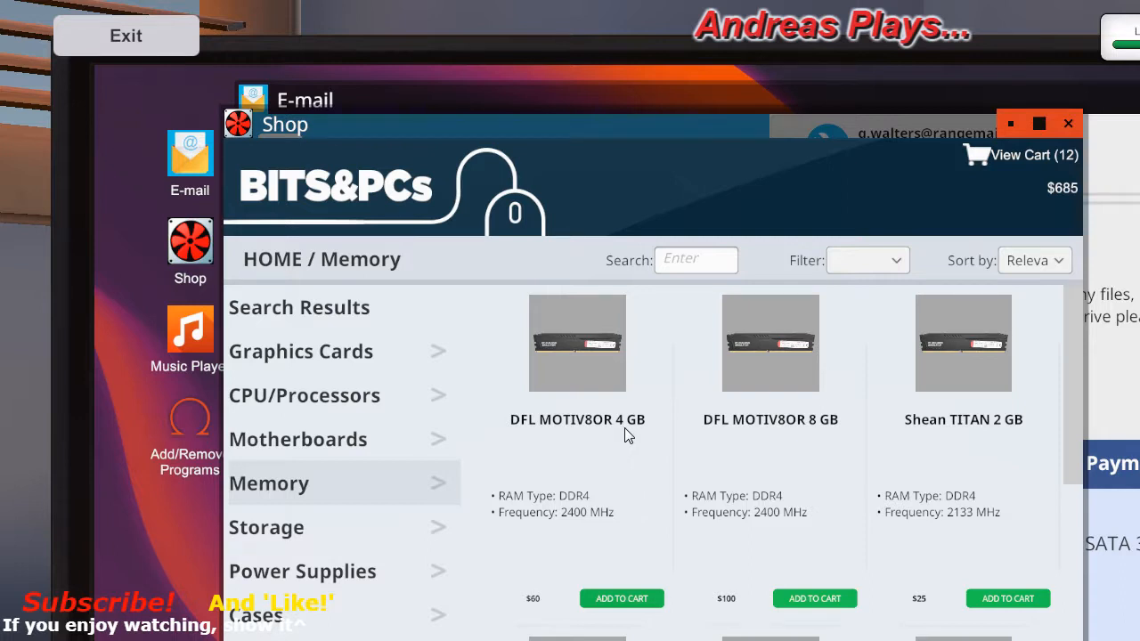
pyautogui.moveTo(680, 438)
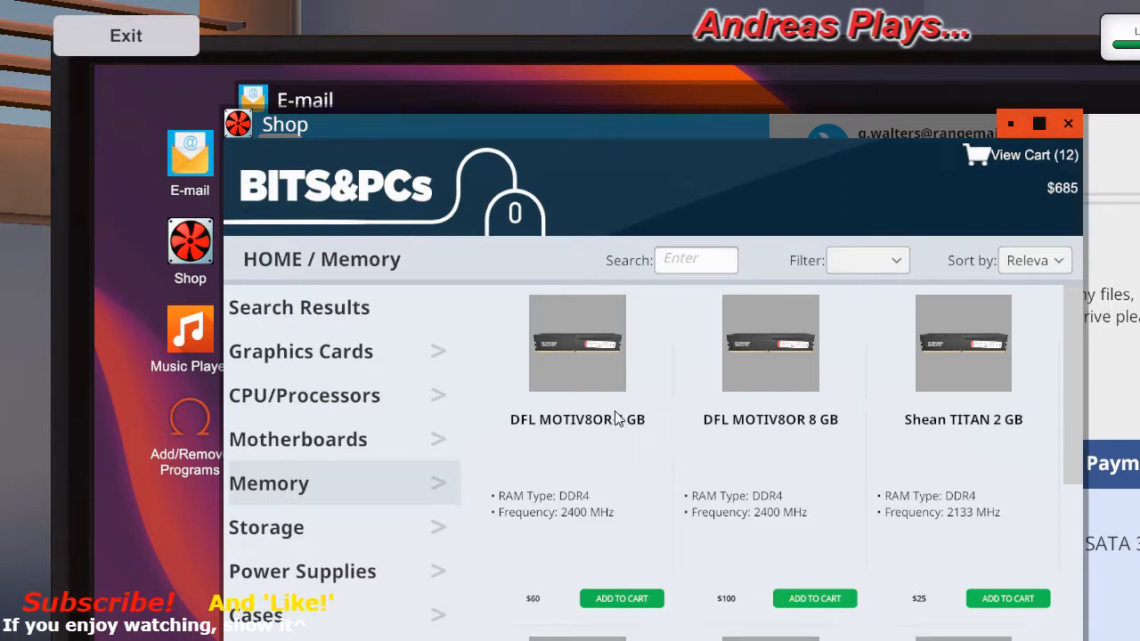
pyautogui.moveTo(819, 433)
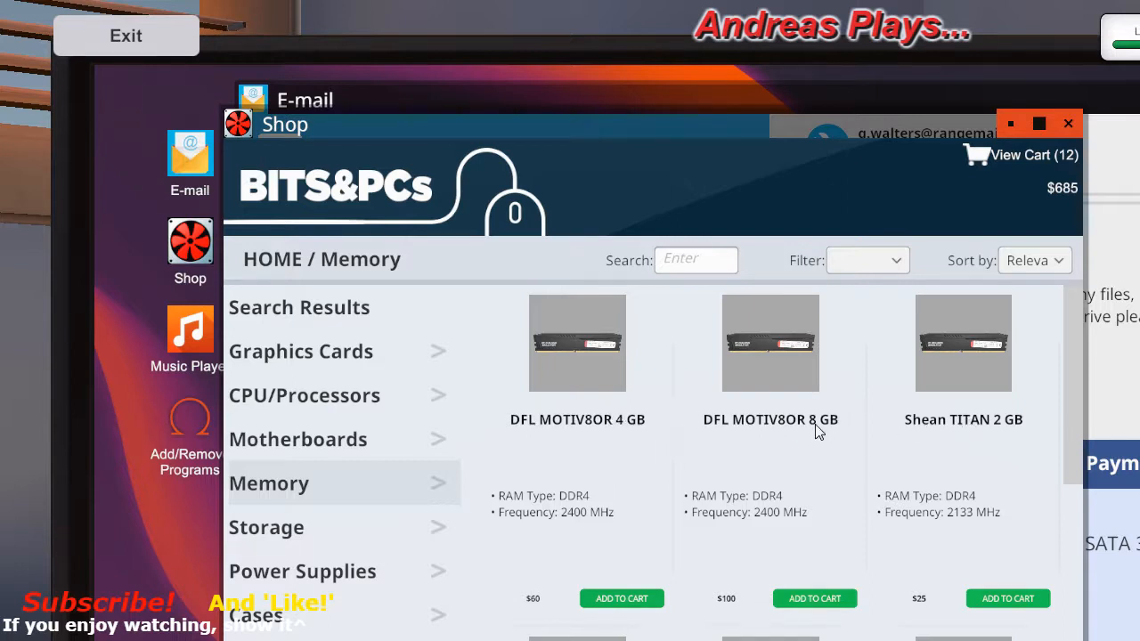
pyautogui.moveTo(821, 433)
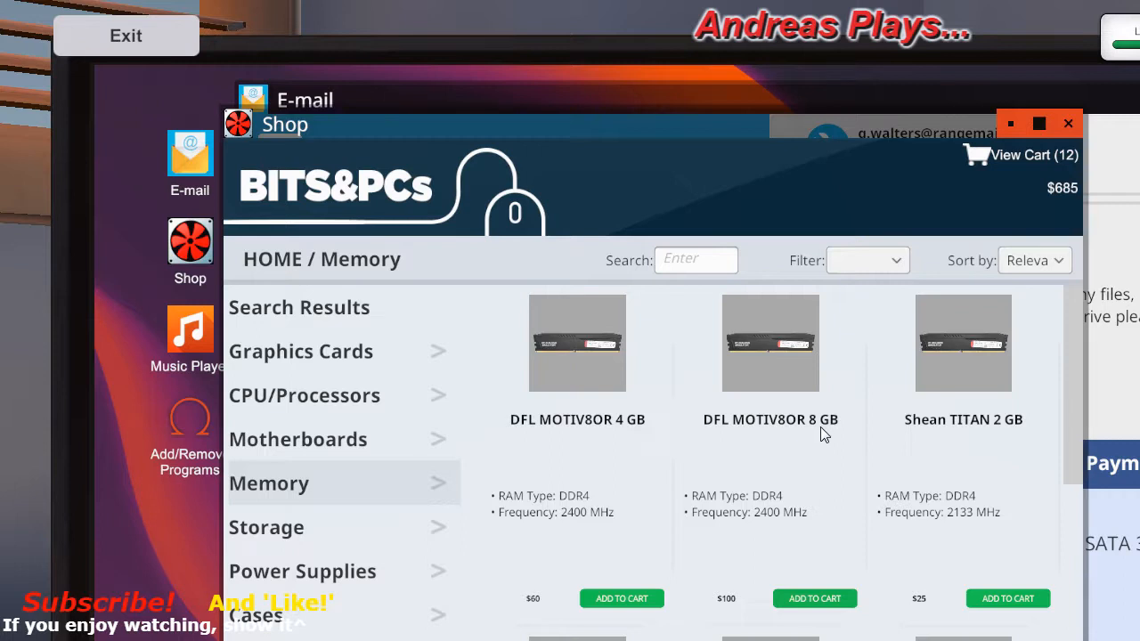
pyautogui.moveTo(445, 532)
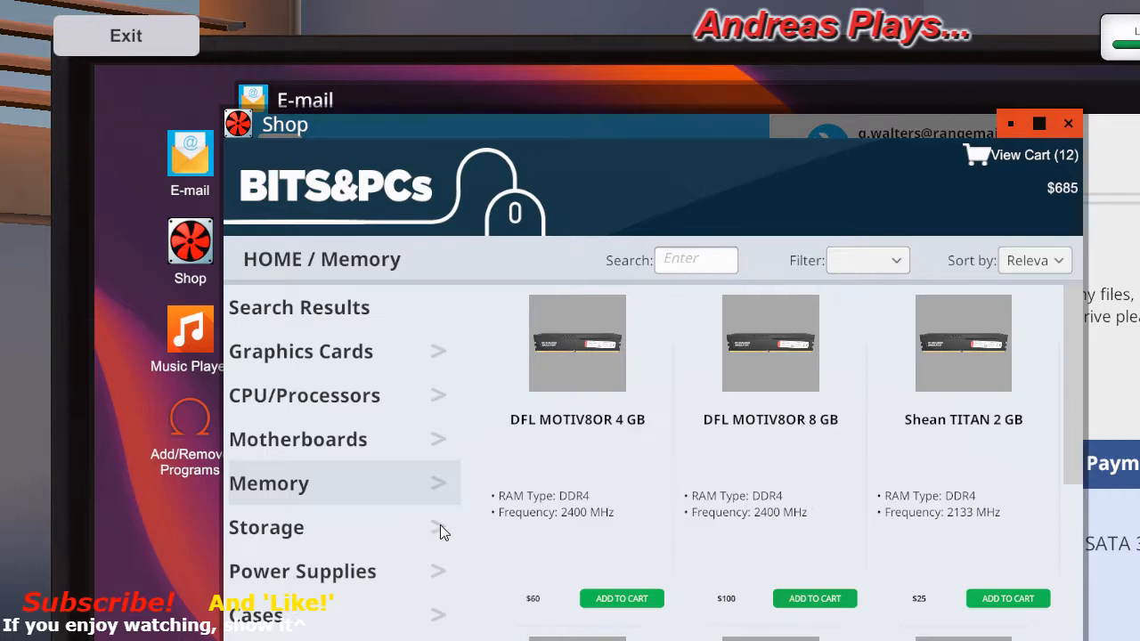
pyautogui.moveTo(346, 548)
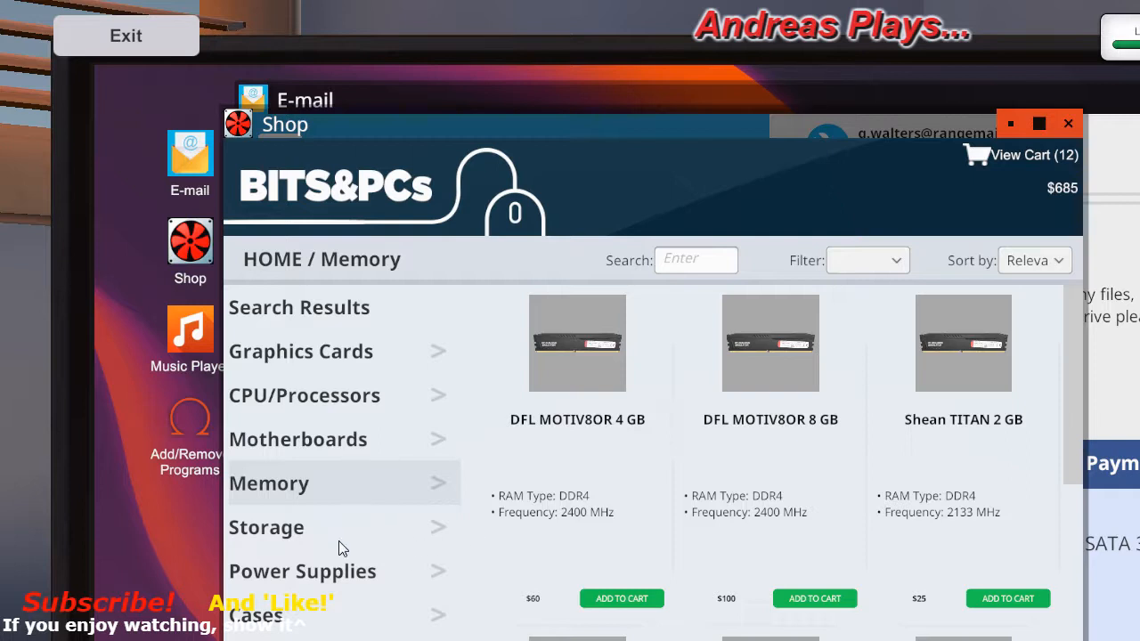
# - Switch the BITS&PCs shop from memory to the Storage drive listings
pyautogui.click(267, 527)
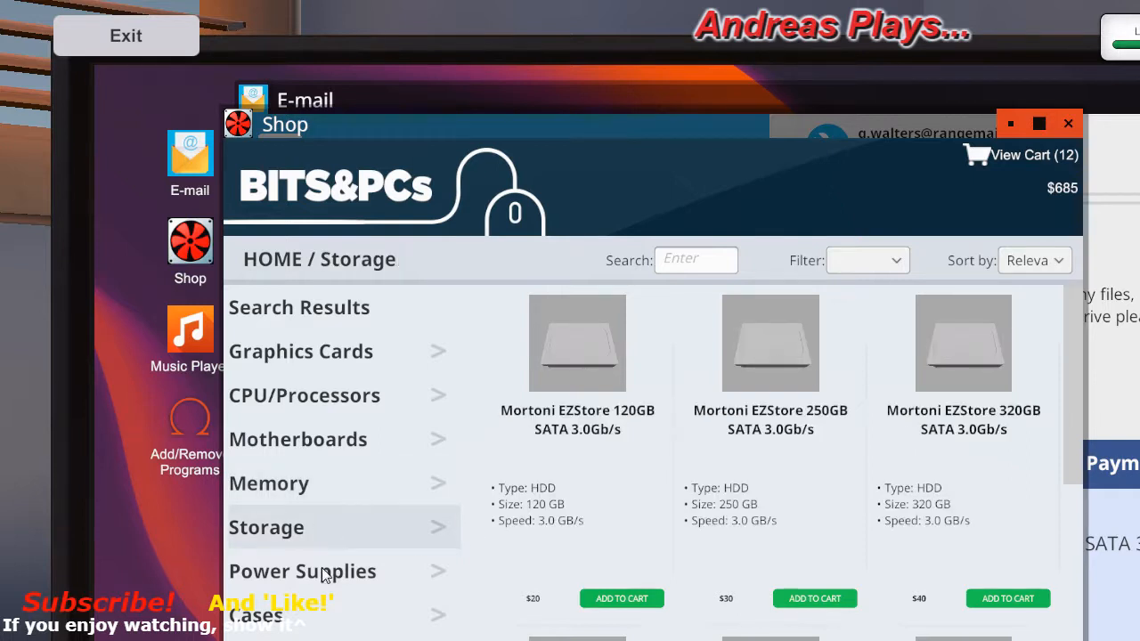
# - Browse Power Supplies and add one to the cart, bringing it to 14 items at $795
pyautogui.click(303, 570)
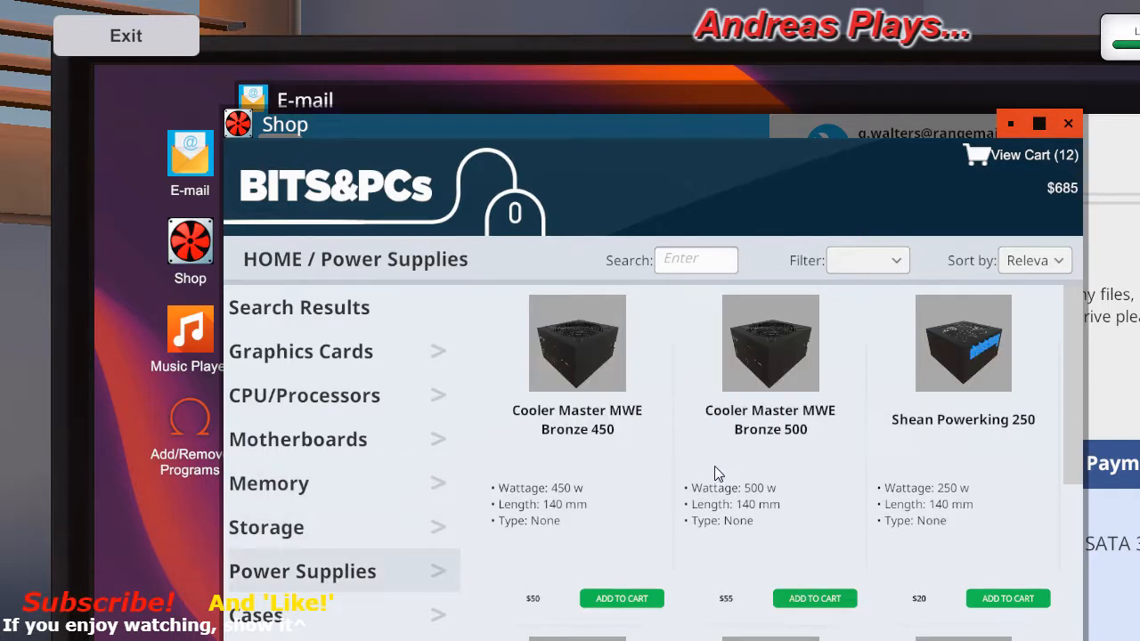
pyautogui.scroll(-3)
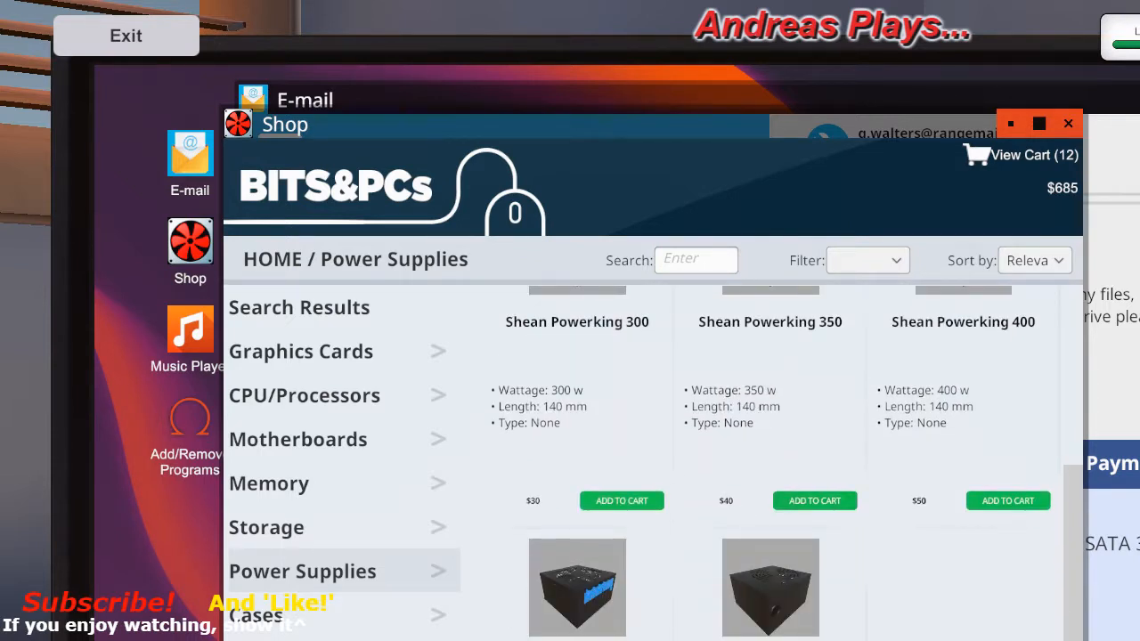
pyautogui.scroll(-3)
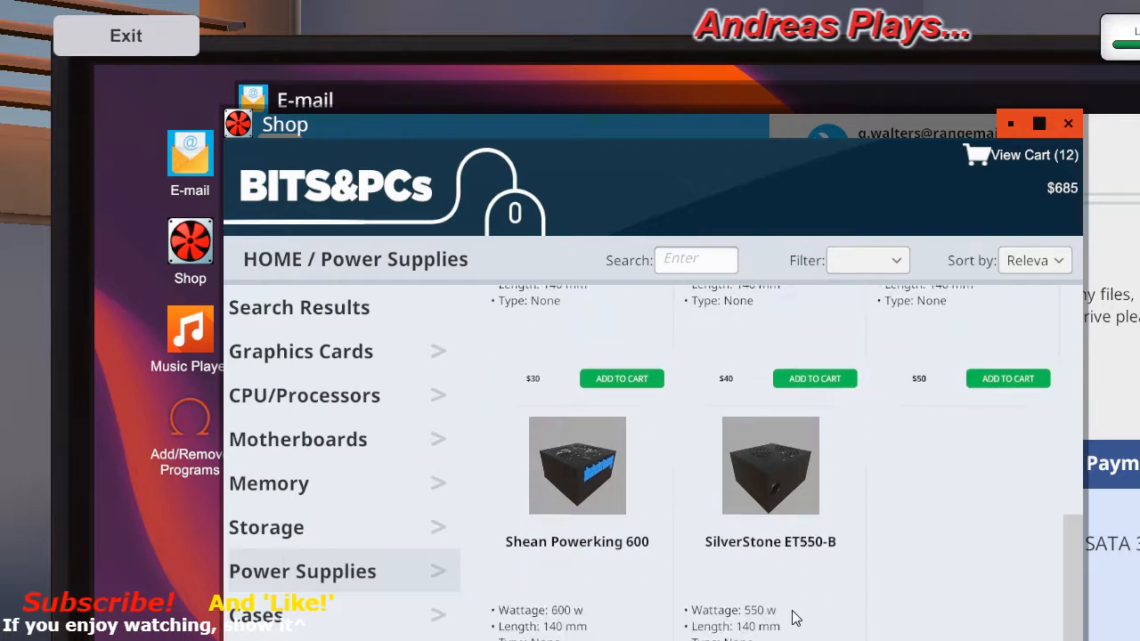
pyautogui.scroll(-3)
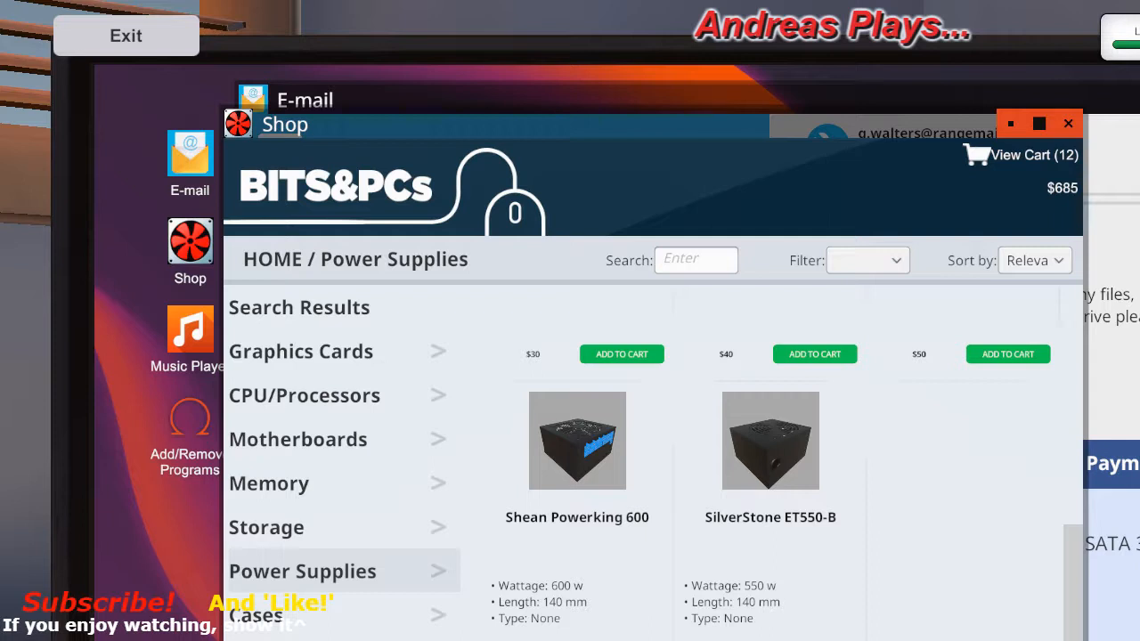
pyautogui.click(1008, 353)
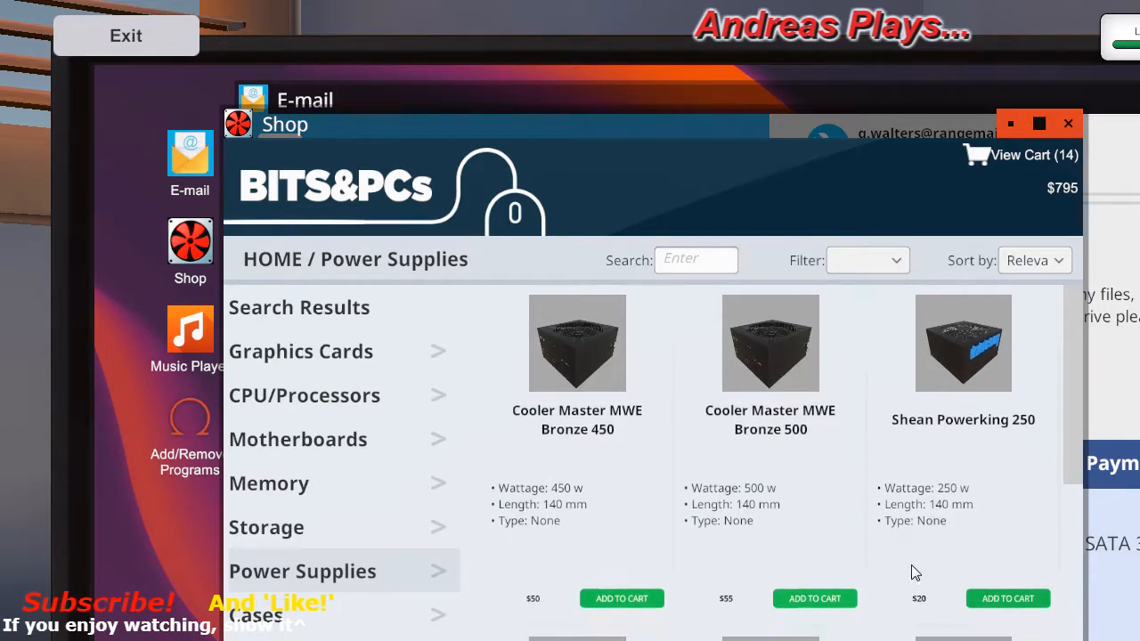
pyautogui.scroll(-3)
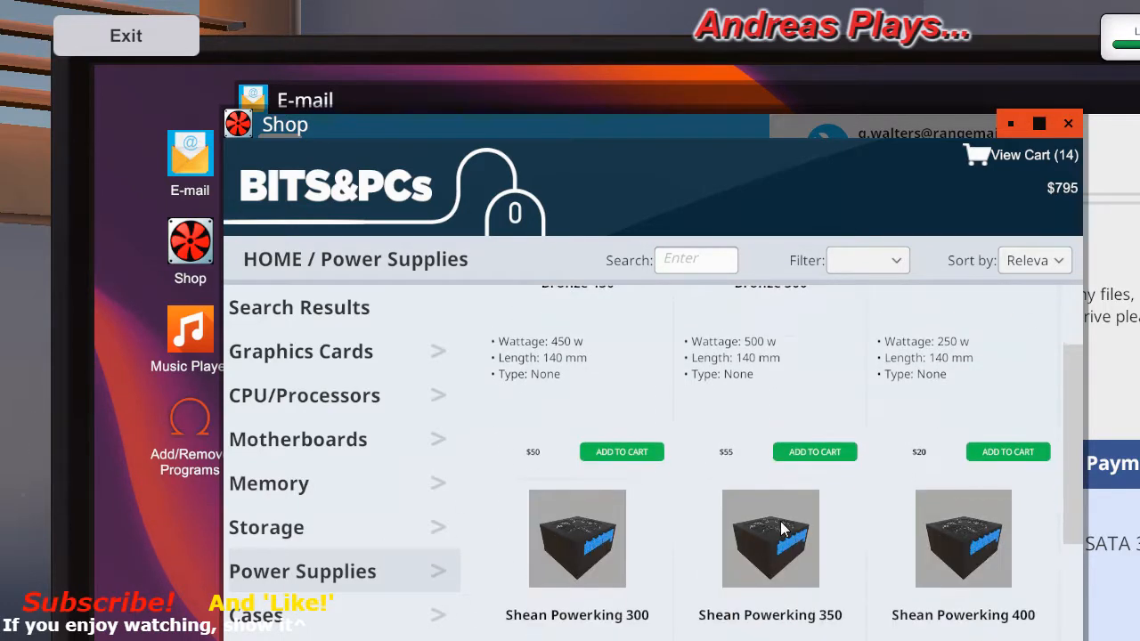
pyautogui.scroll(-3)
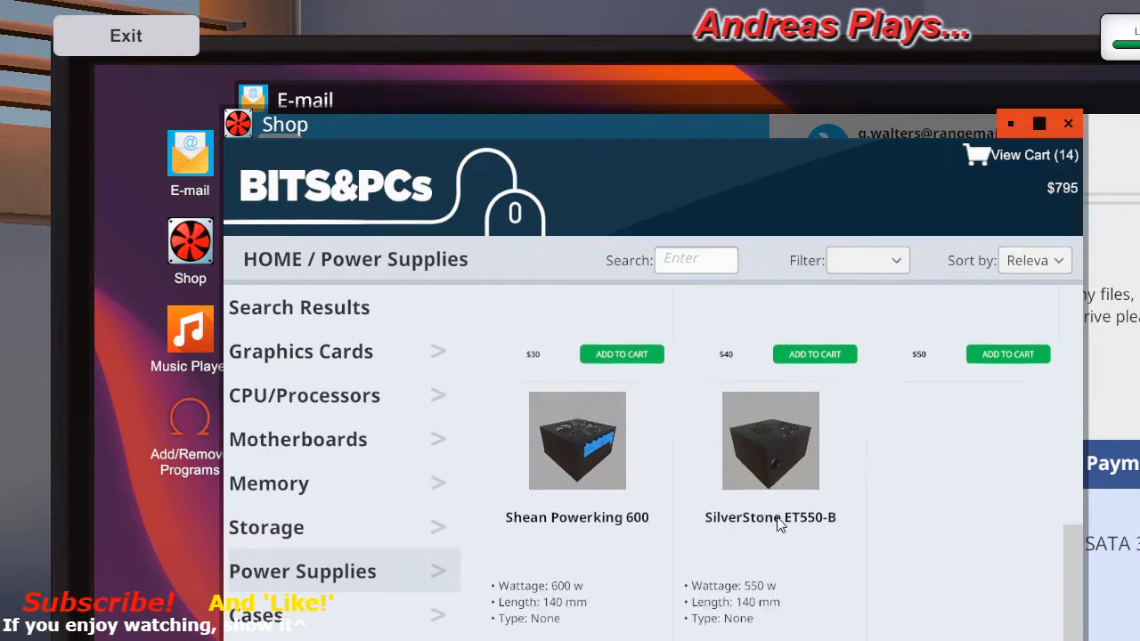
pyautogui.moveTo(303, 630)
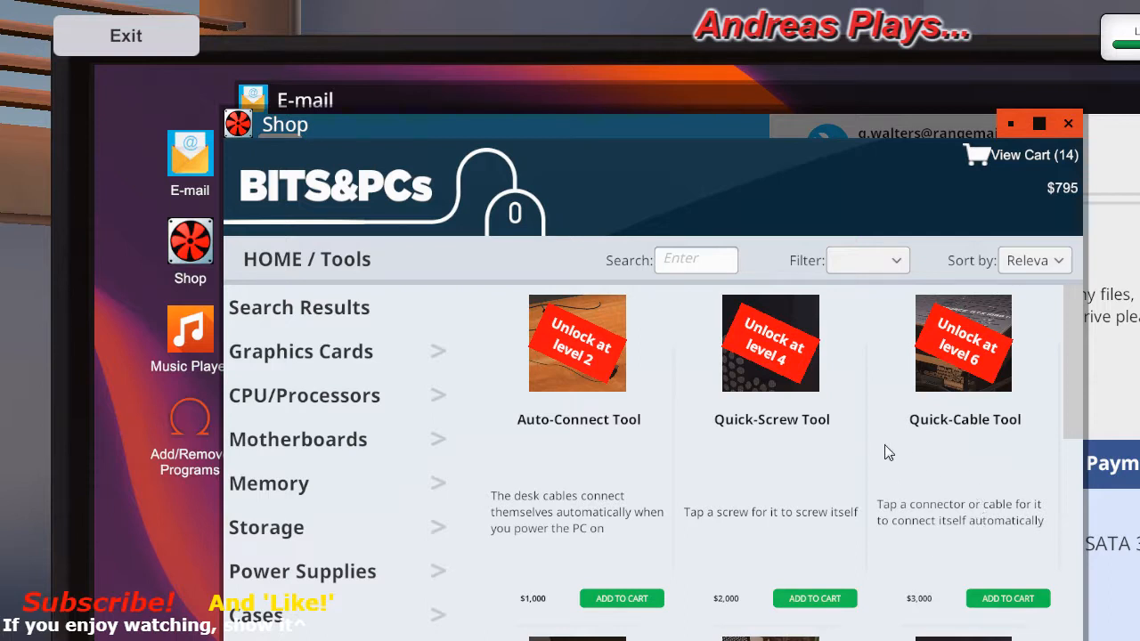
pyautogui.moveTo(549, 360)
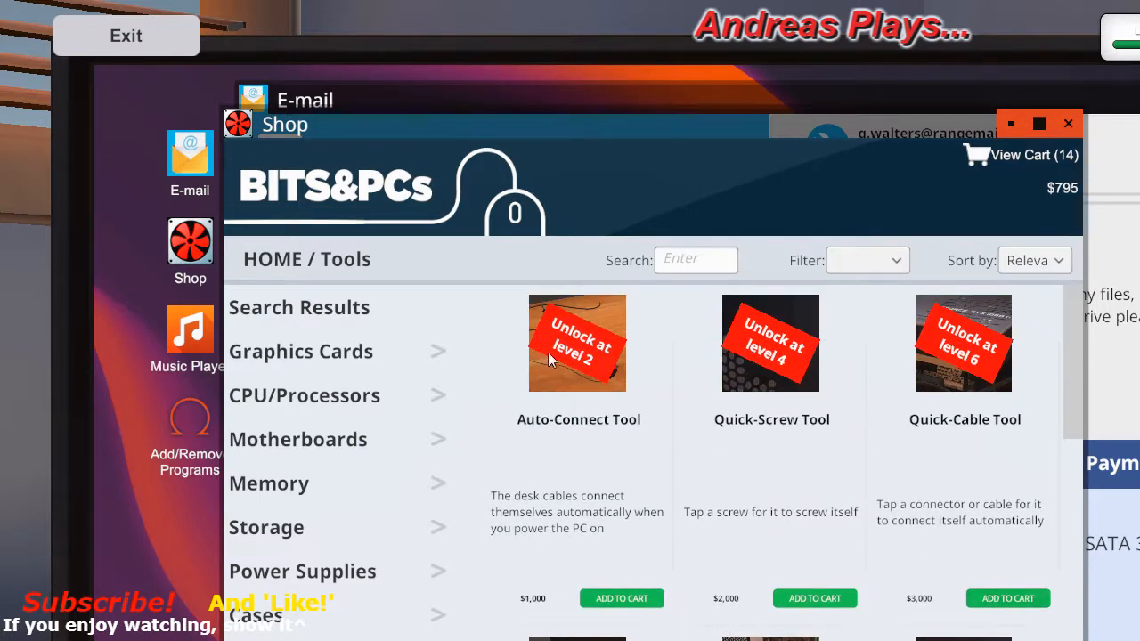
pyautogui.moveTo(601, 434)
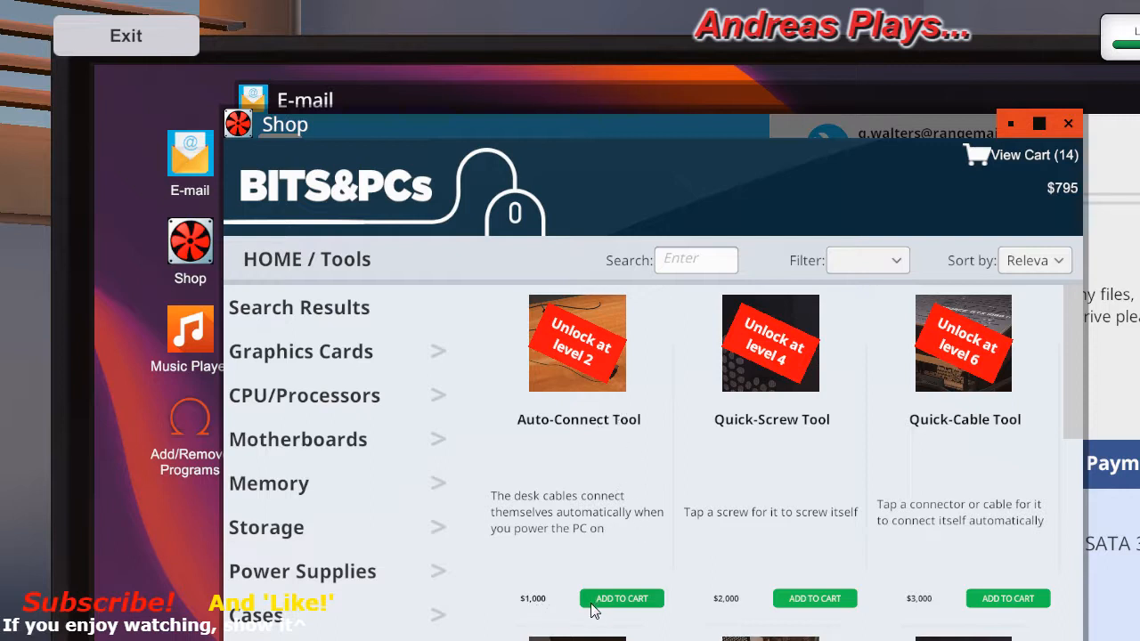
pyautogui.scroll(-3)
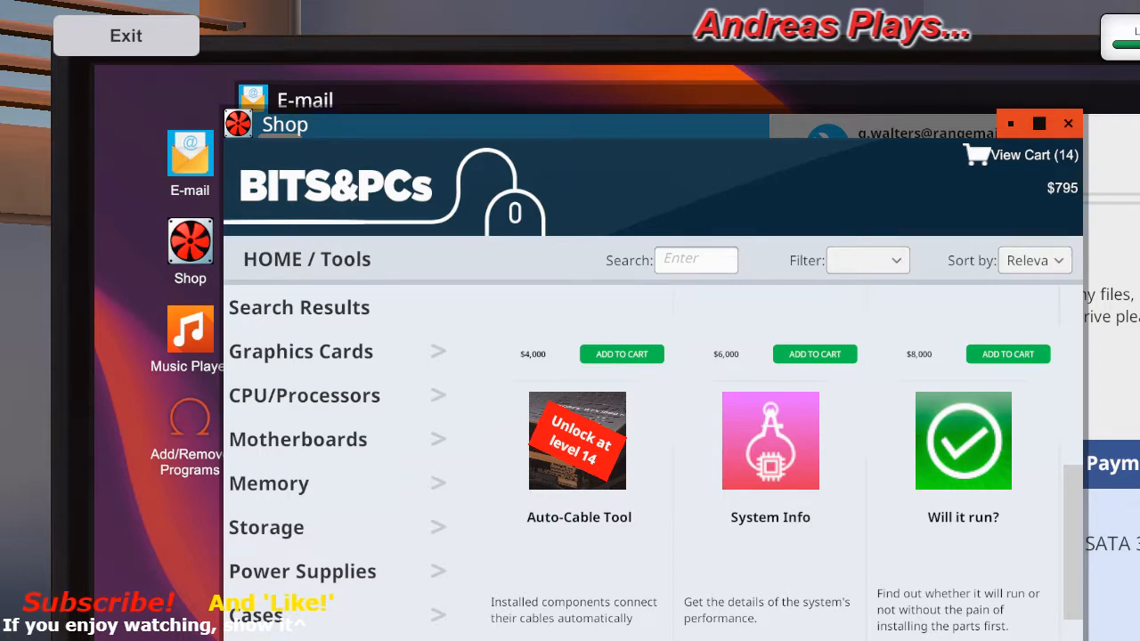
pyautogui.moveTo(979, 520)
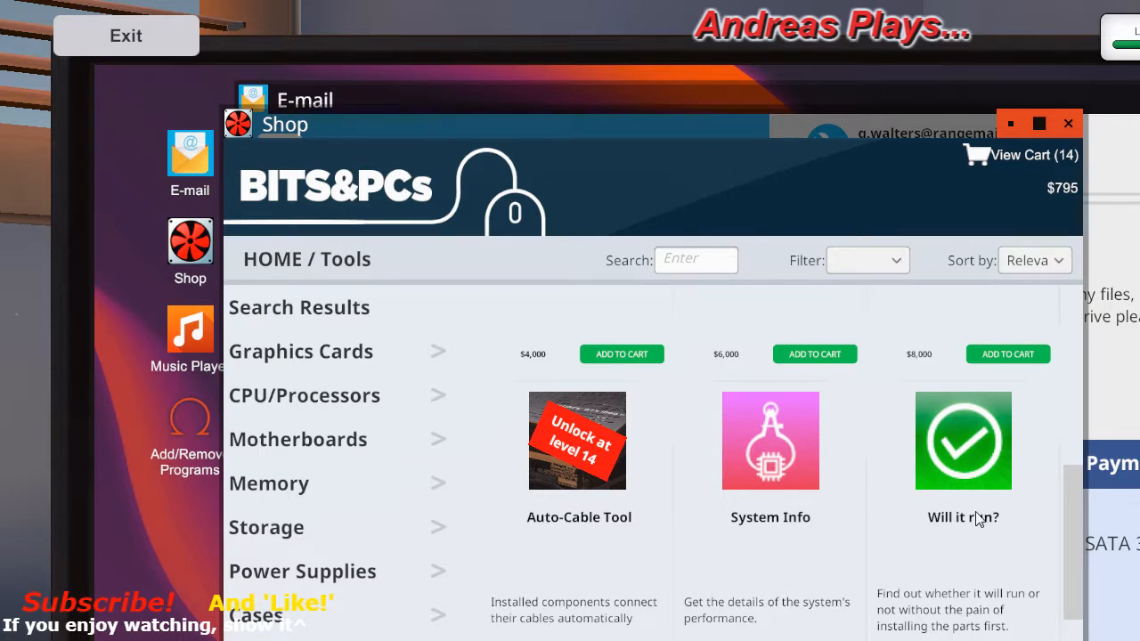
pyautogui.scroll(-3)
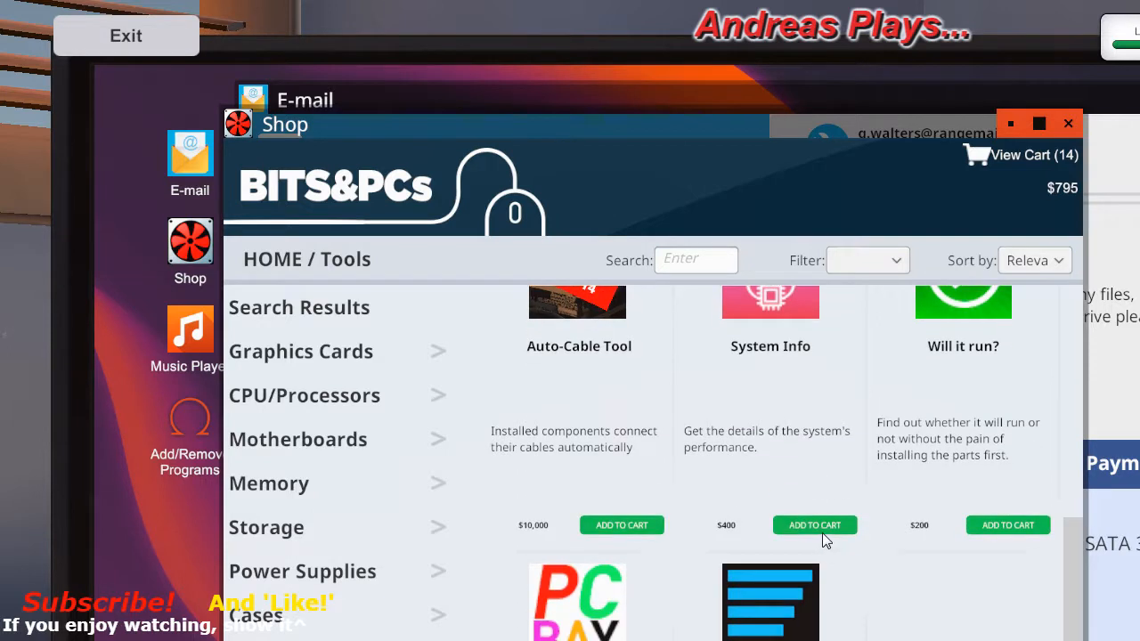
pyautogui.scroll(-3)
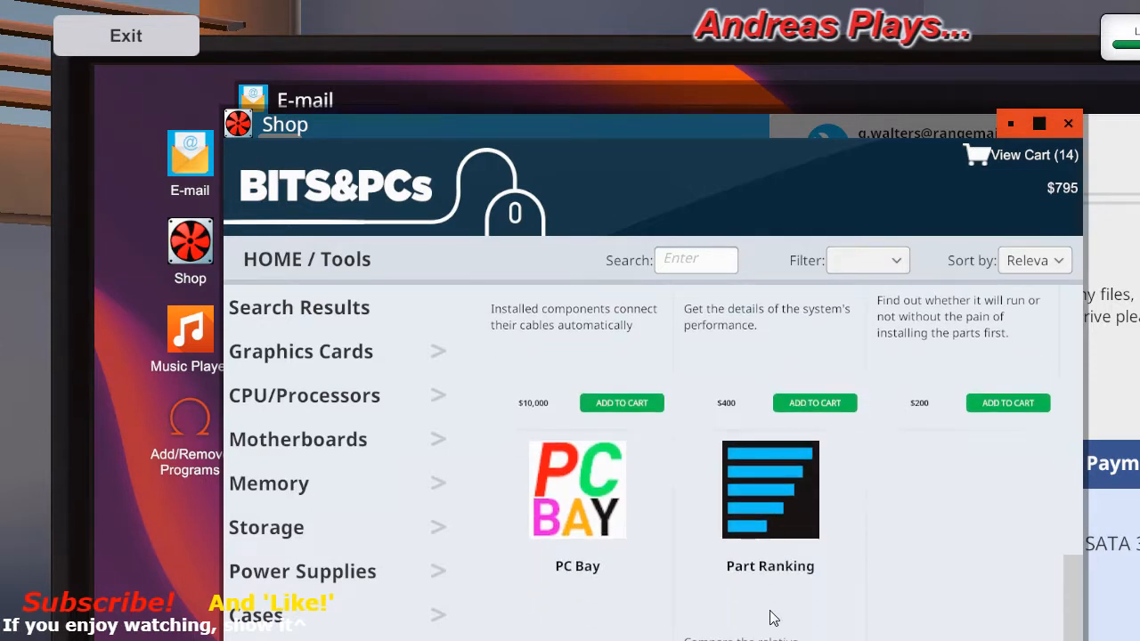
pyautogui.scroll(-3)
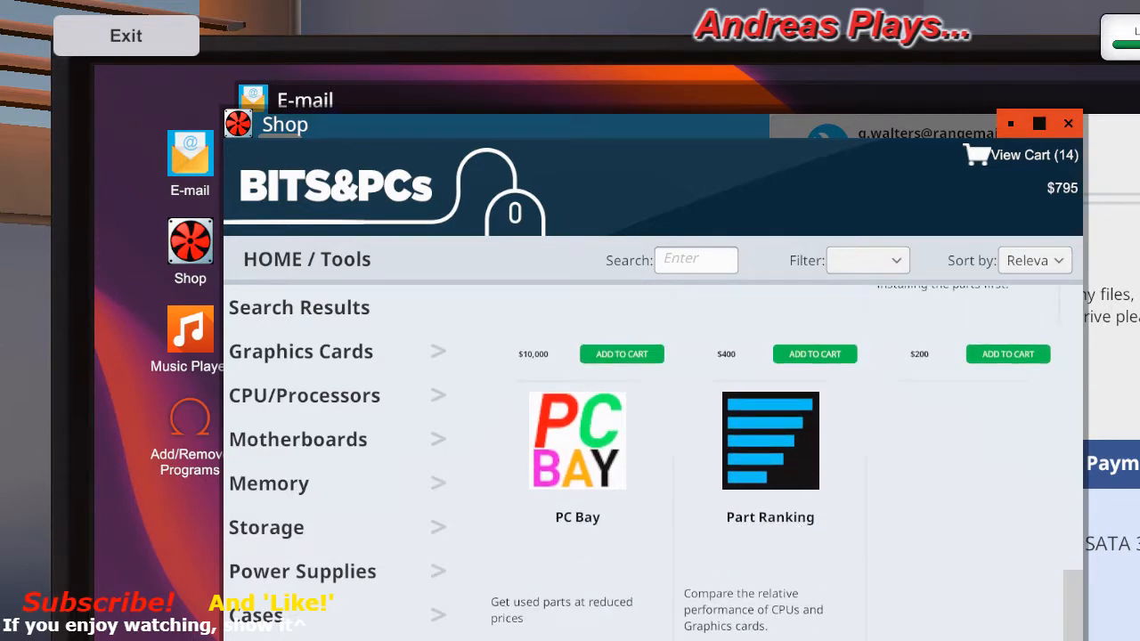
pyautogui.moveTo(858, 470)
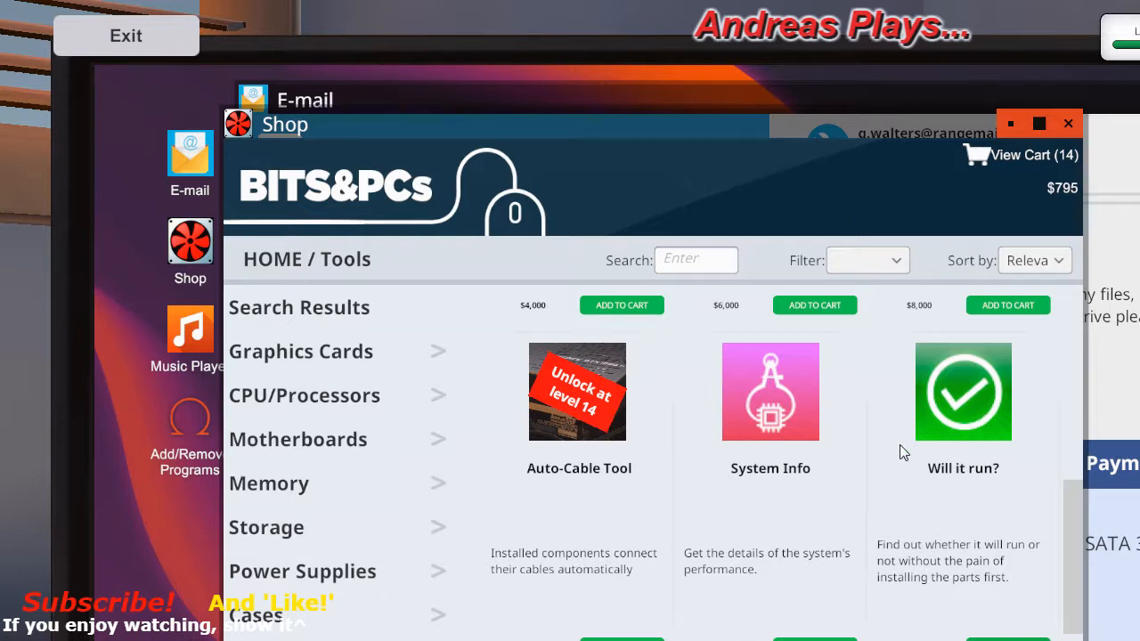
pyautogui.moveTo(960, 463)
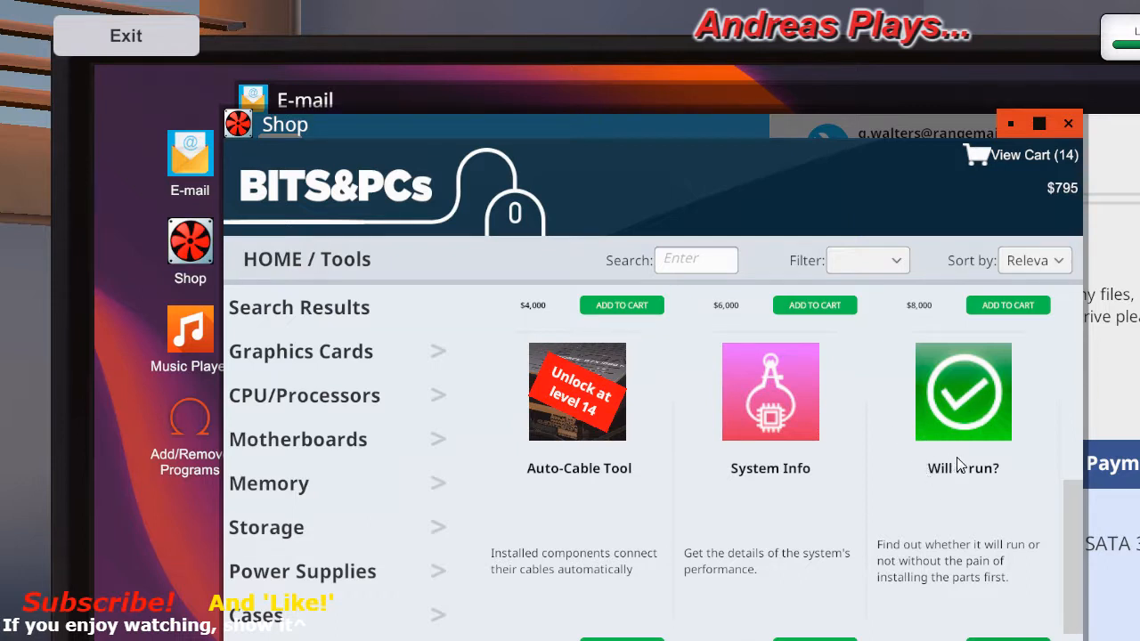
pyautogui.moveTo(788, 457)
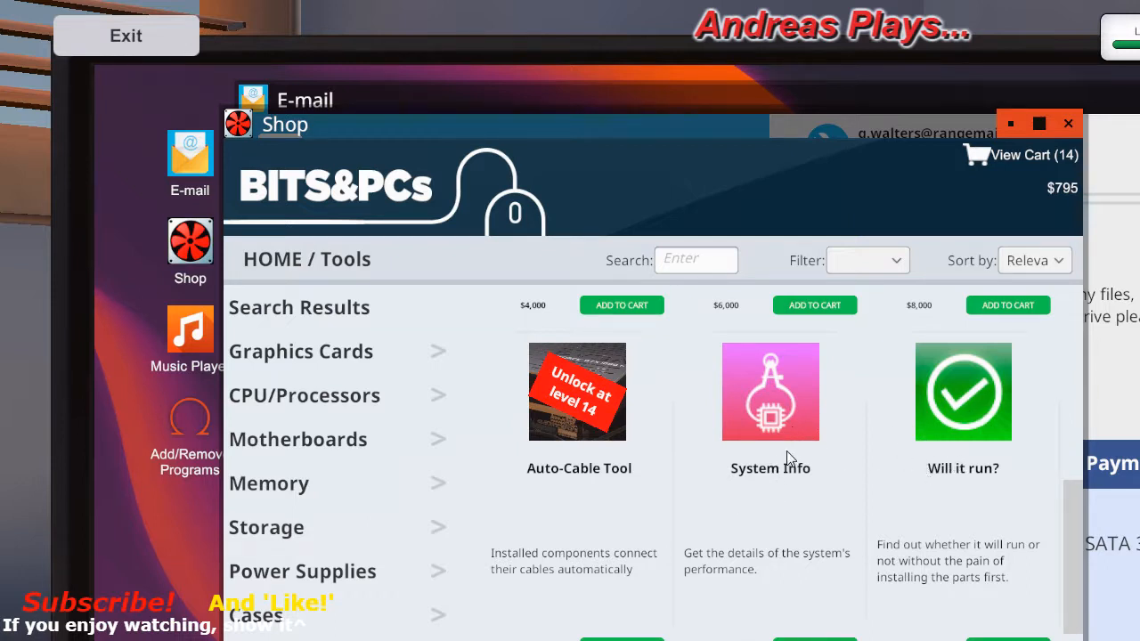
pyautogui.moveTo(787, 492)
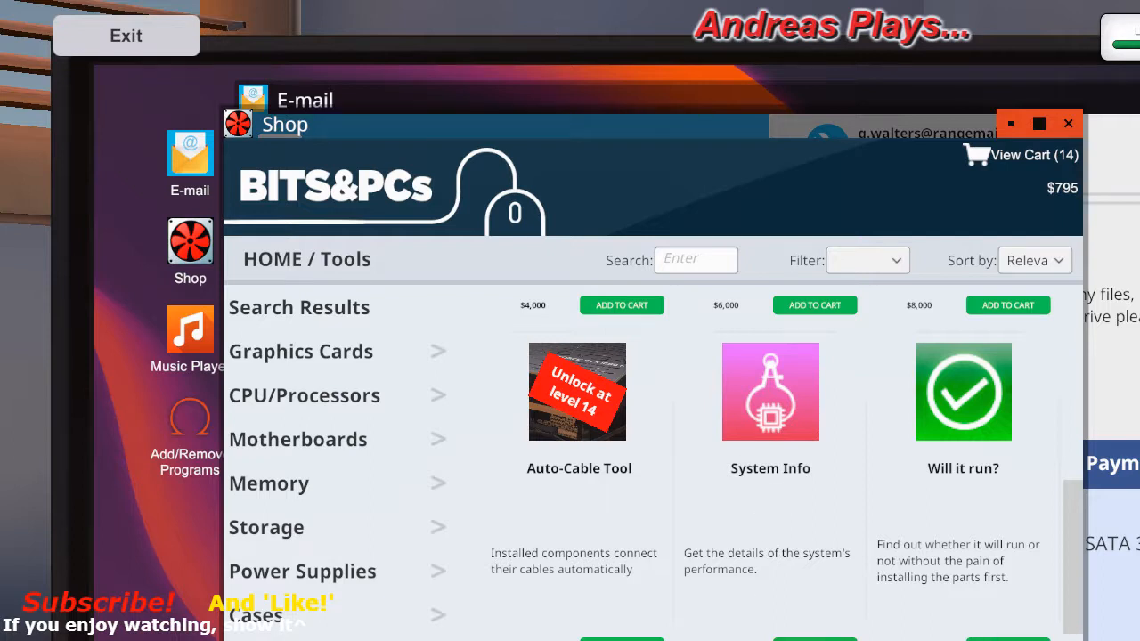
pyautogui.moveTo(978, 417)
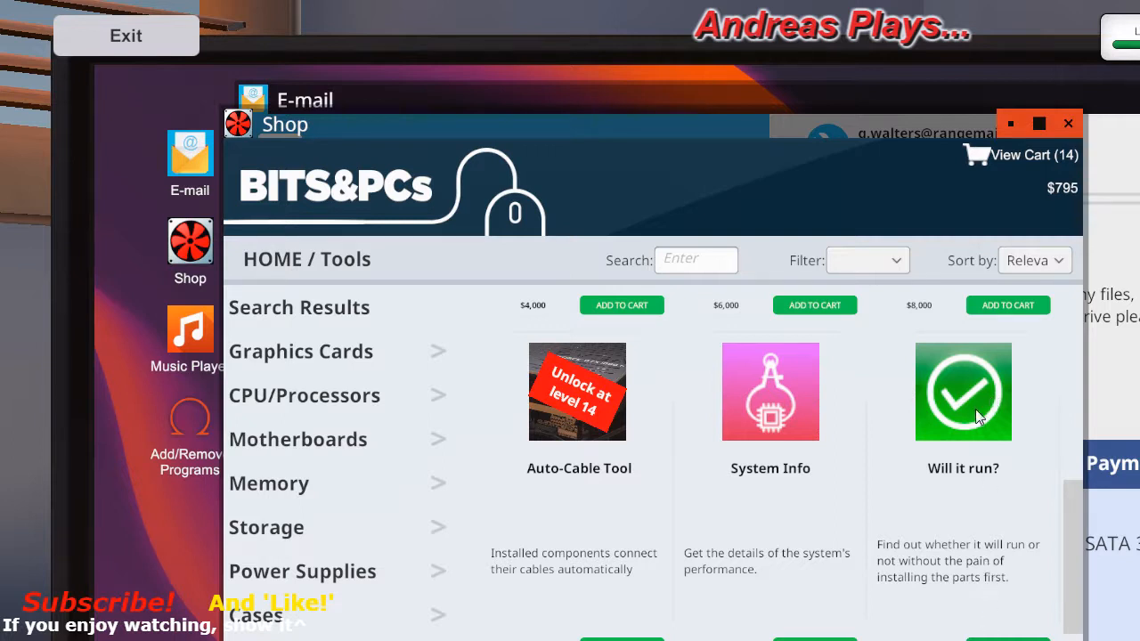
pyautogui.moveTo(983, 420)
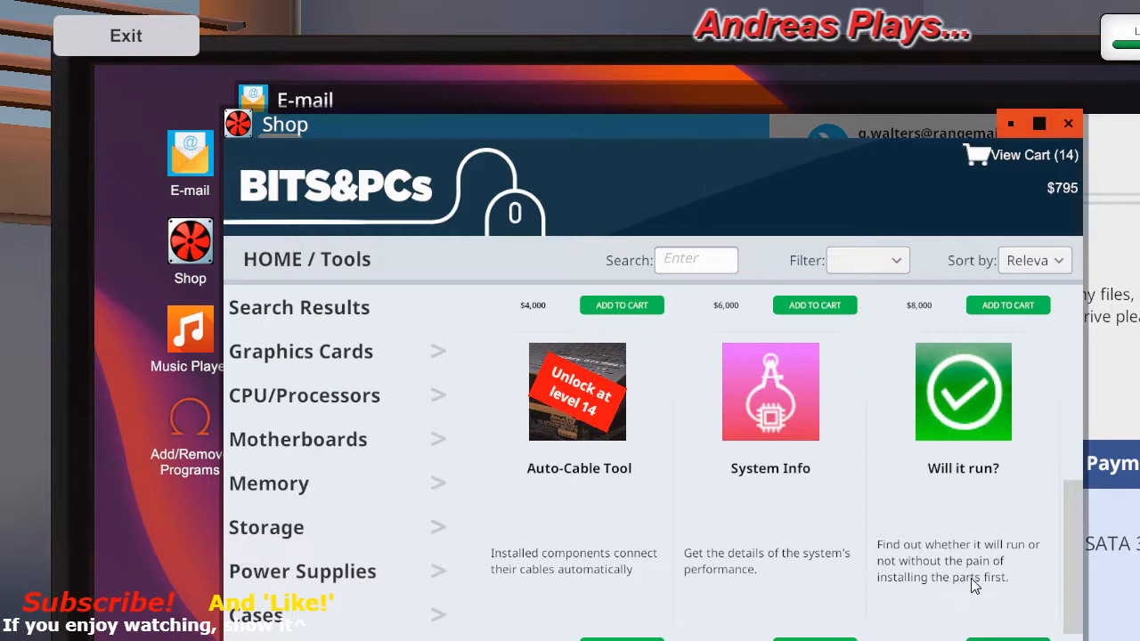
pyautogui.moveTo(1031, 231)
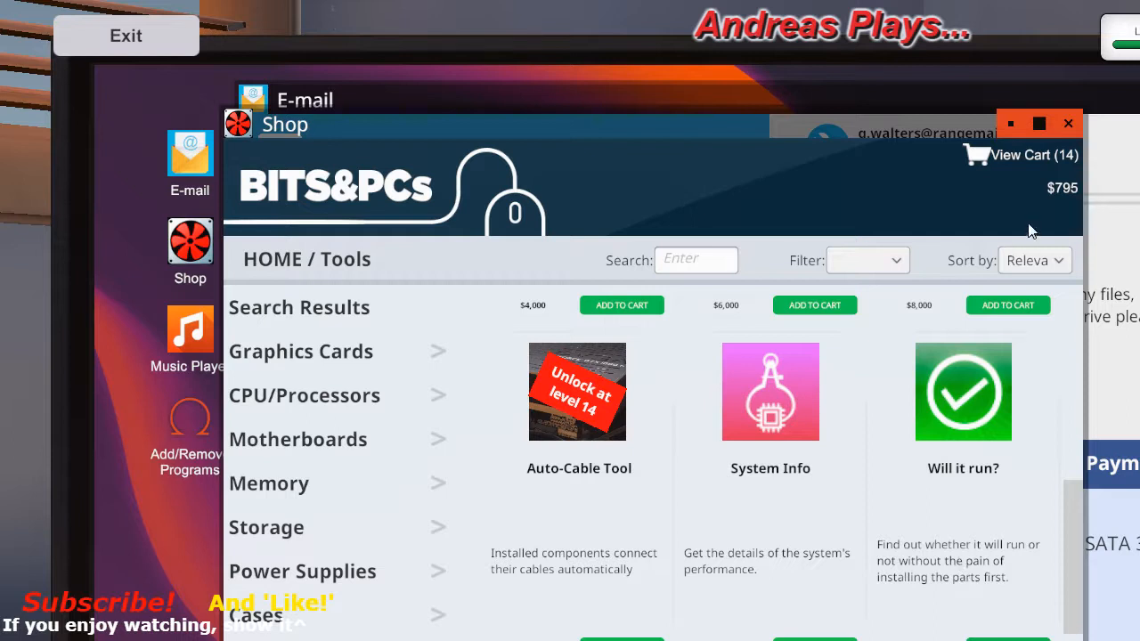
pyautogui.moveTo(1054, 229)
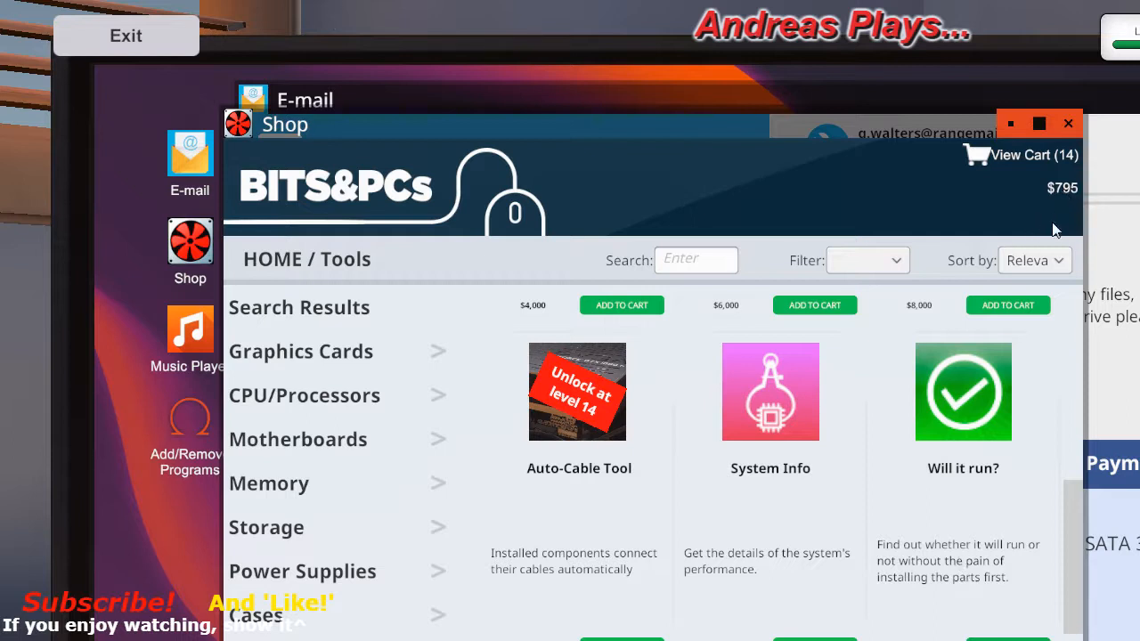
pyautogui.moveTo(1029, 181)
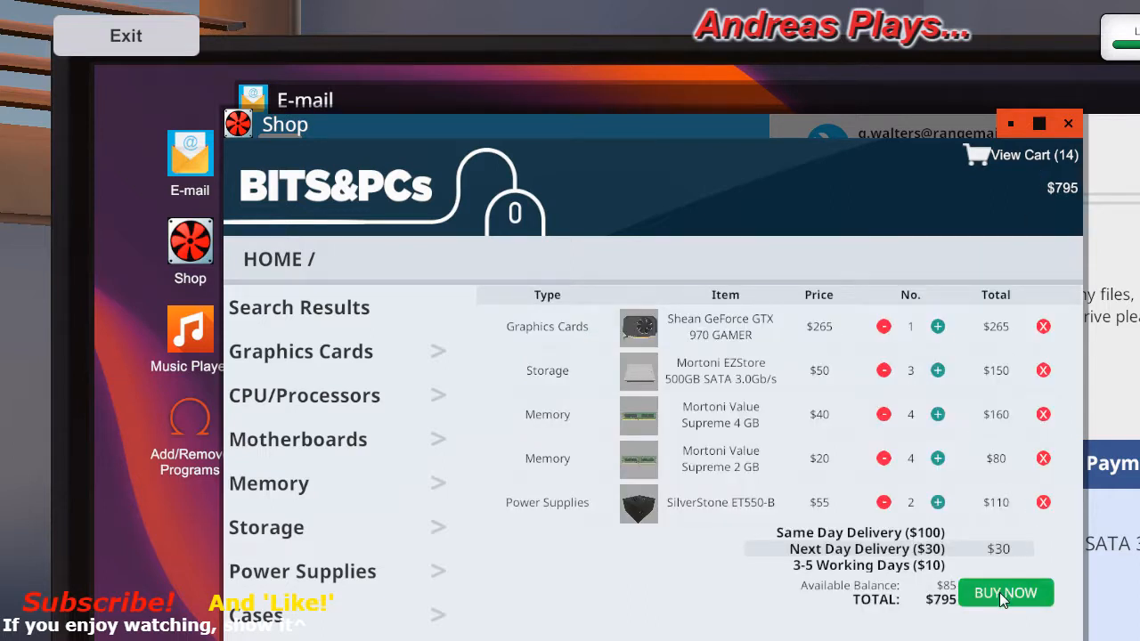
# - Buy the 14-item $795 order with Next Day Delivery ($30)
pyautogui.click(1004, 592)
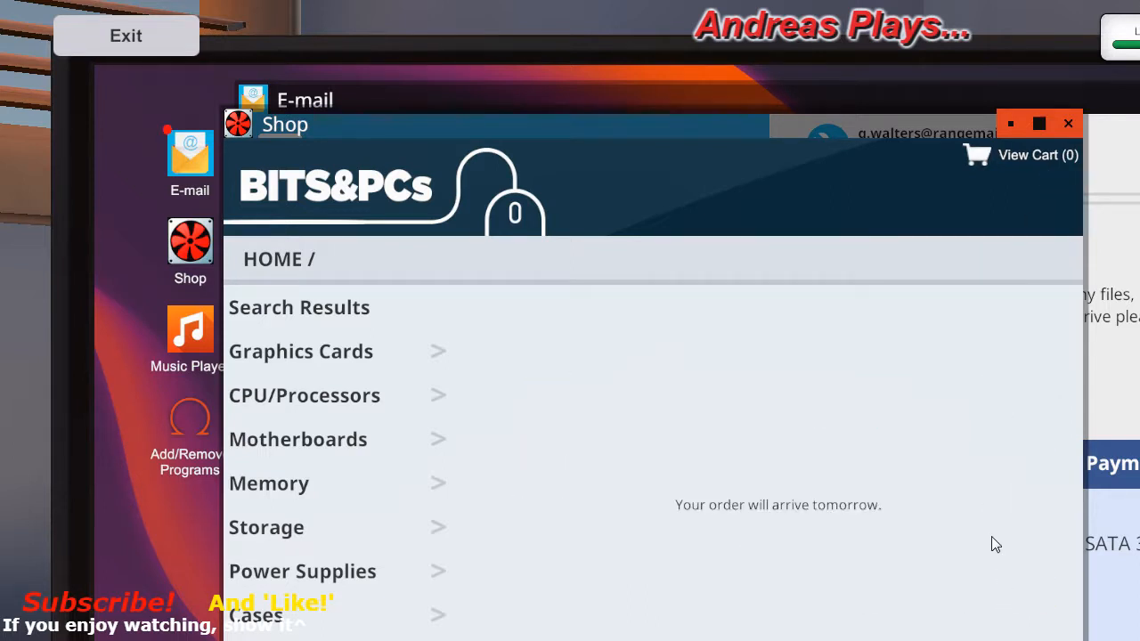
pyautogui.moveTo(596, 527)
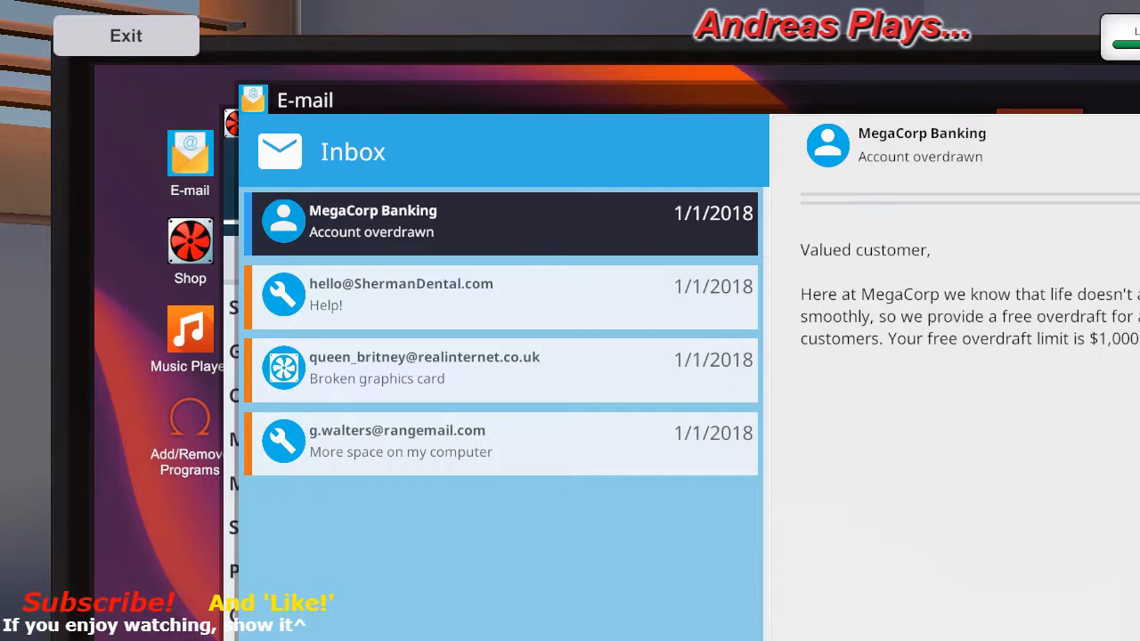
pyautogui.moveTo(1115, 335)
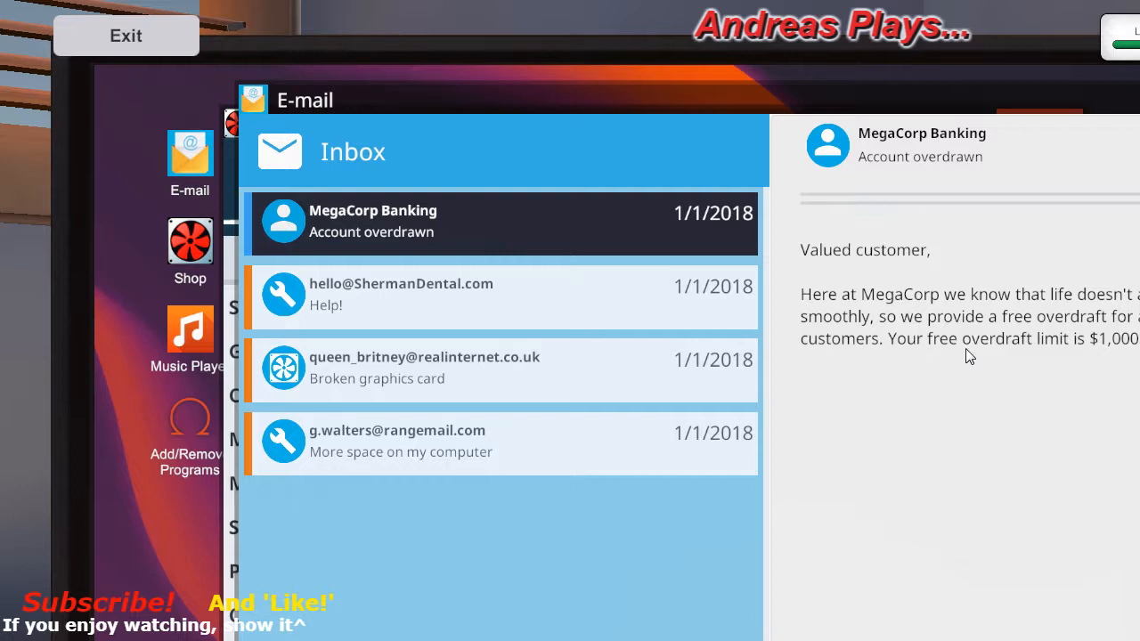
pyautogui.moveTo(1097, 402)
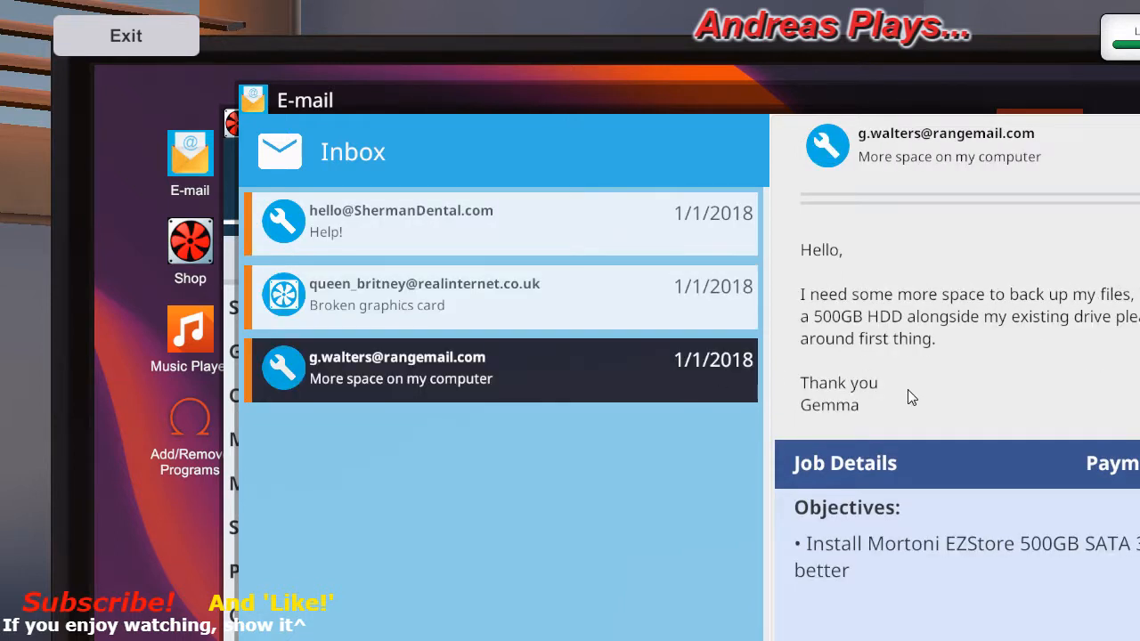
pyautogui.moveTo(246, 485)
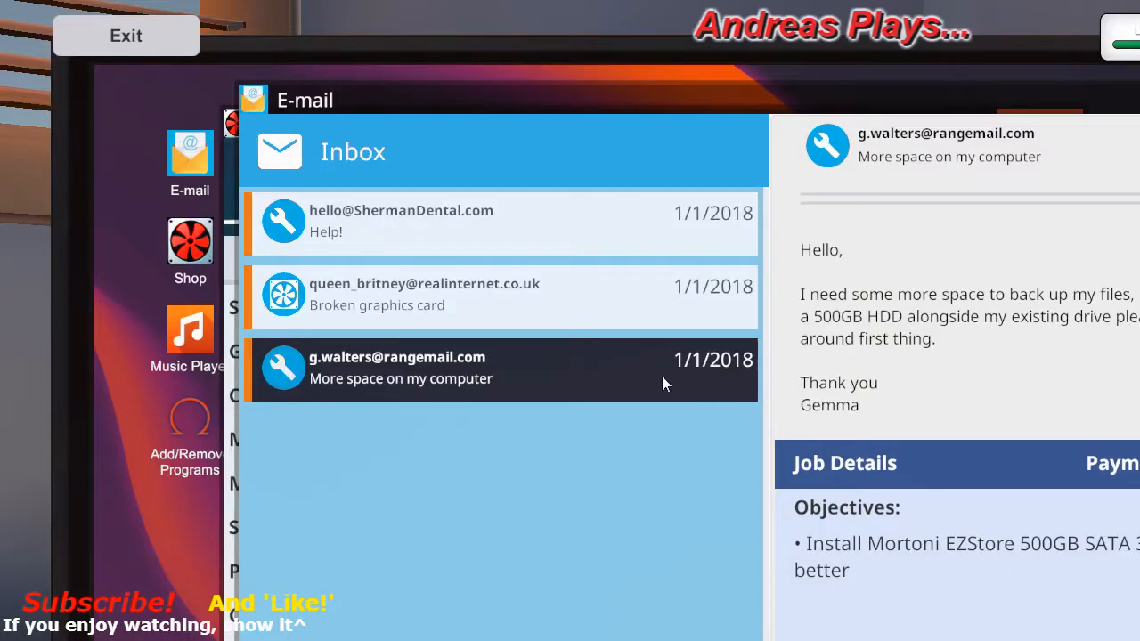
pyautogui.moveTo(182, 181)
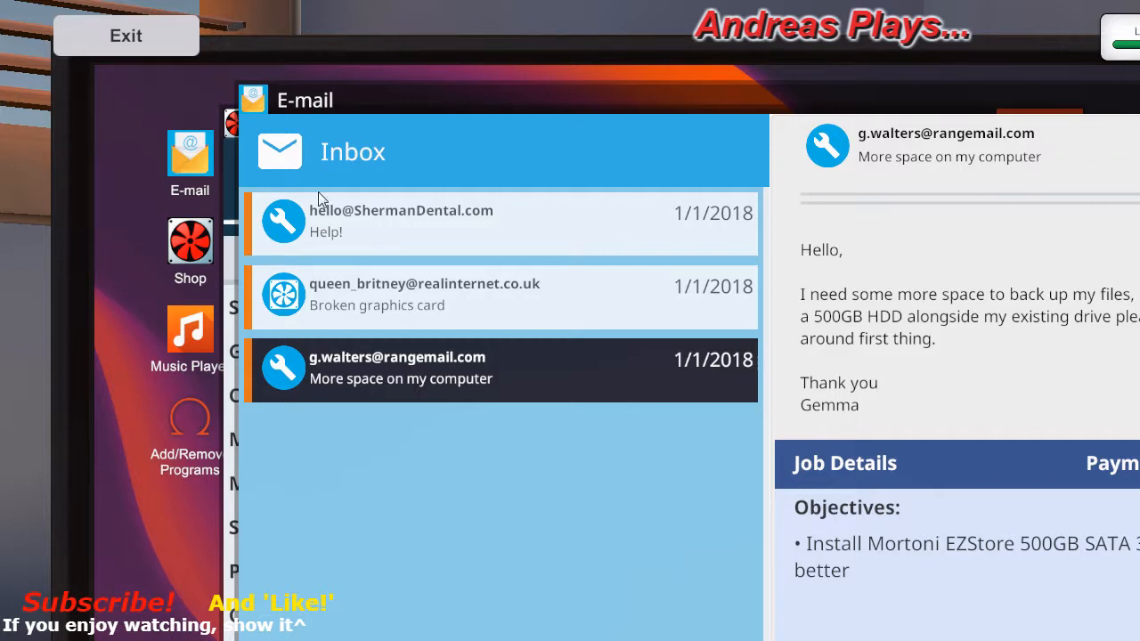
pyautogui.moveTo(128, 605)
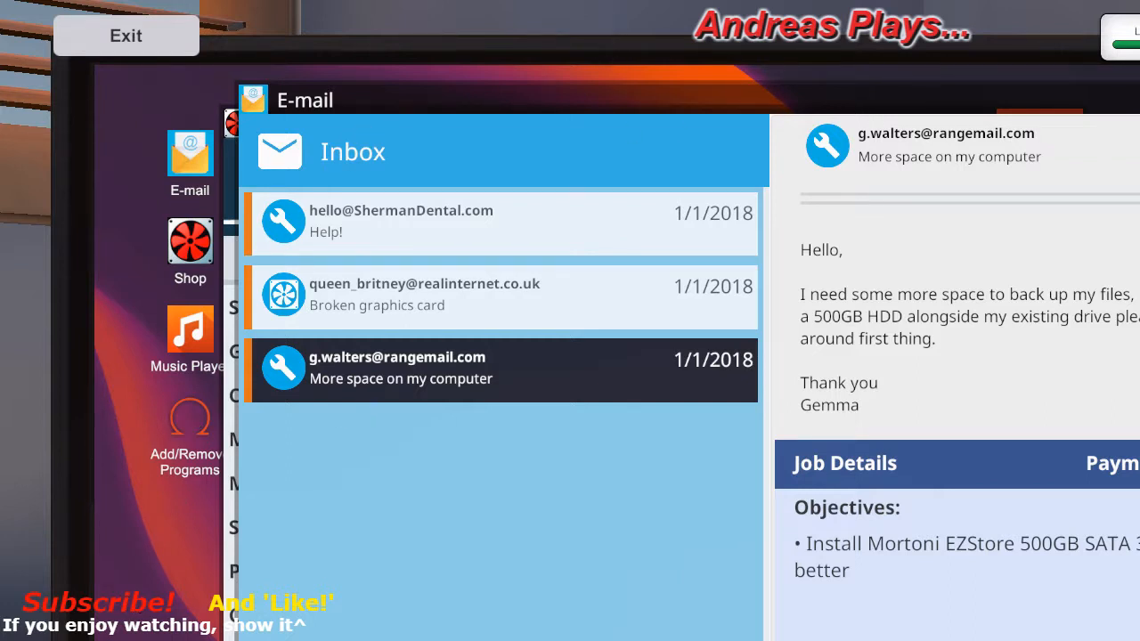
# - Close the E-mail inbox after reading the MegaCorp Banking and g.walters messages
pyautogui.click(189, 252)
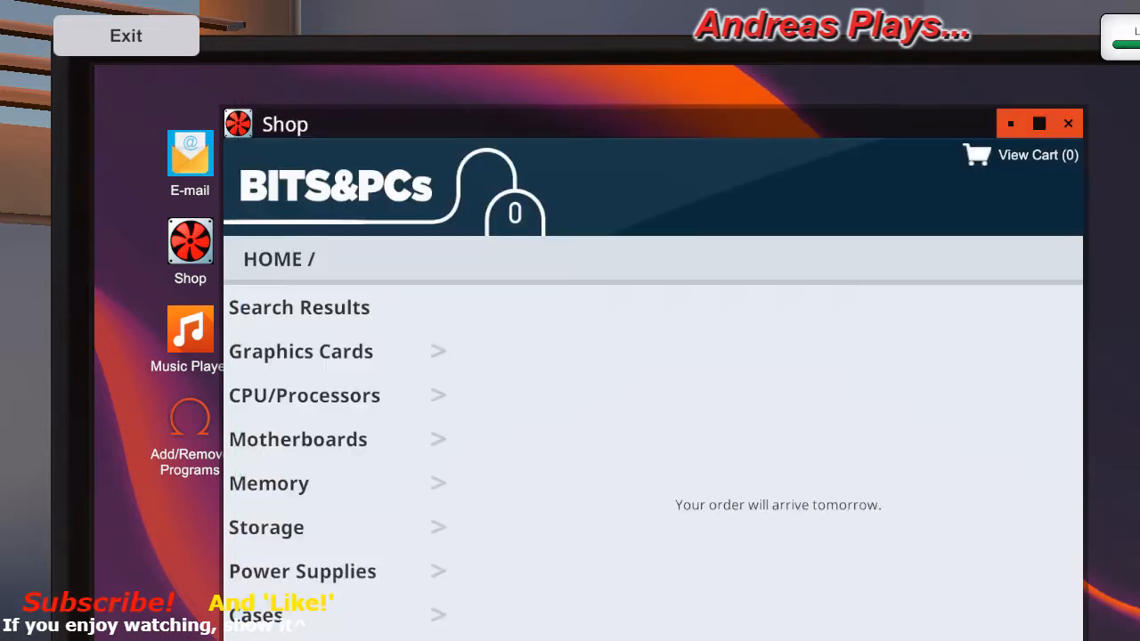
# - Close the BITS&PCs Shop window, revealing the January 2018 calendar
pyautogui.click(1069, 122)
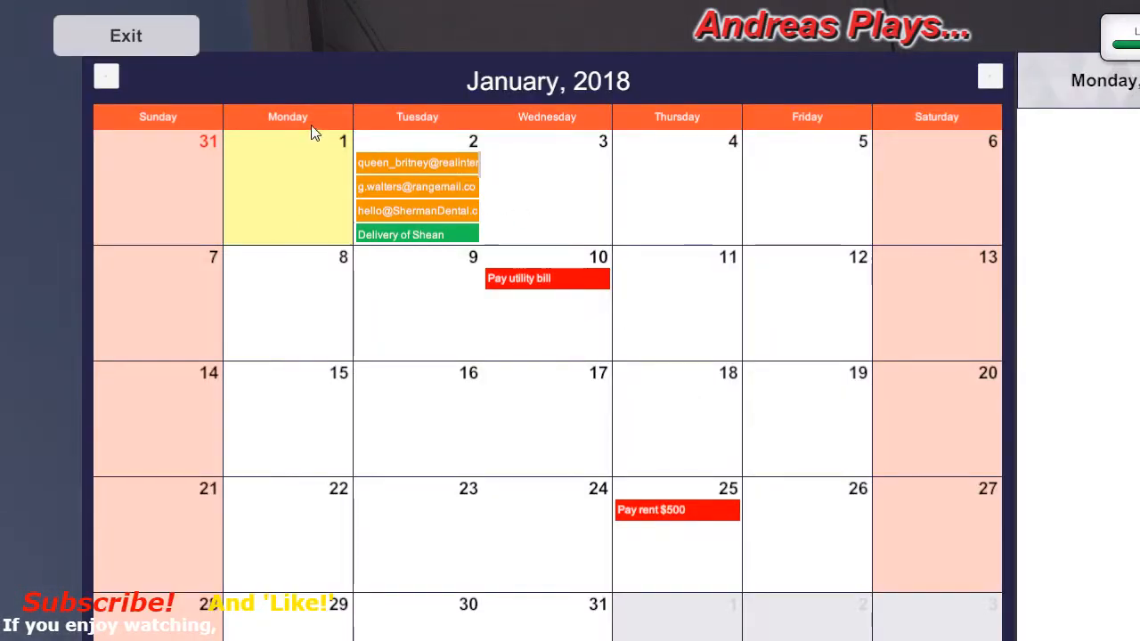
pyautogui.moveTo(442, 225)
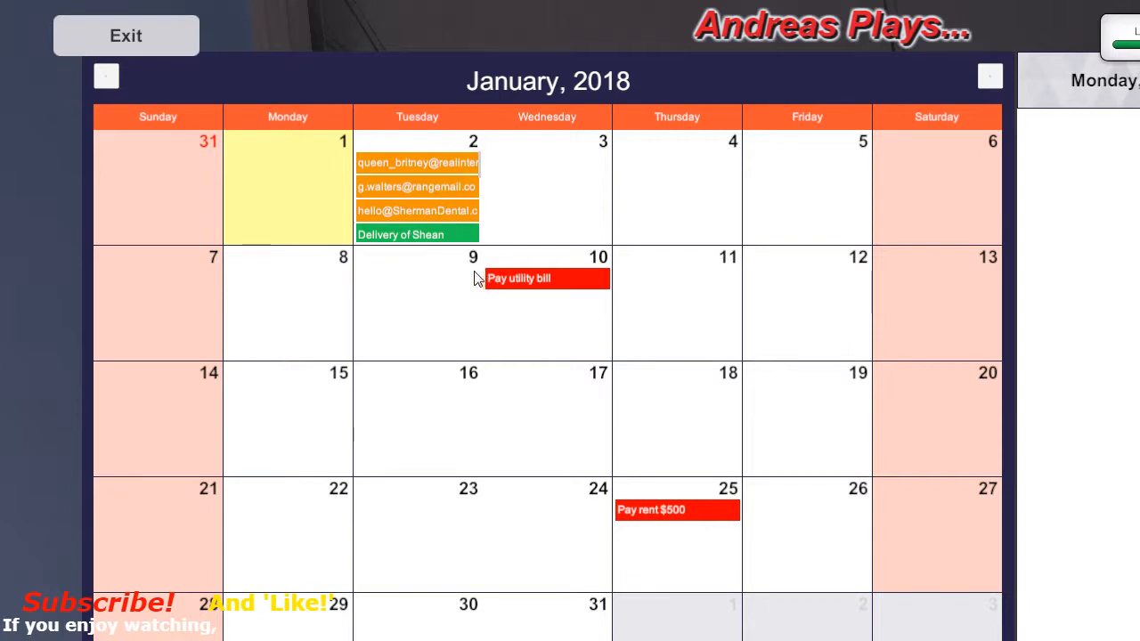
pyautogui.moveTo(470, 296)
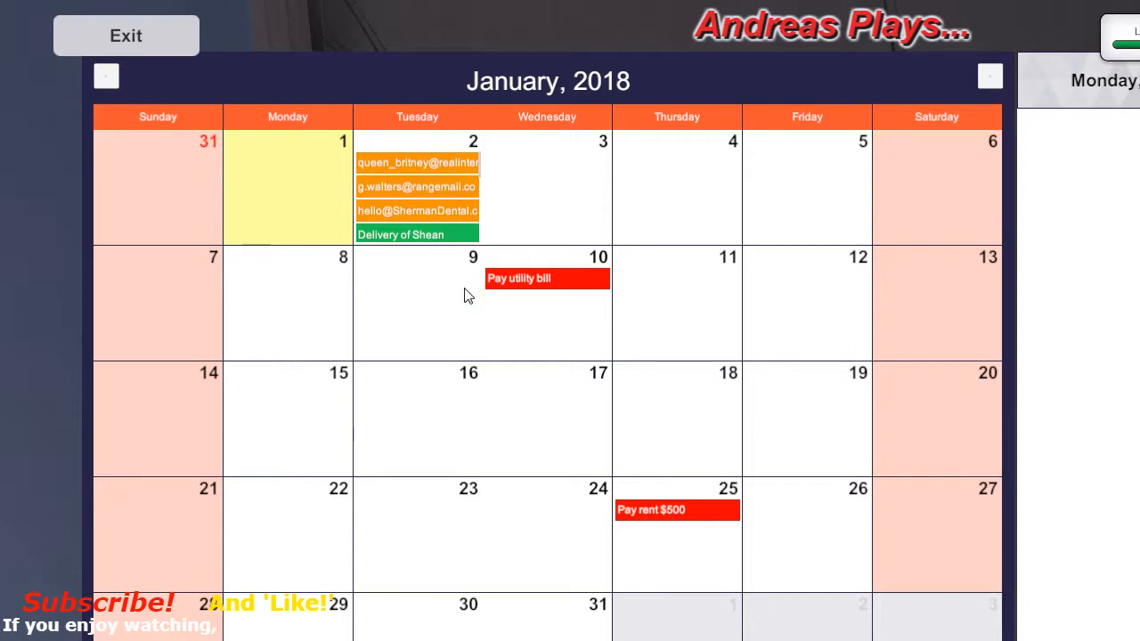
pyautogui.moveTo(296, 337)
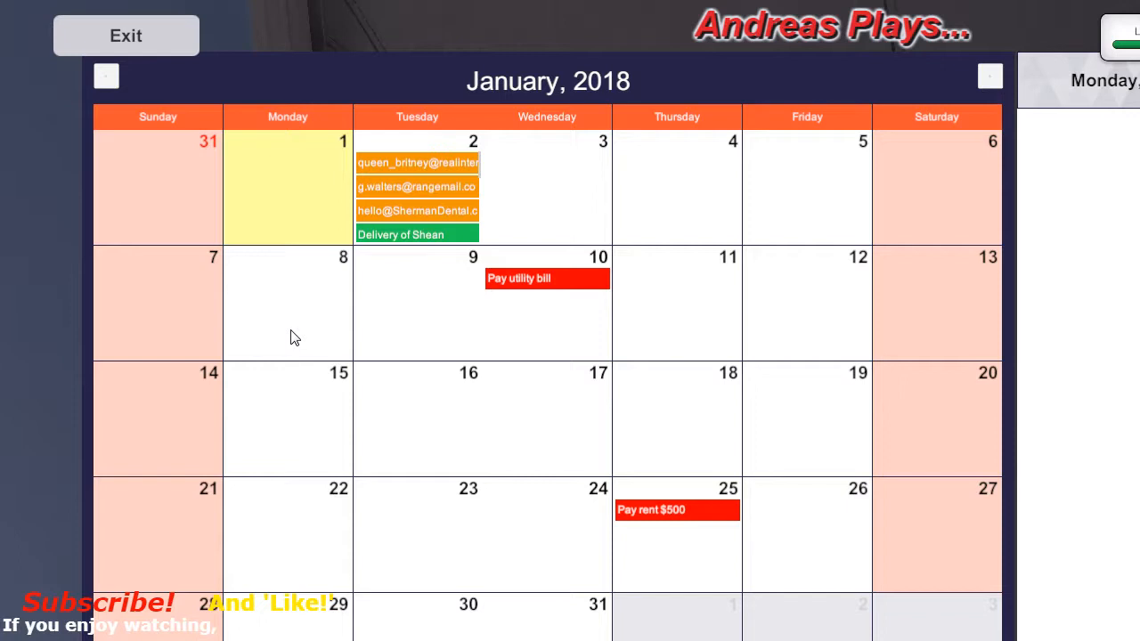
pyautogui.moveTo(345, 309)
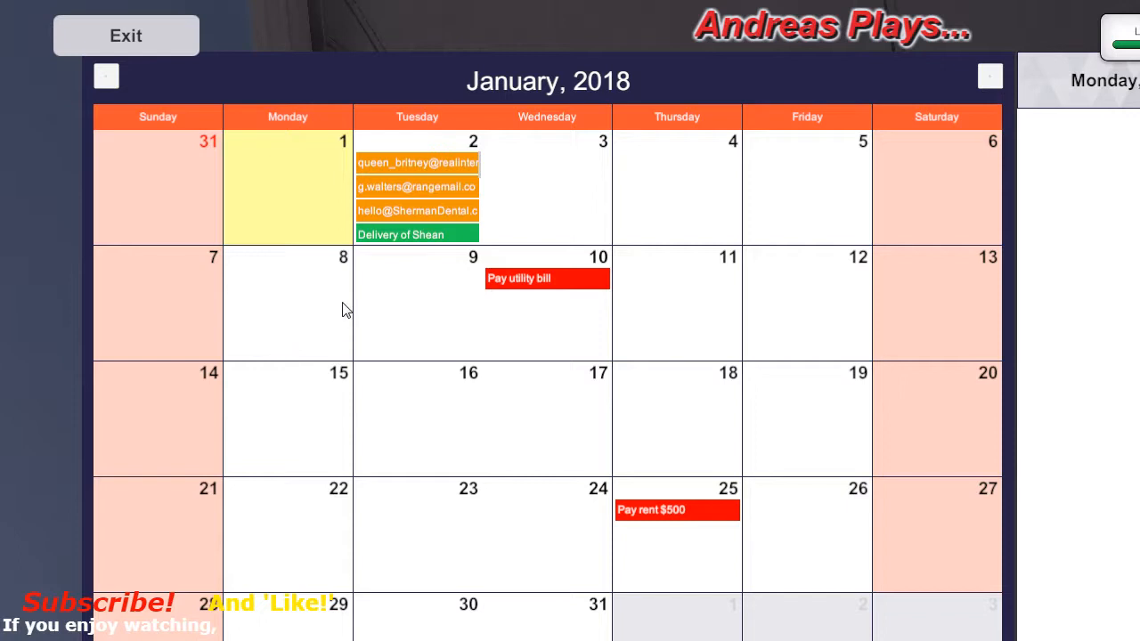
pyautogui.moveTo(394, 302)
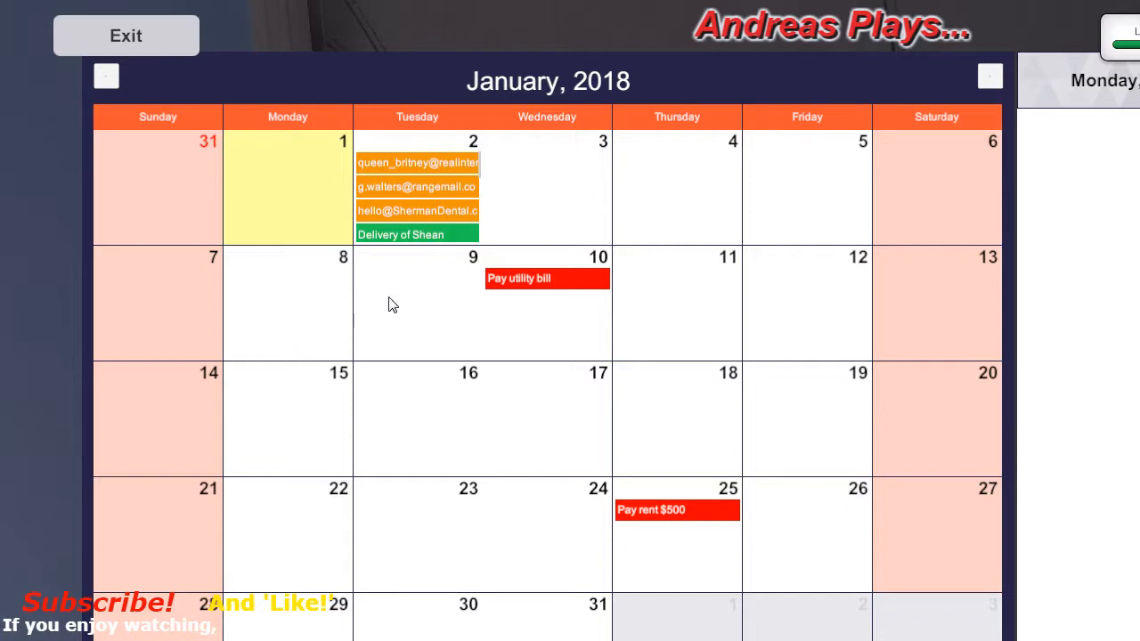
pyautogui.moveTo(645, 301)
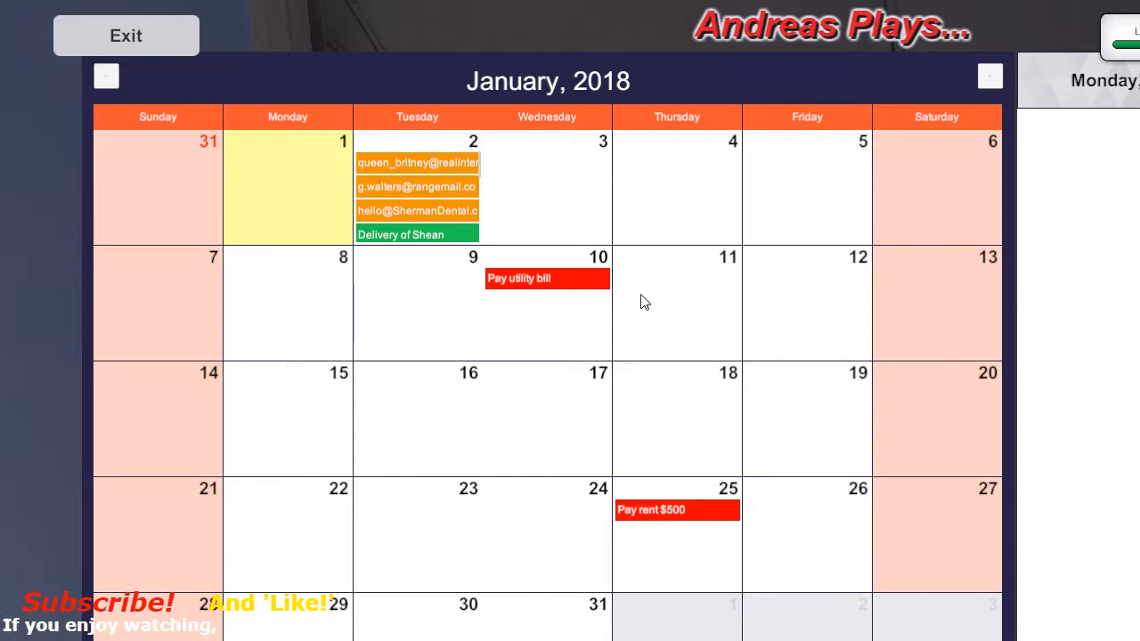
pyautogui.moveTo(770, 310)
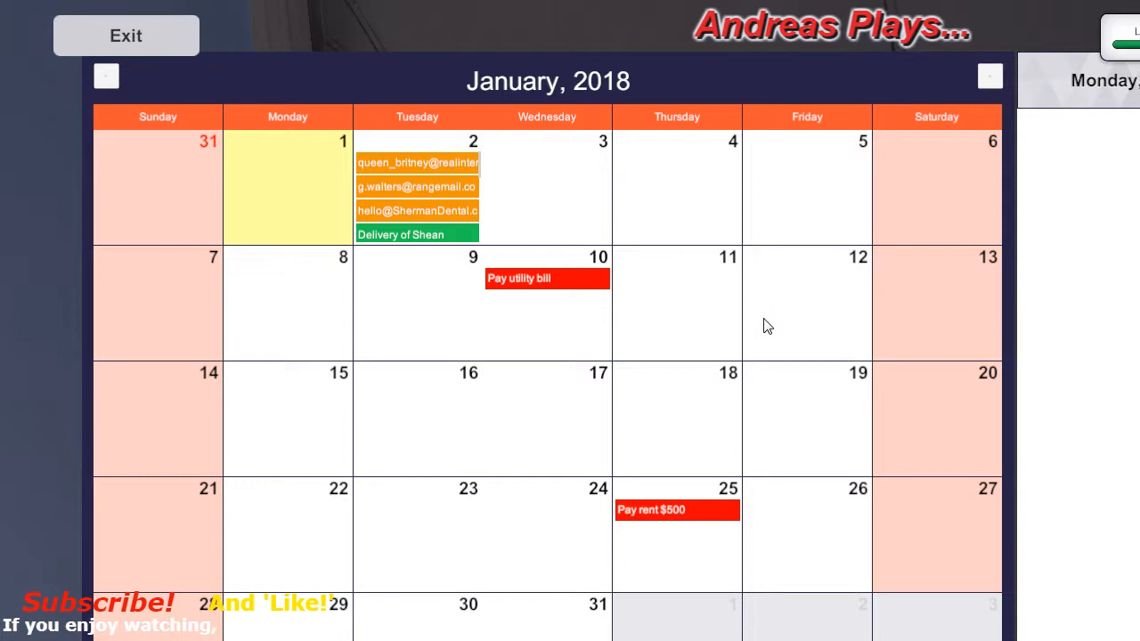
pyautogui.moveTo(577, 387)
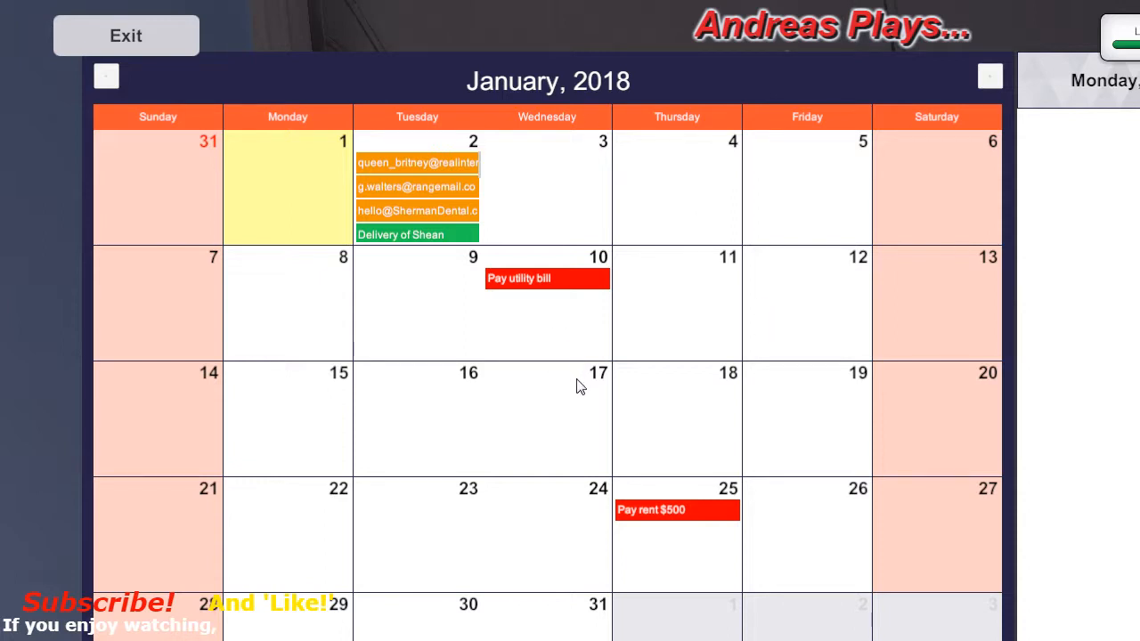
pyautogui.moveTo(591, 456)
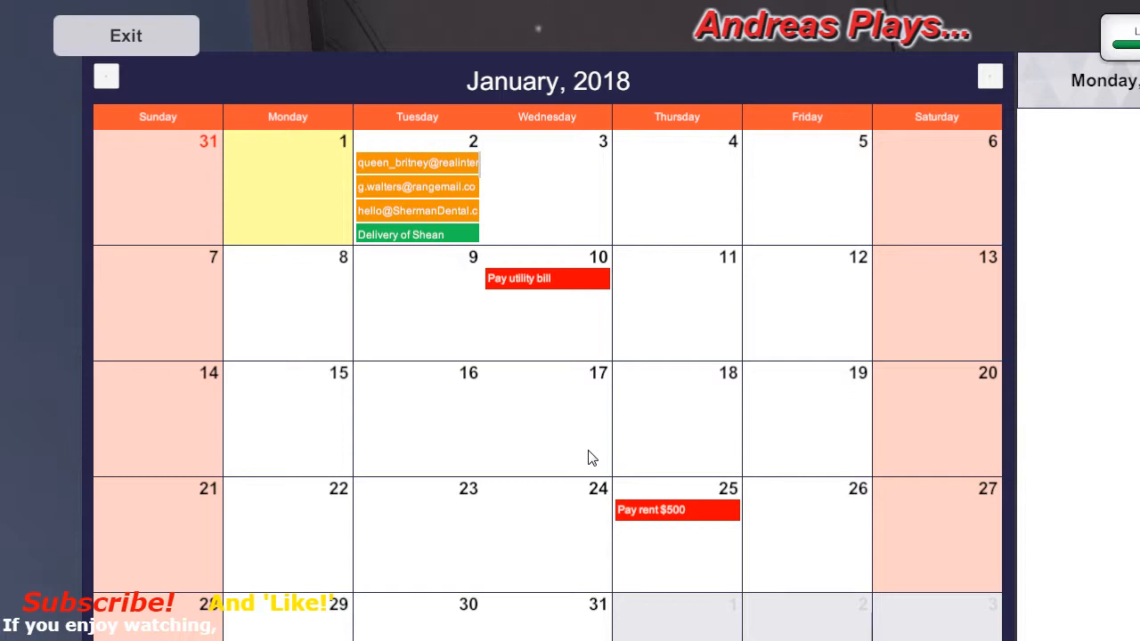
pyautogui.moveTo(591, 477)
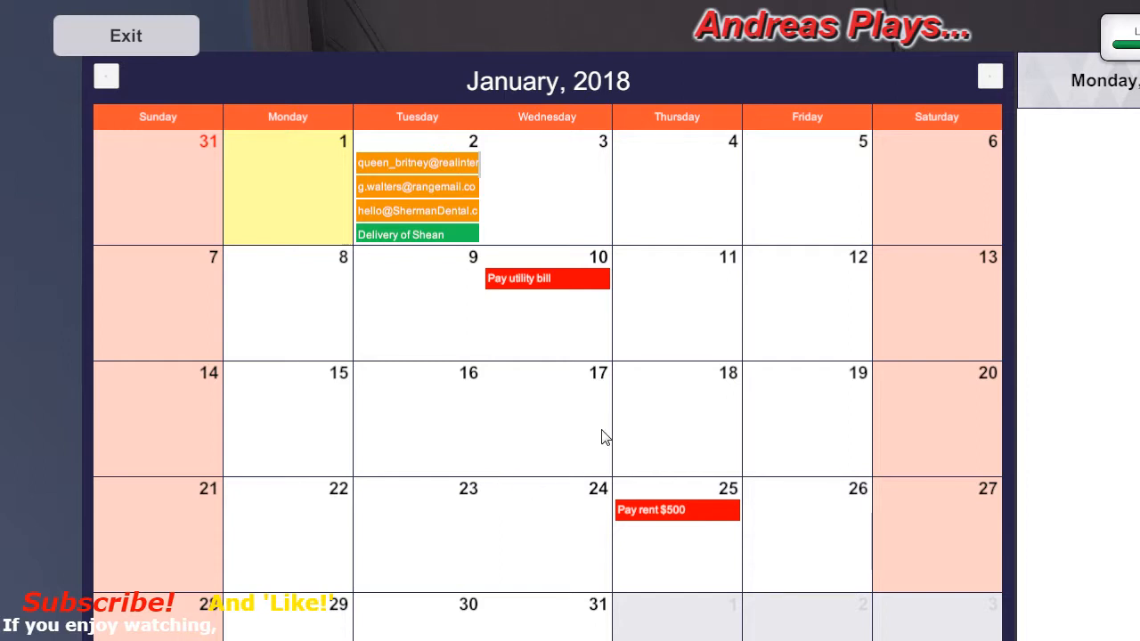
pyautogui.moveTo(676, 438)
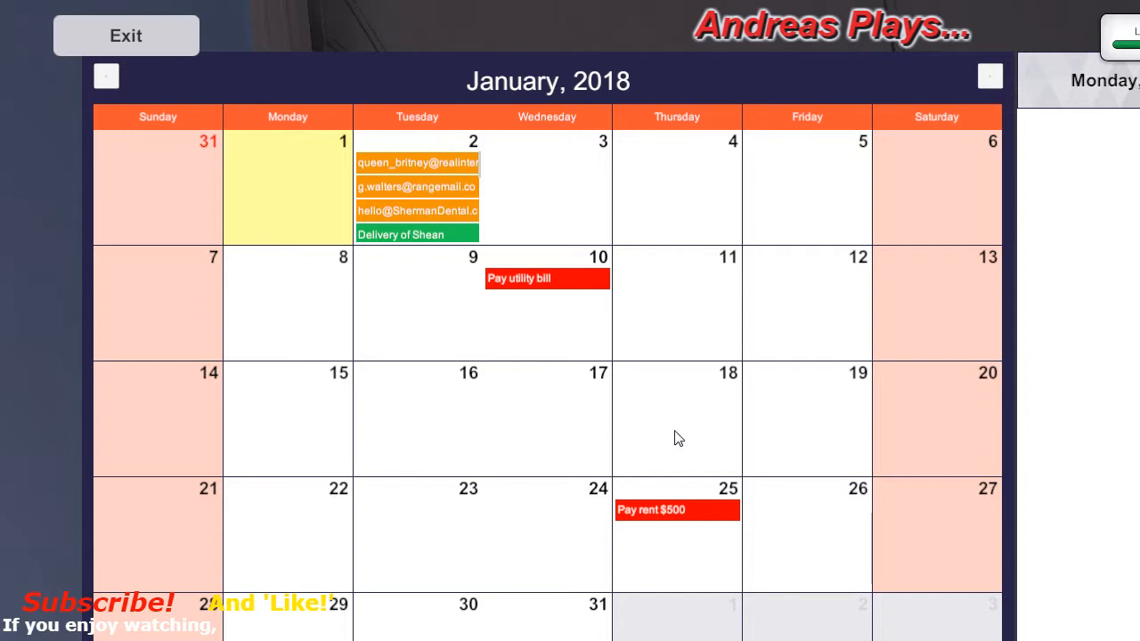